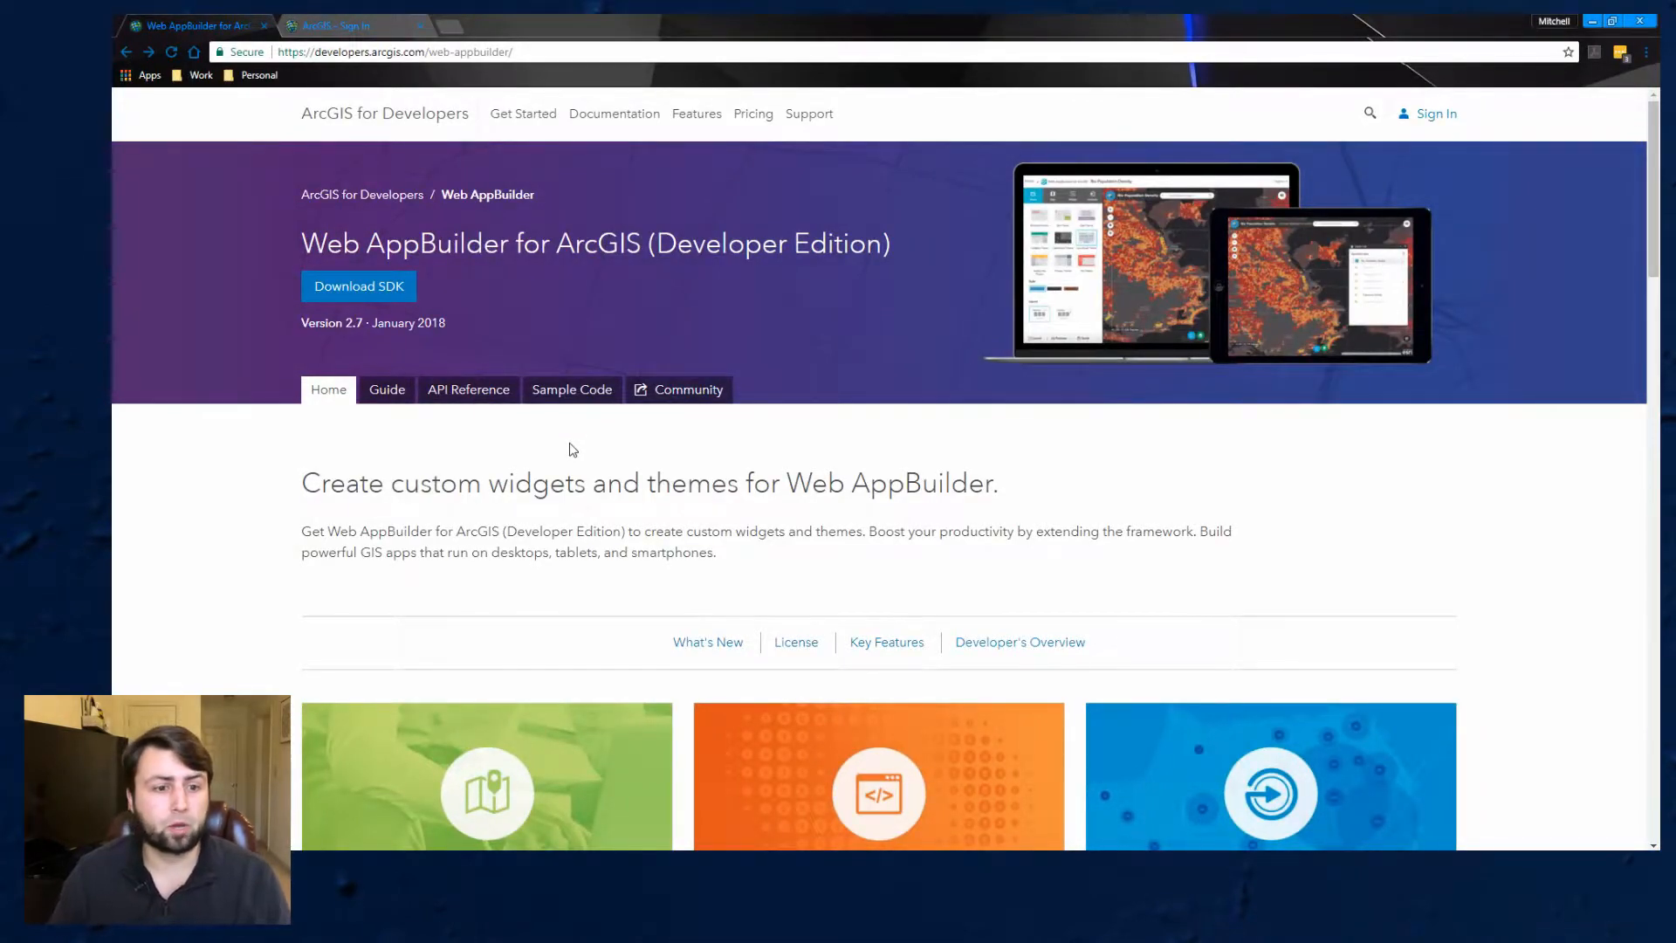
Go from the Web AppBuilder Developer Edition page to the ArcGIS for Developers sign-in page.
{"action": "left_click", "coordinate": [1436, 114]}
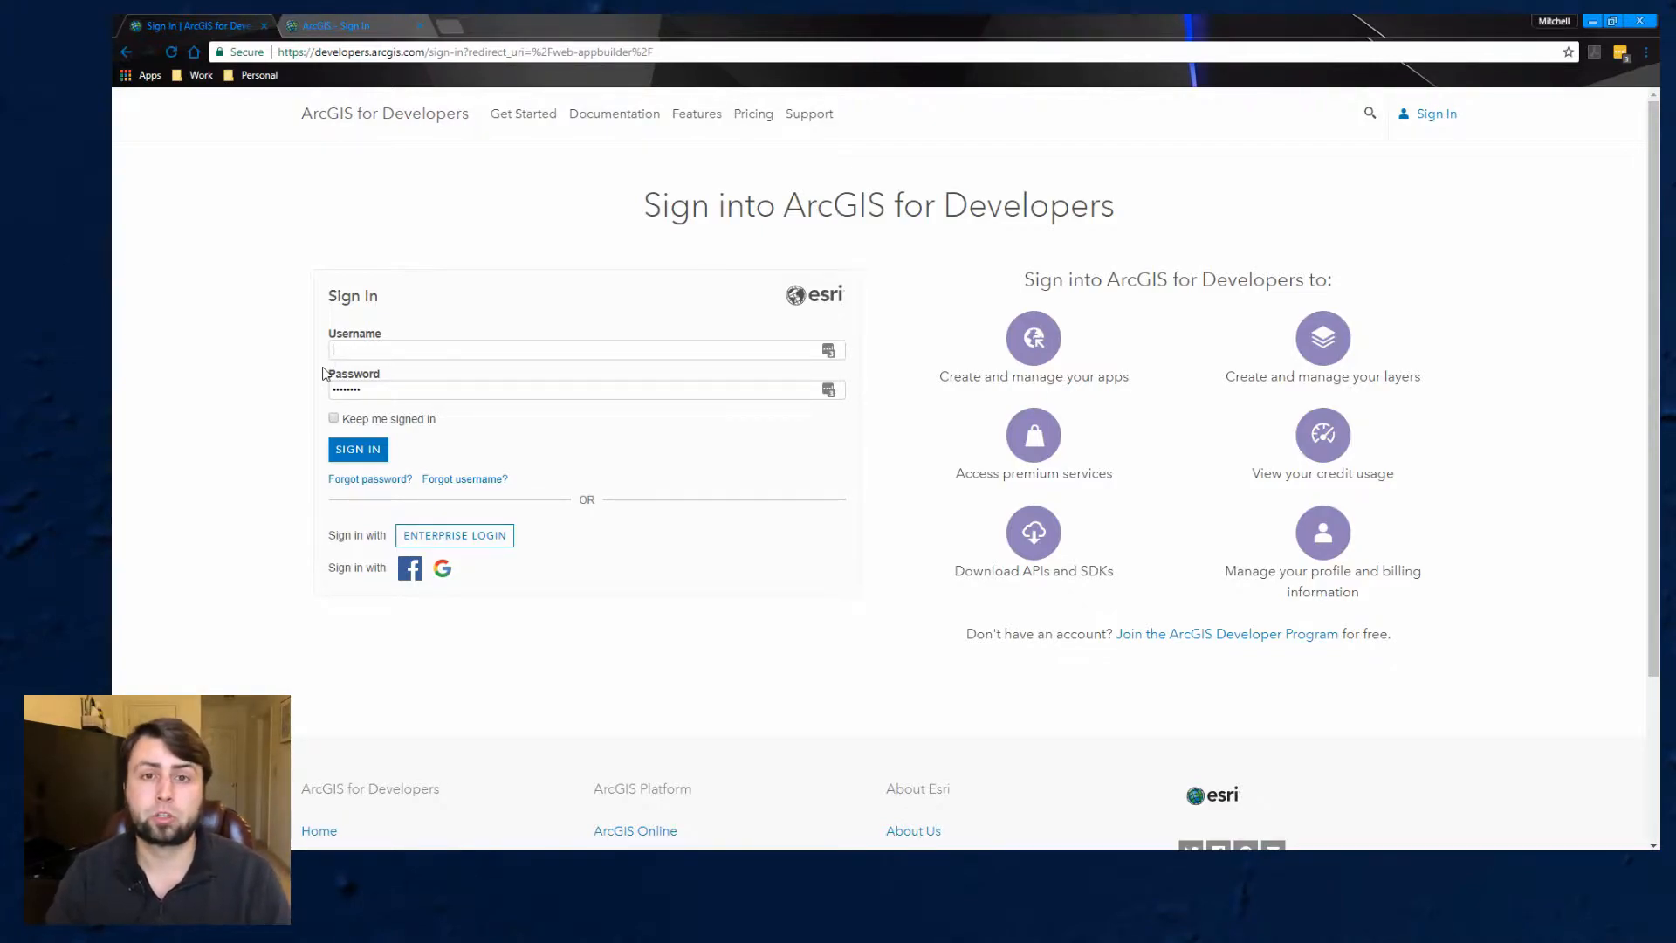
Enter the username and sign in to the ArcGIS for Developers account.
{"action": "type", "text": "spa"}
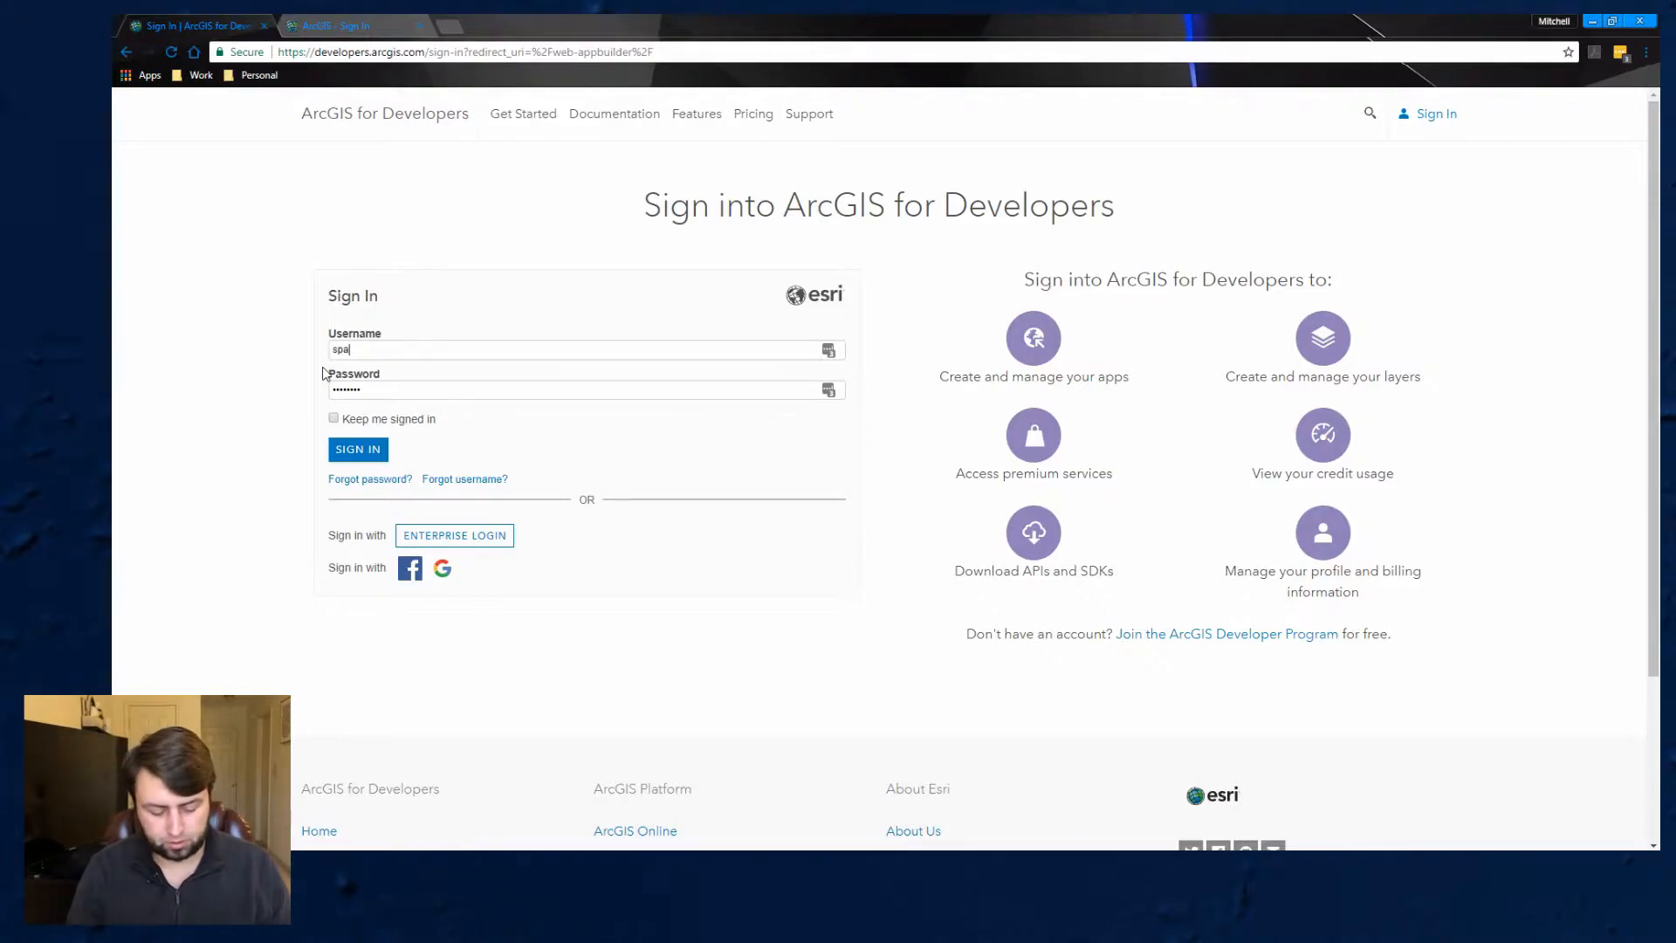
{"action": "left_click", "coordinate": [357, 449]}
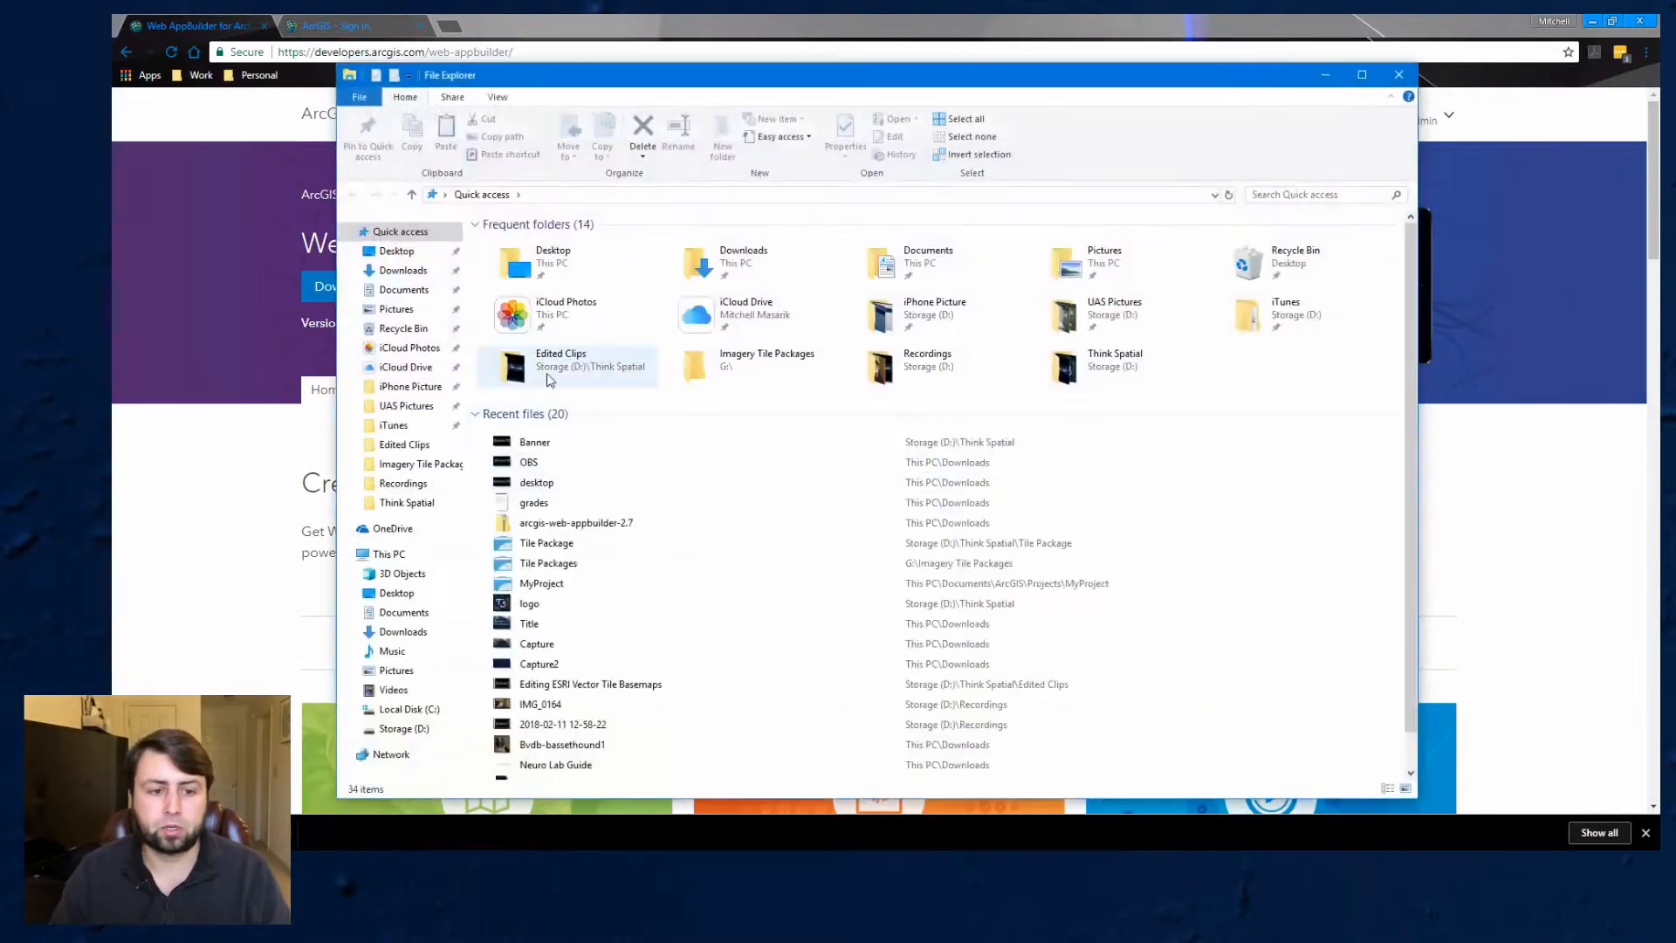
Extract the arcgis-web-appbuilder-2.7 zip from Downloads into Local Disk (C:) using 7-Zip.
{"action": "left_click", "coordinate": [404, 270]}
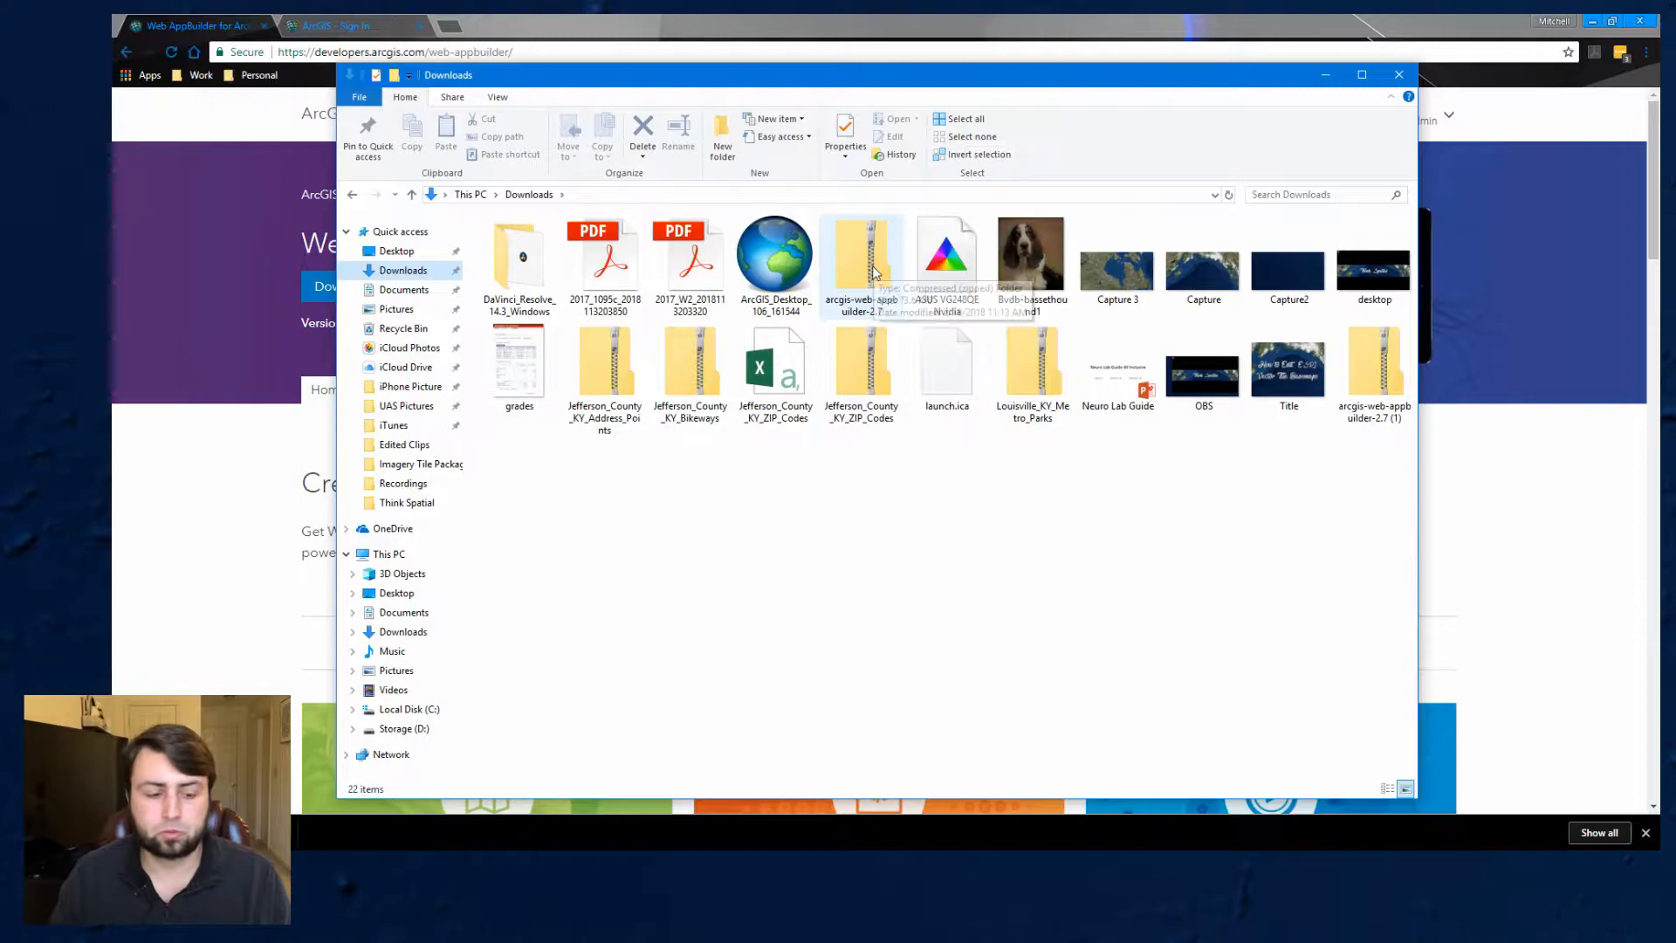
{"action": "mouse_move", "coordinate": [861, 262]}
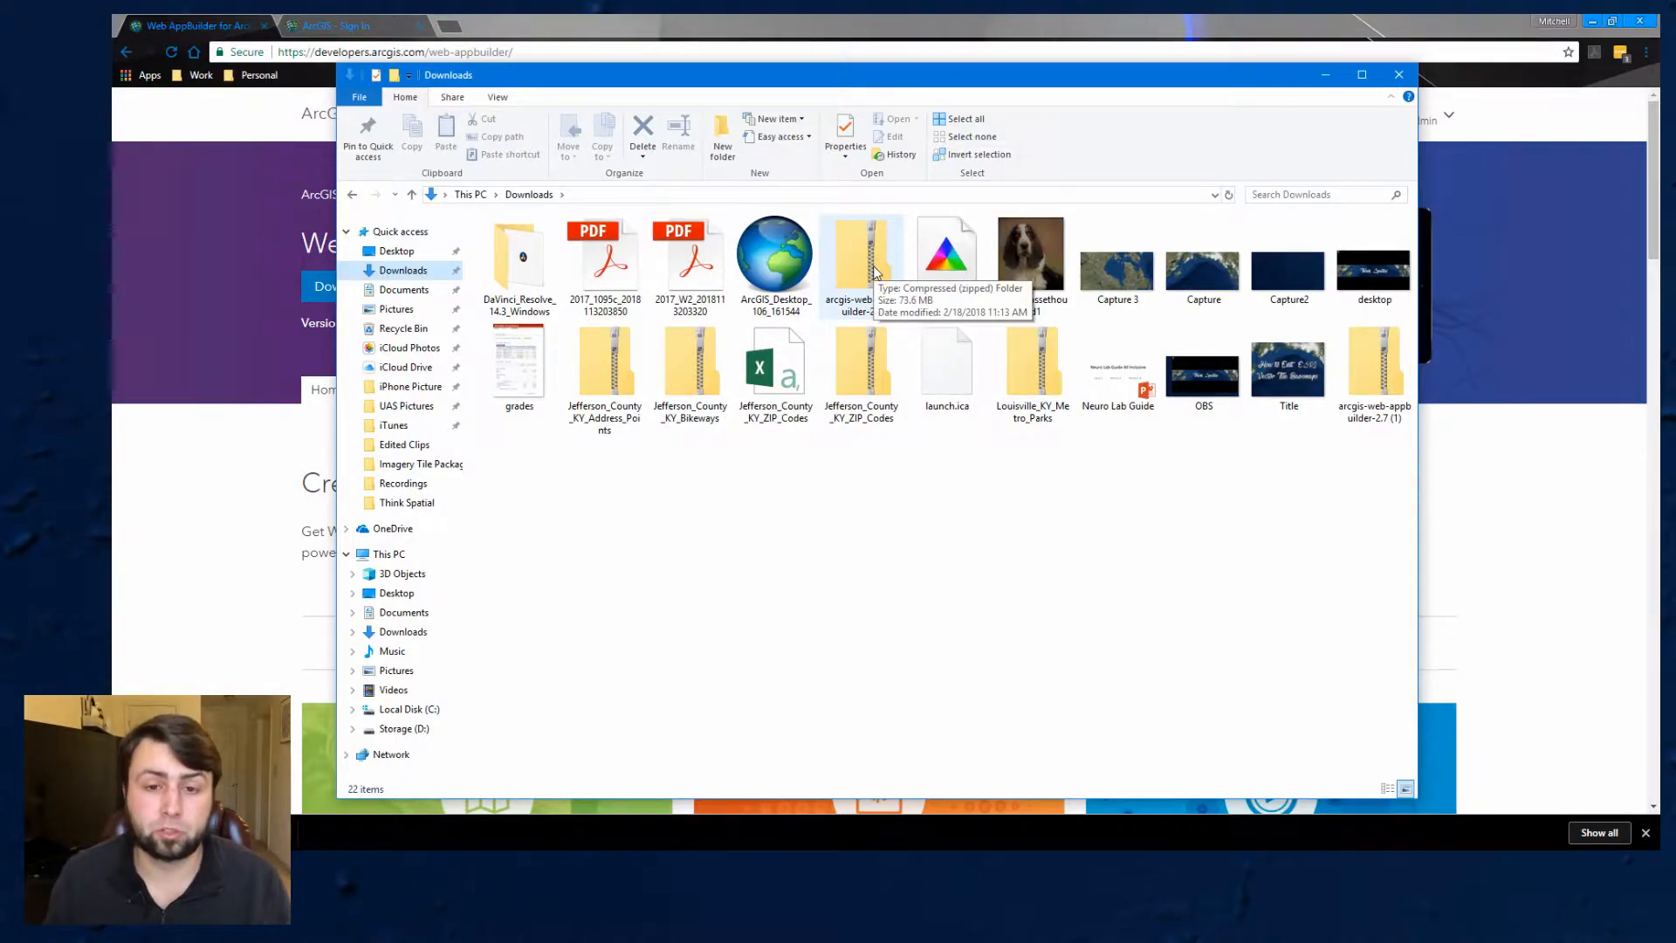
{"action": "right_click", "coordinate": [861, 262]}
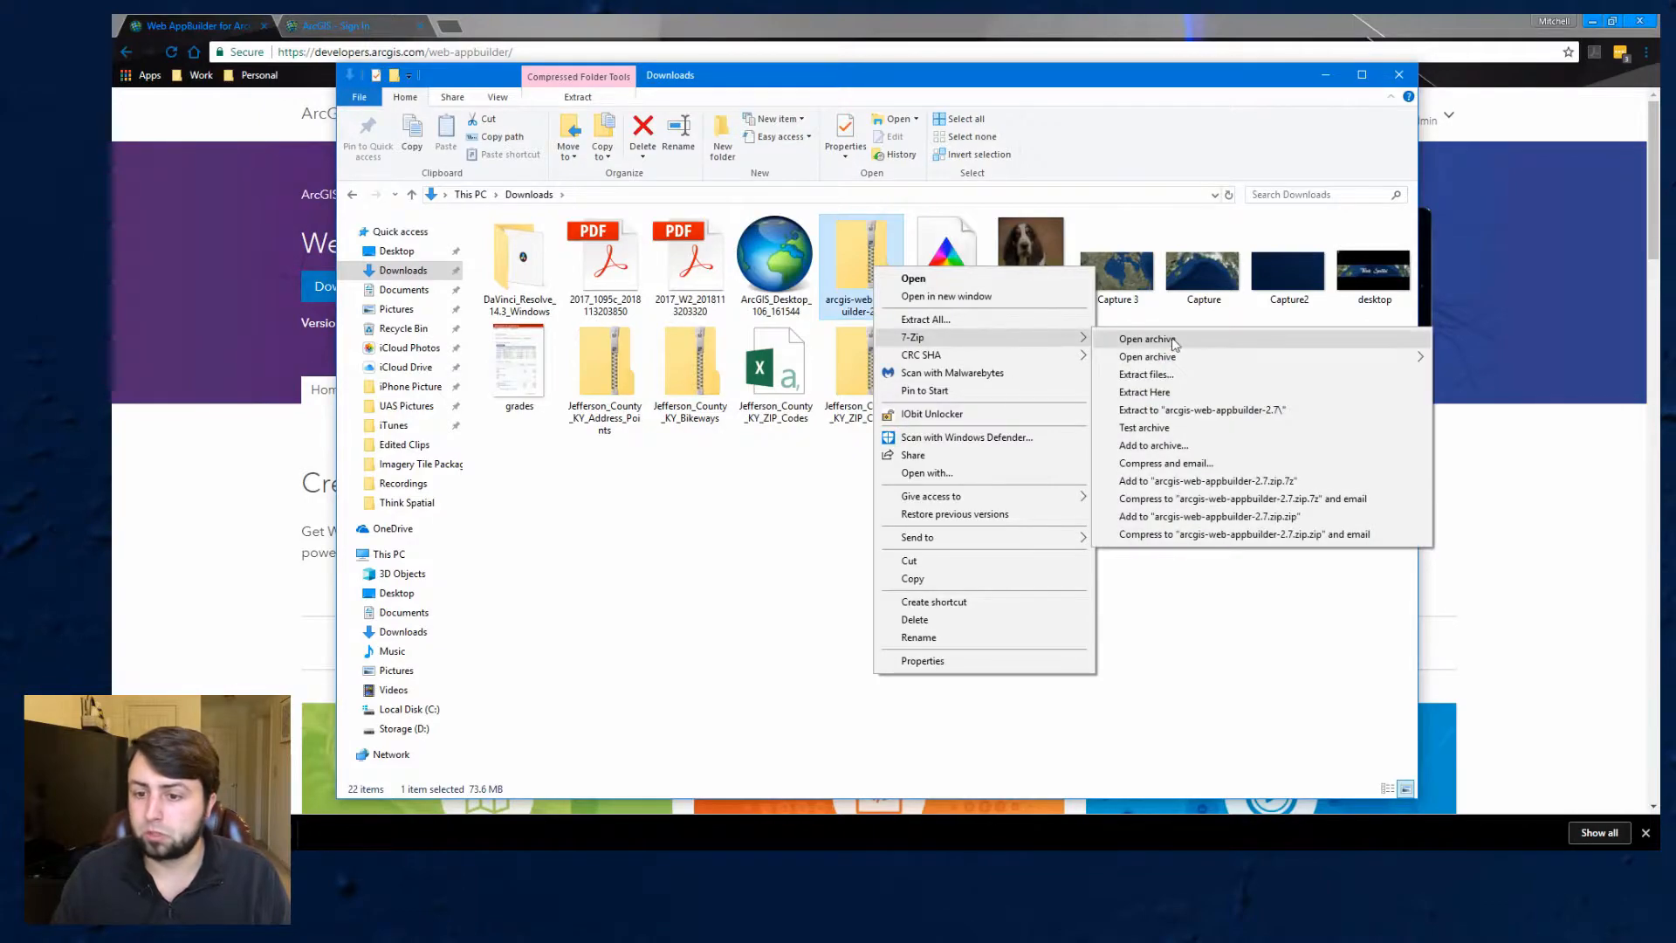
{"action": "left_click", "coordinate": [1144, 374]}
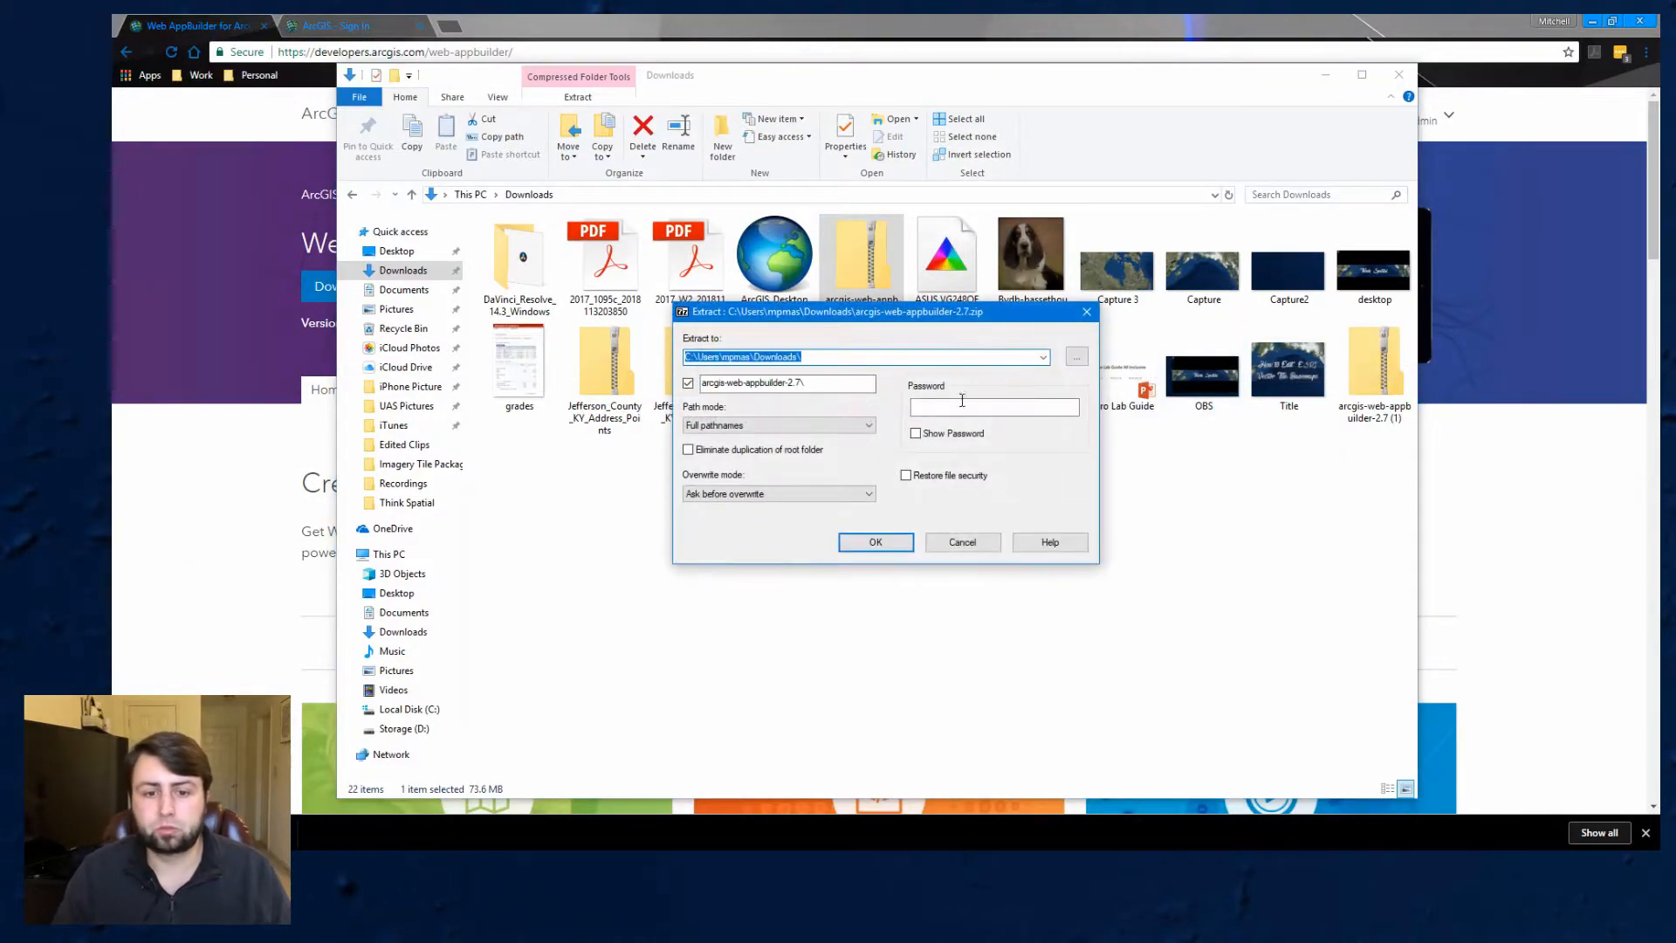
{"action": "left_click", "coordinate": [1076, 356]}
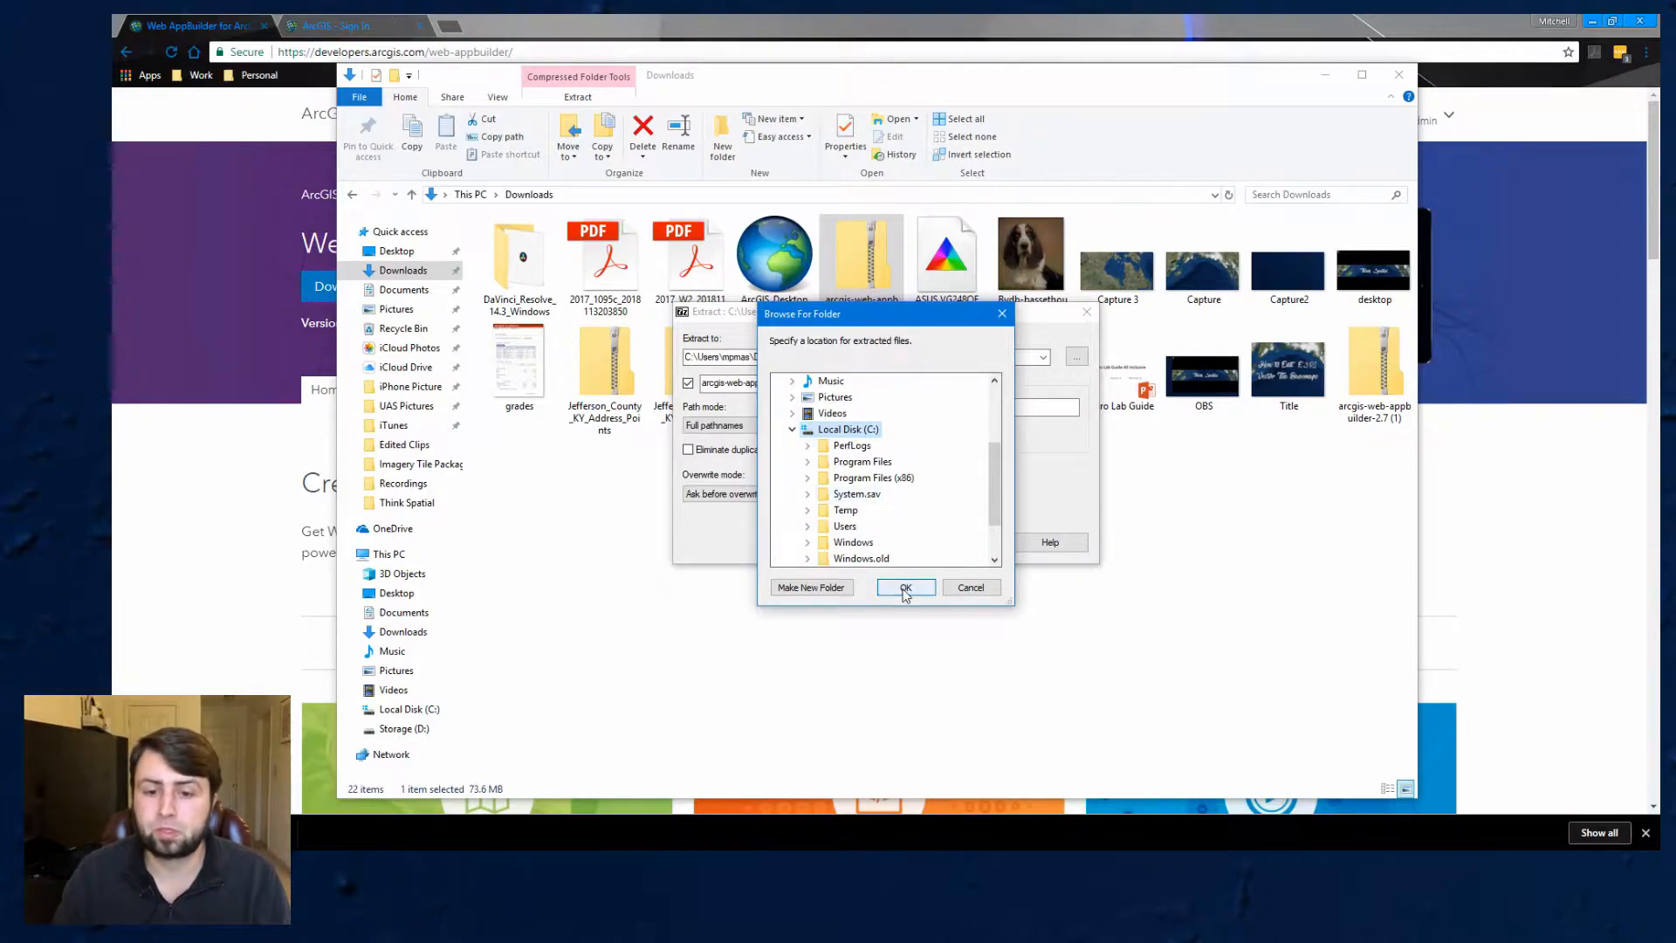
{"action": "left_click", "coordinate": [904, 586]}
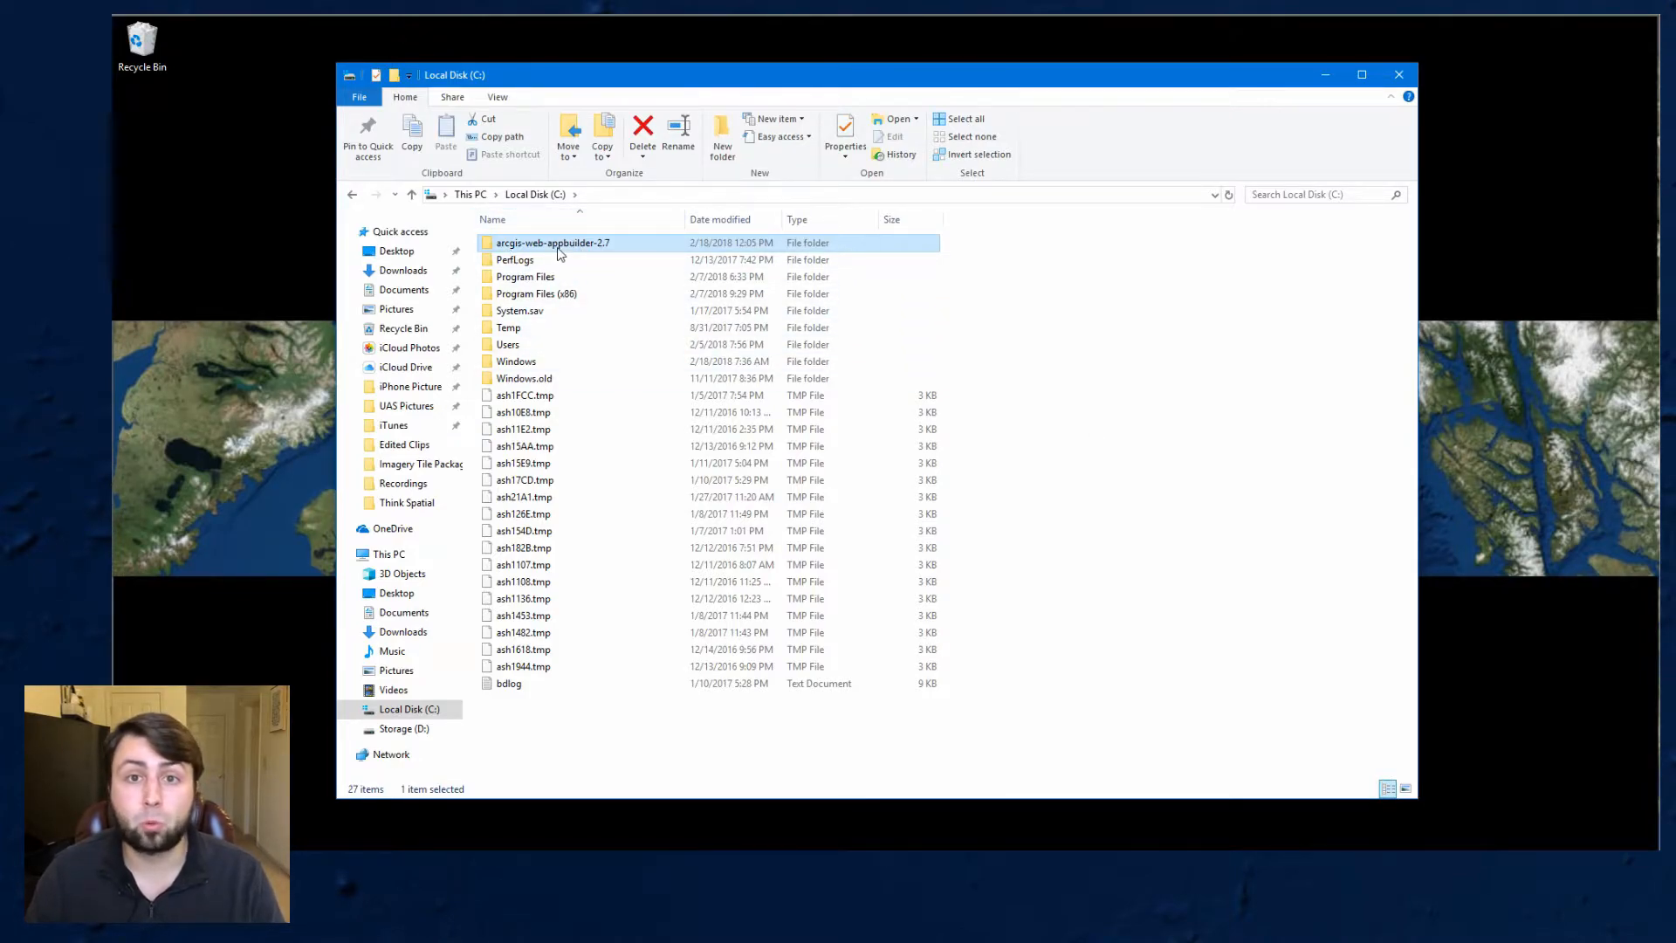
Run startup.bat from the extracted WebAppBuilderForArcGIS folder.
{"action": "double_click", "coordinate": [552, 242]}
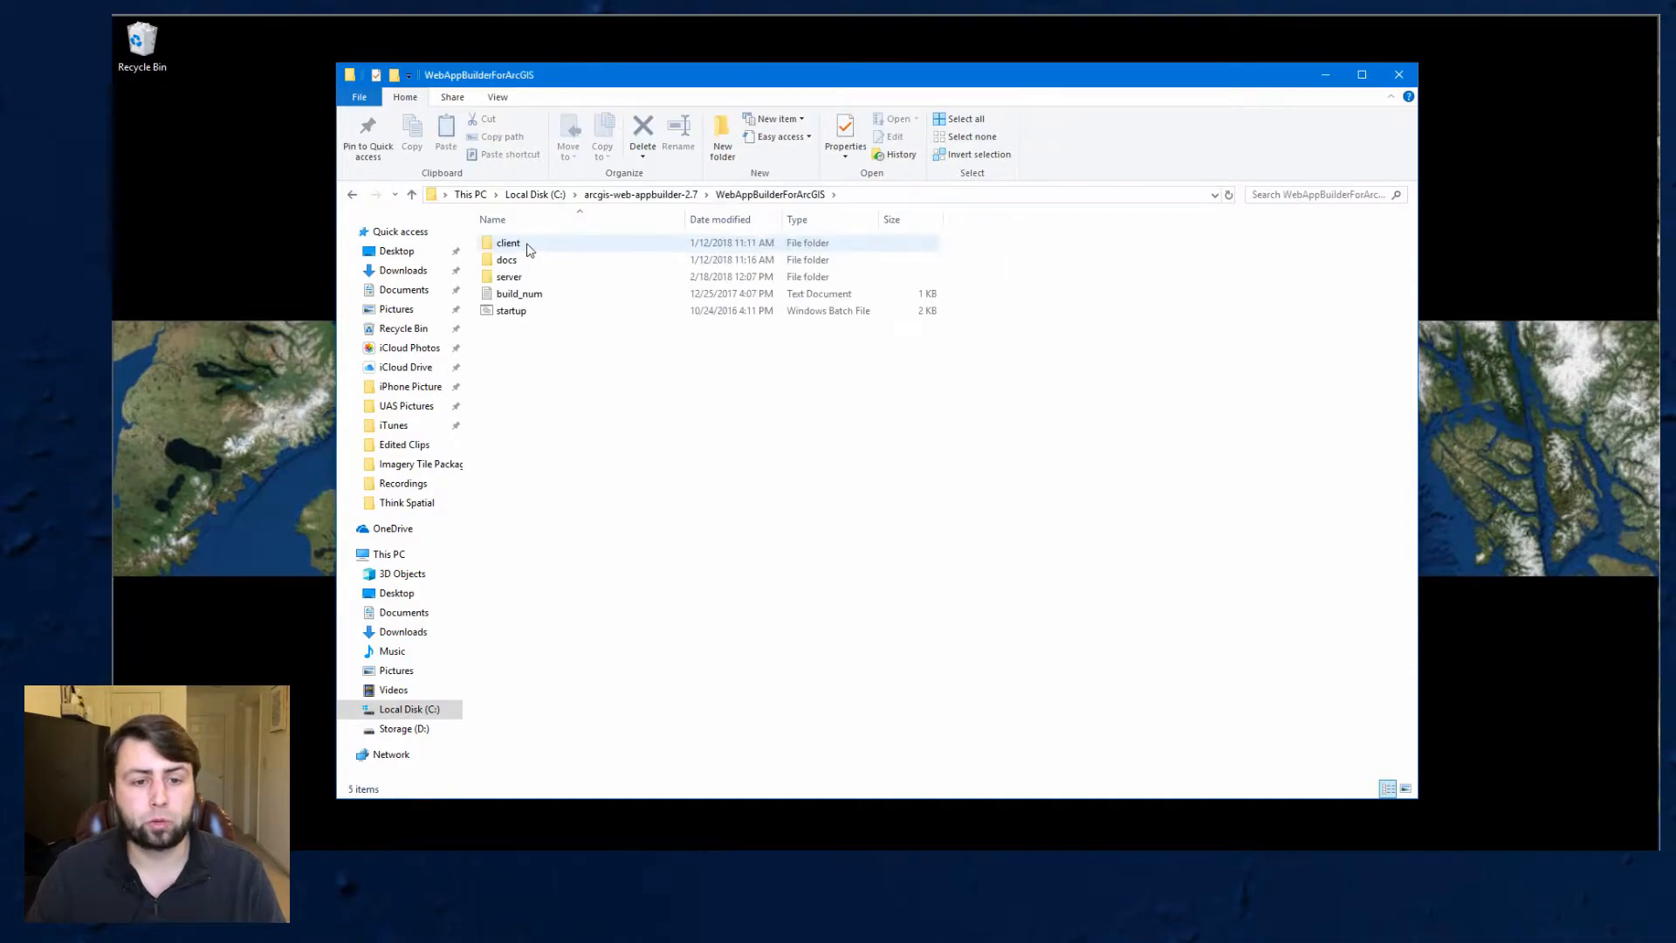
{"action": "mouse_move", "coordinate": [534, 315]}
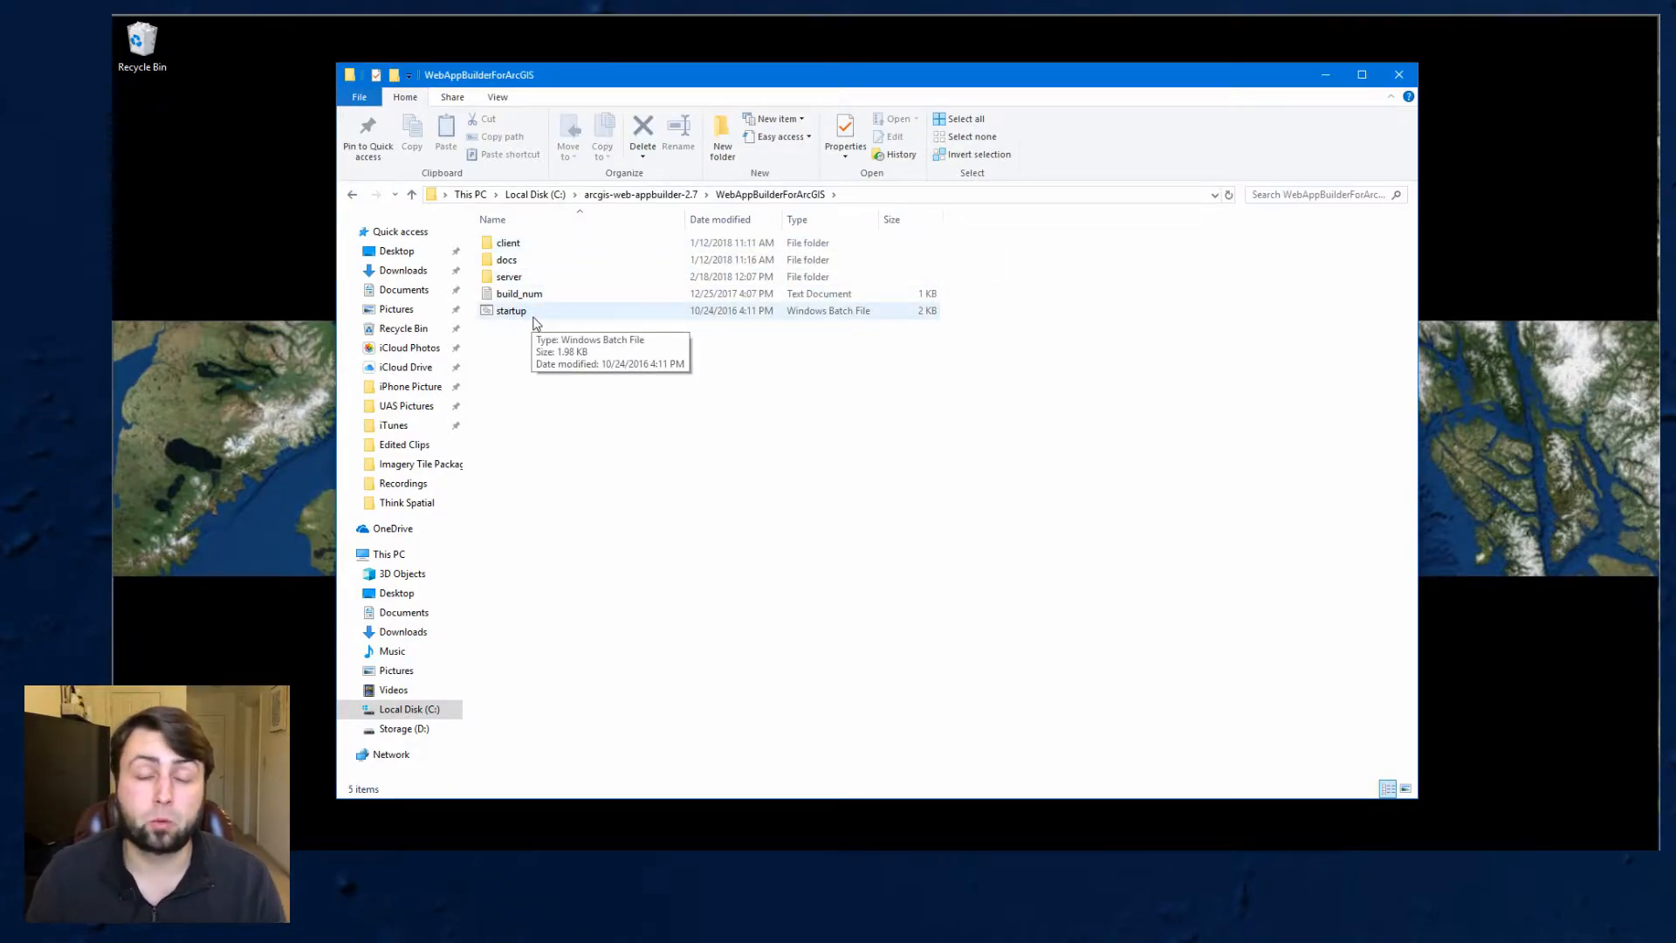
{"action": "left_click", "coordinate": [510, 310]}
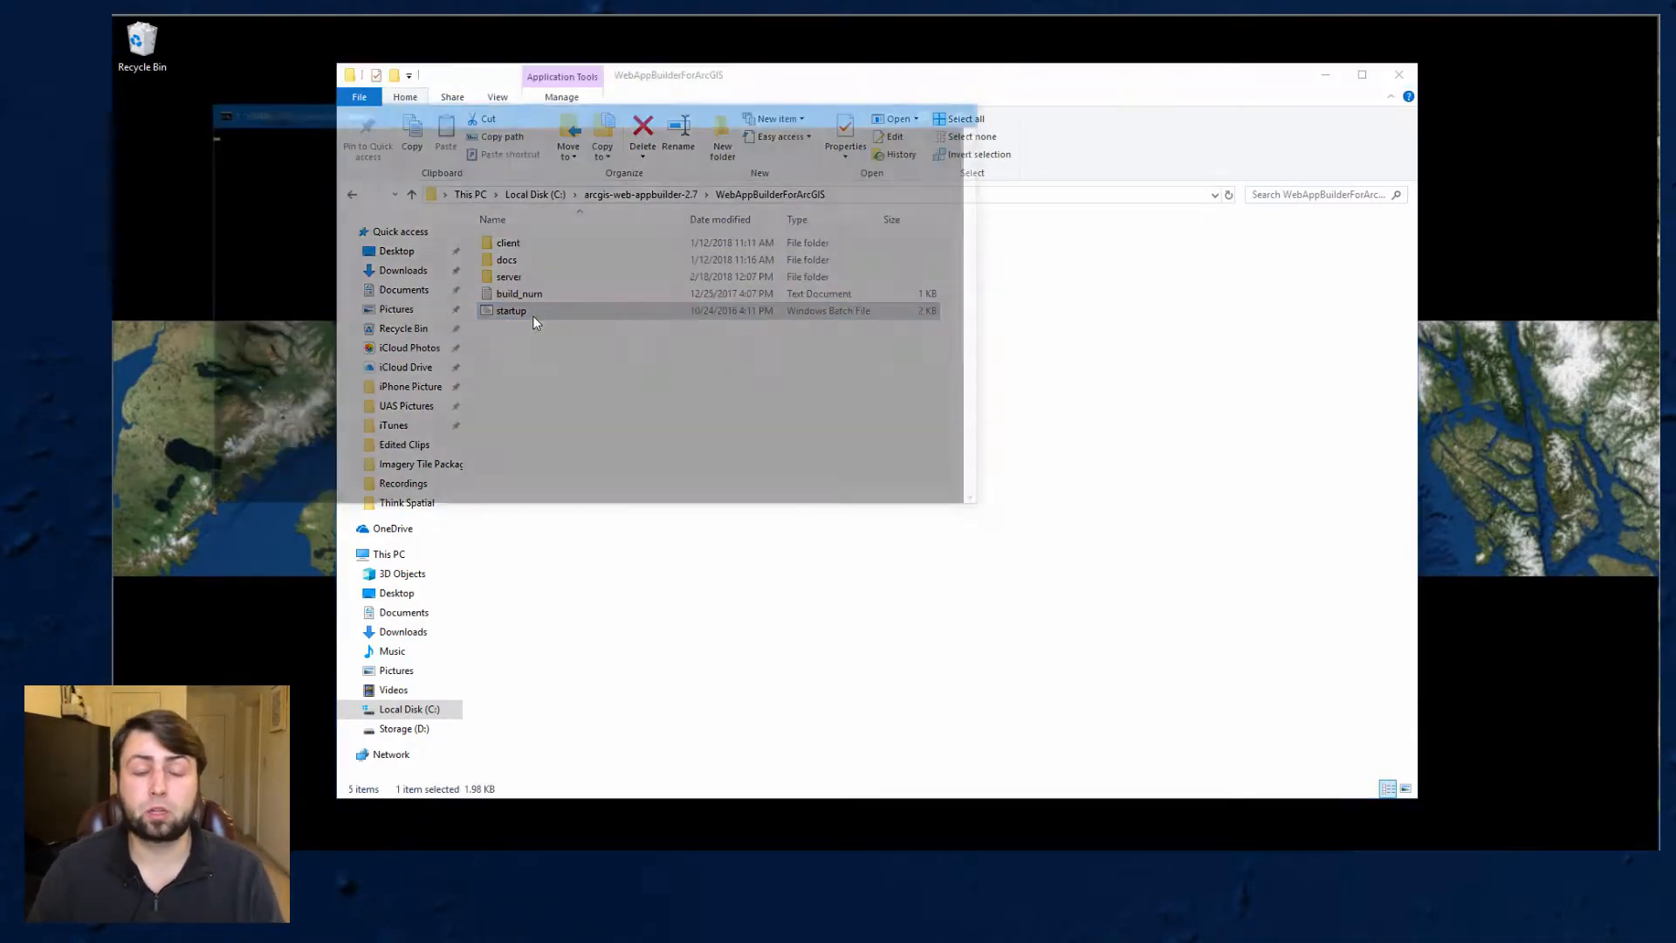
{"action": "double_click", "coordinate": [510, 310]}
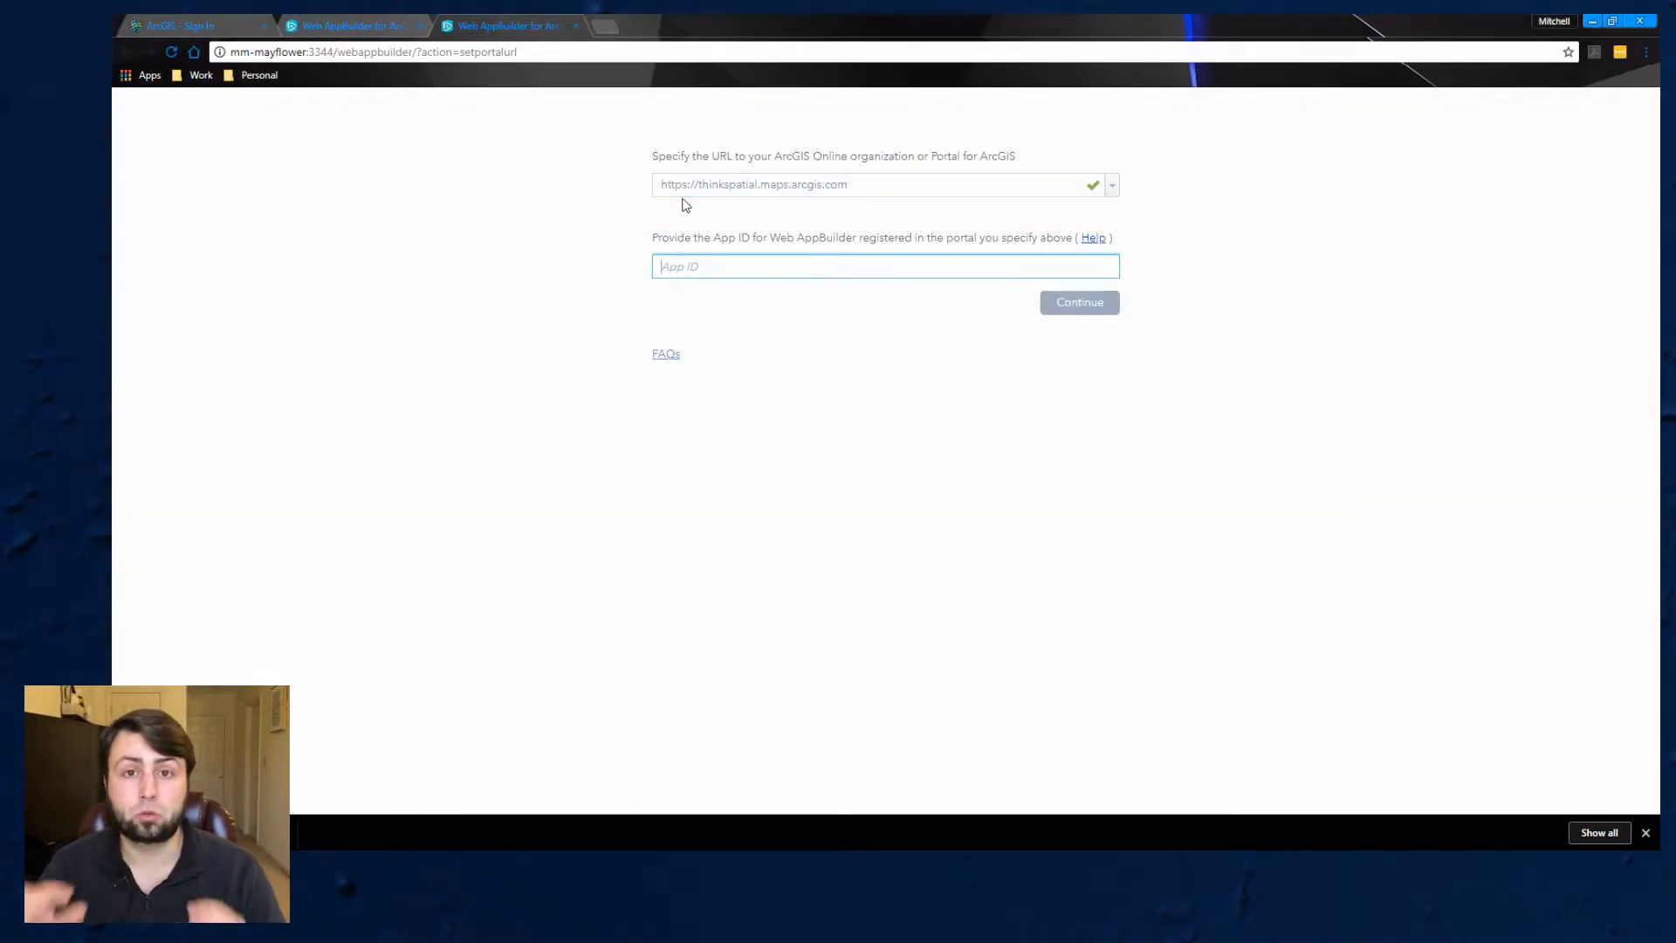
Check the thinkspatial.maps.arcgis.com portal URL, then close the extra download tab.
{"action": "left_click", "coordinate": [730, 184]}
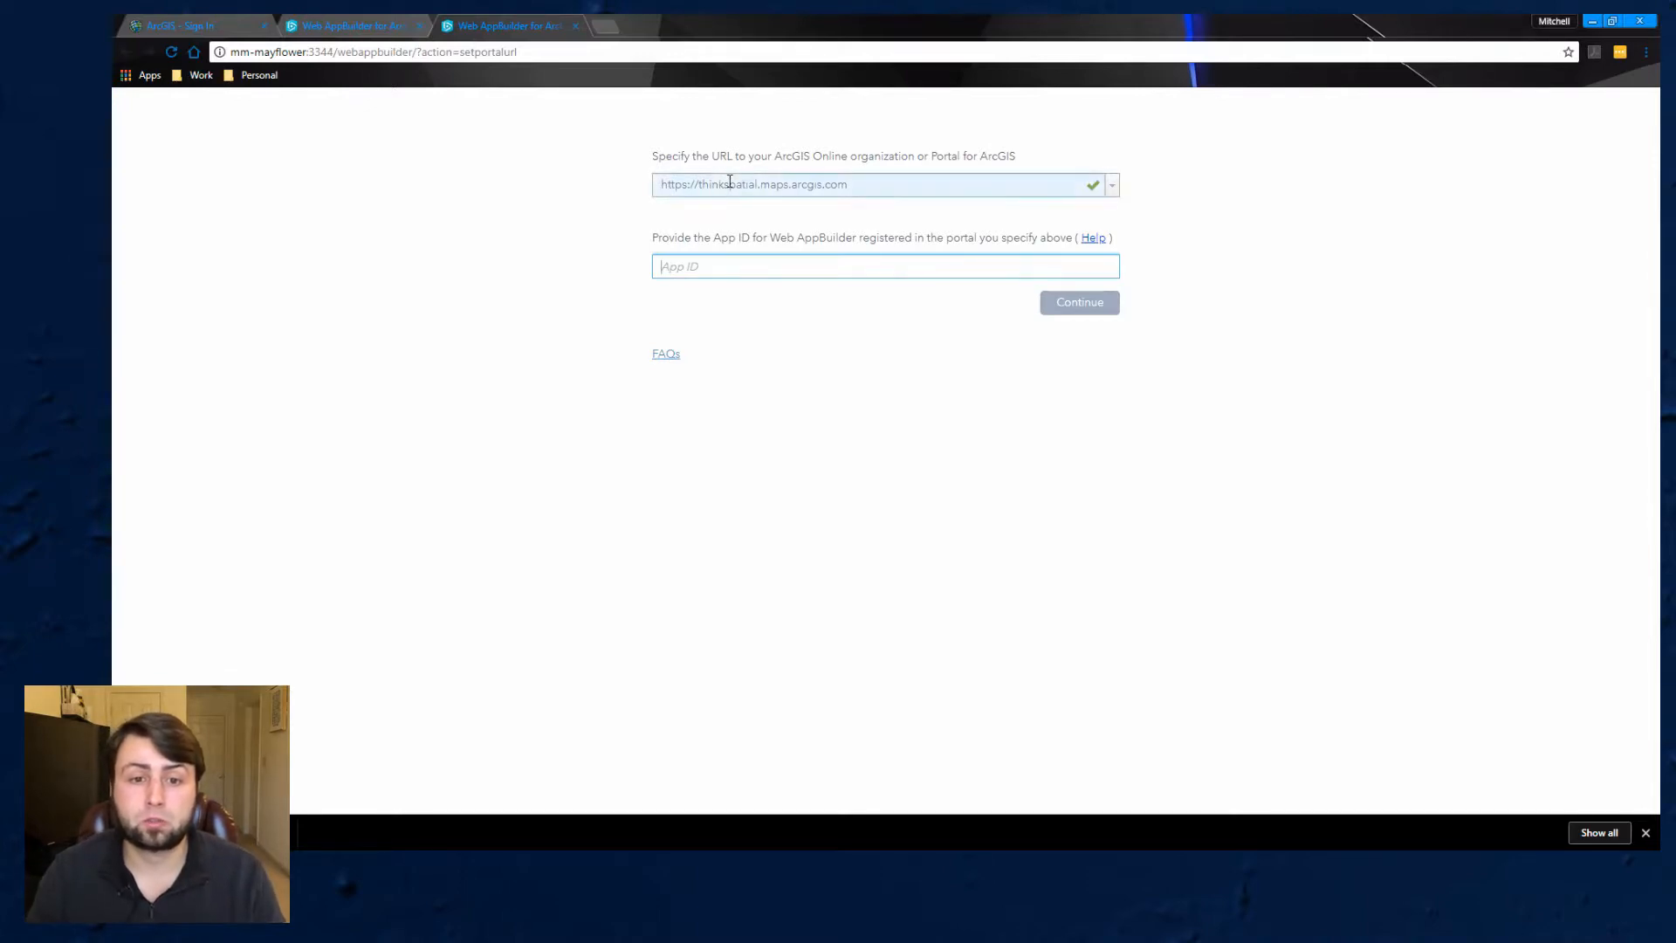
{"action": "double_click", "coordinate": [727, 184]}
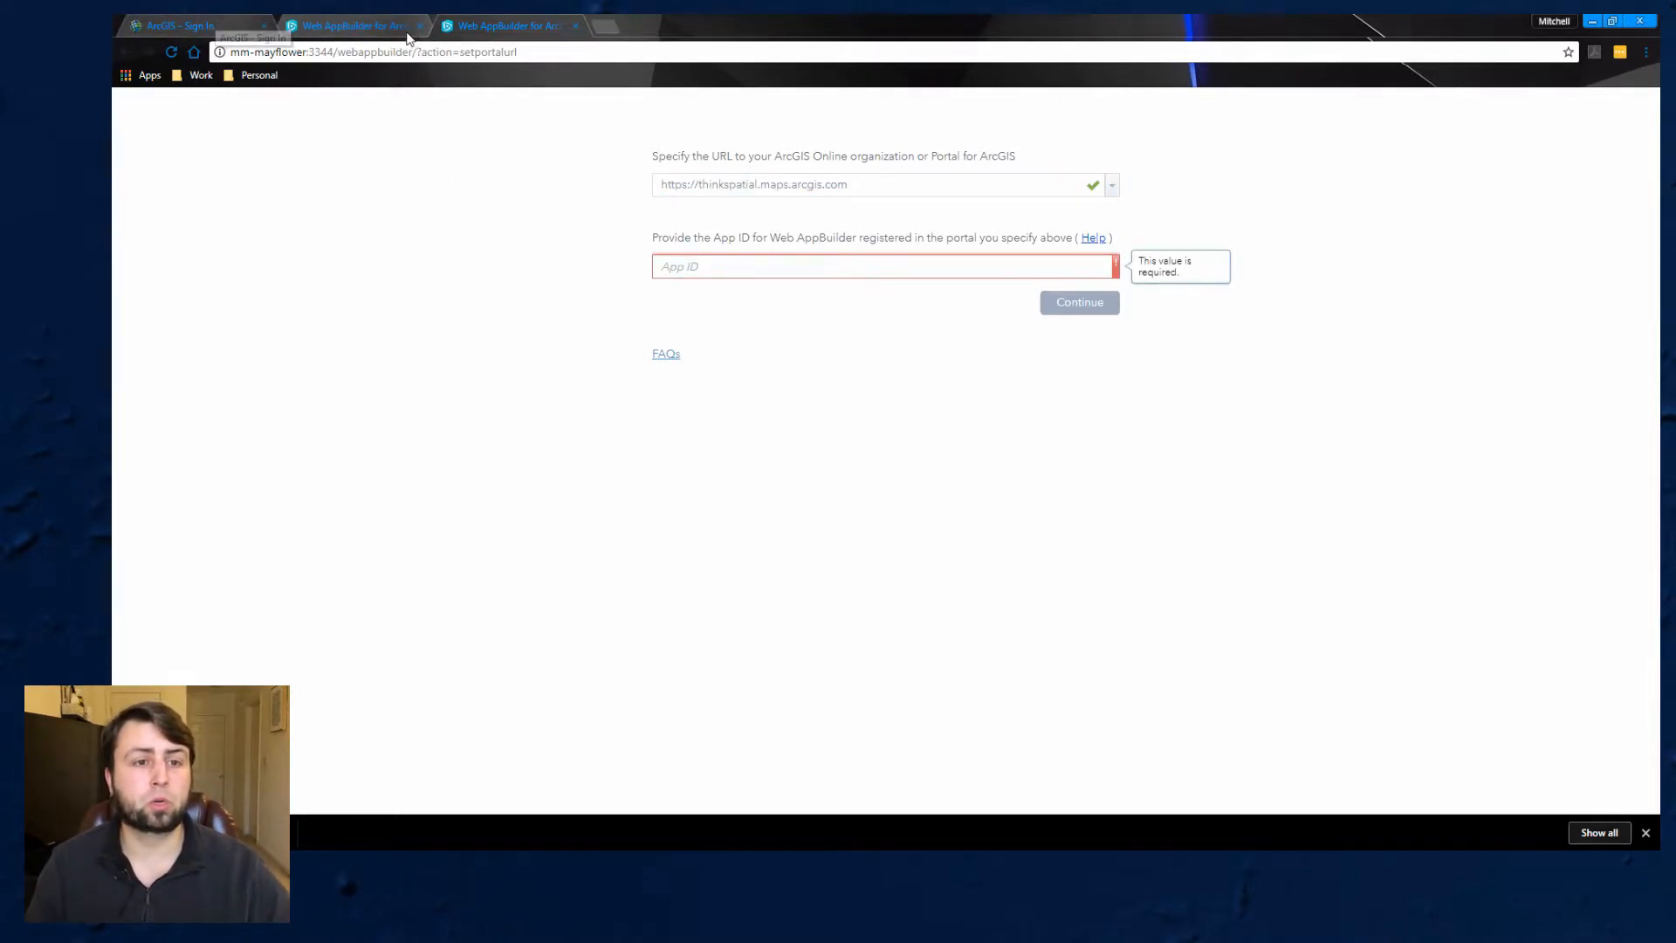
{"action": "left_click", "coordinate": [575, 25]}
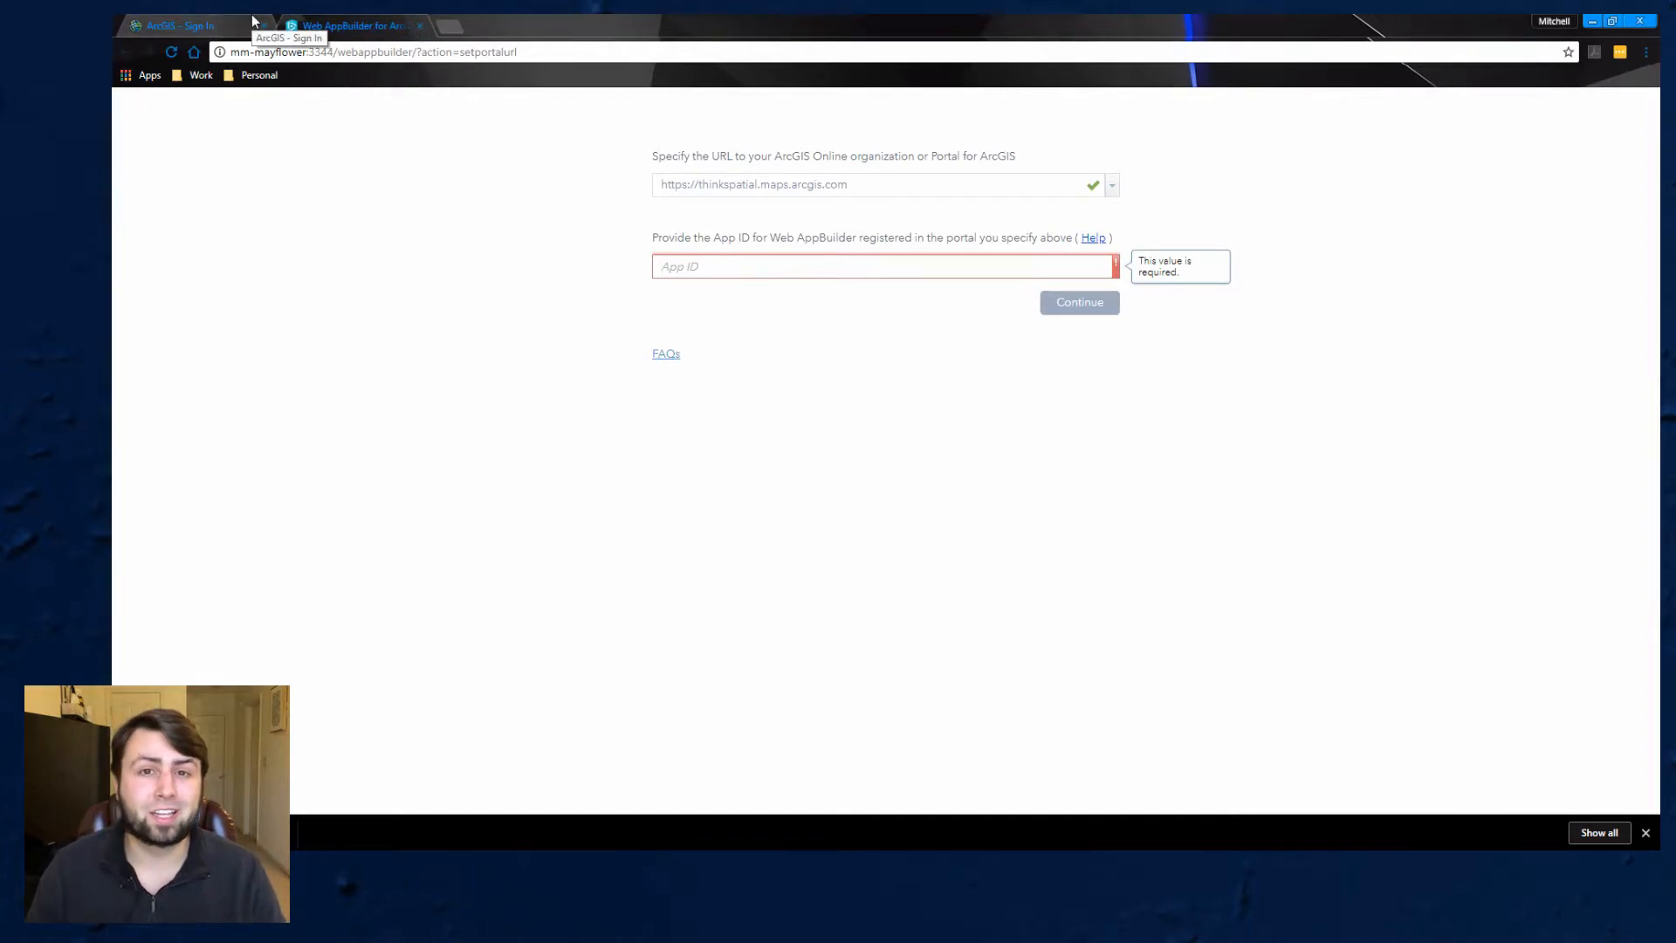
Sign in to the Think Spatial ArcGIS Online organization.
{"action": "left_click", "coordinate": [180, 24]}
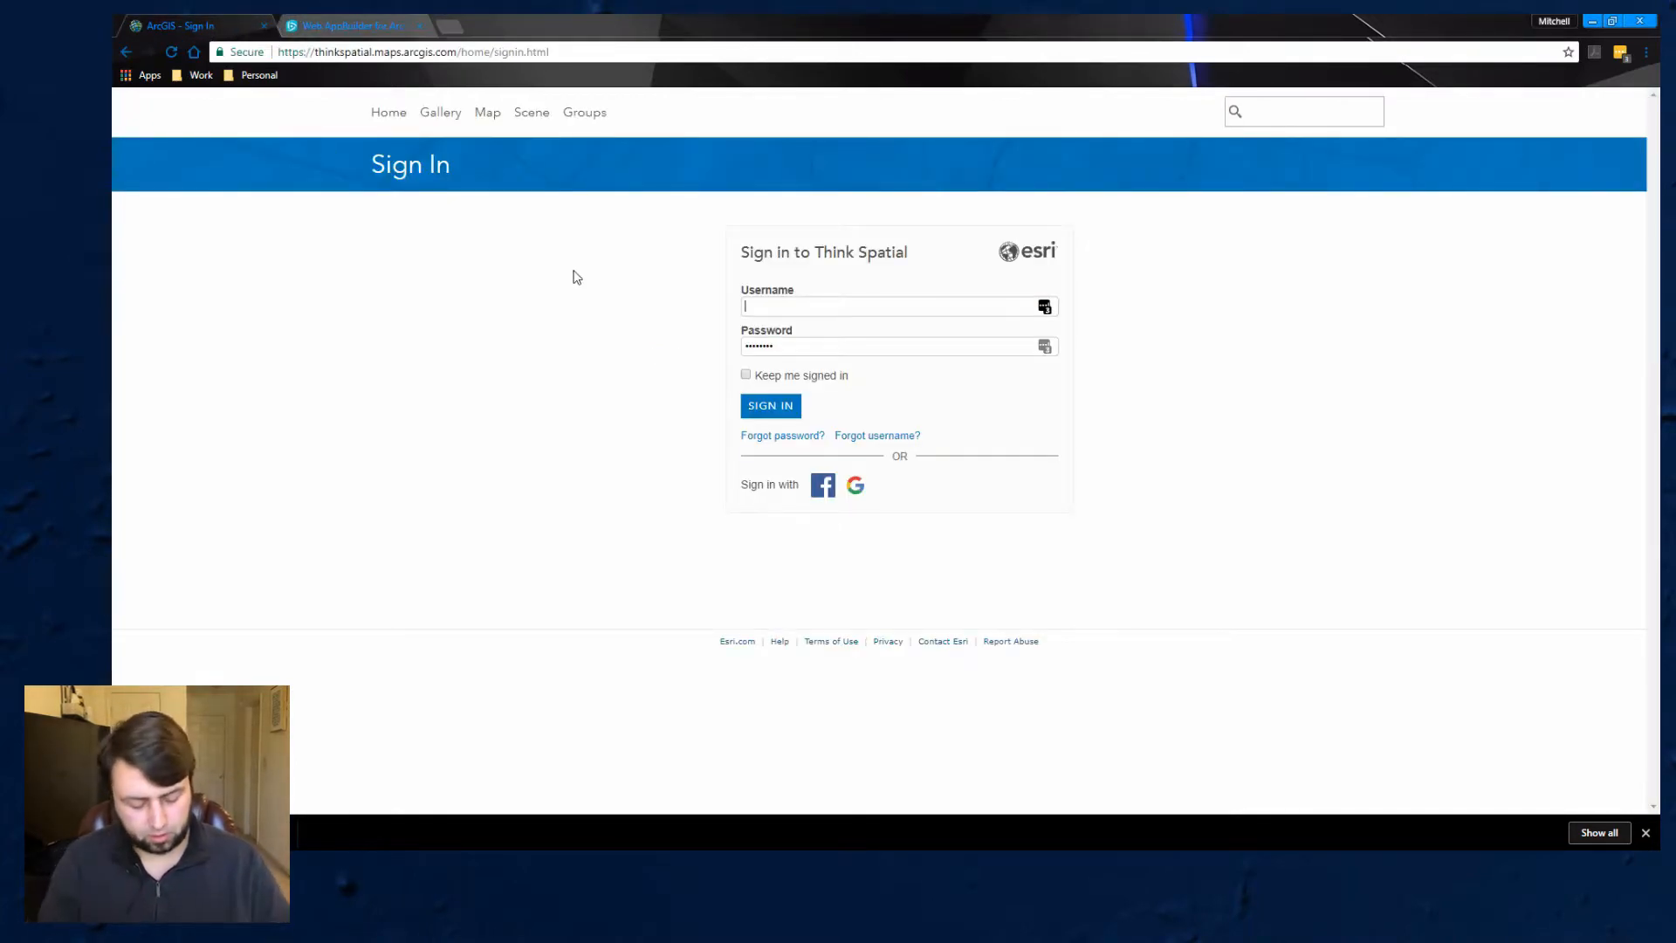
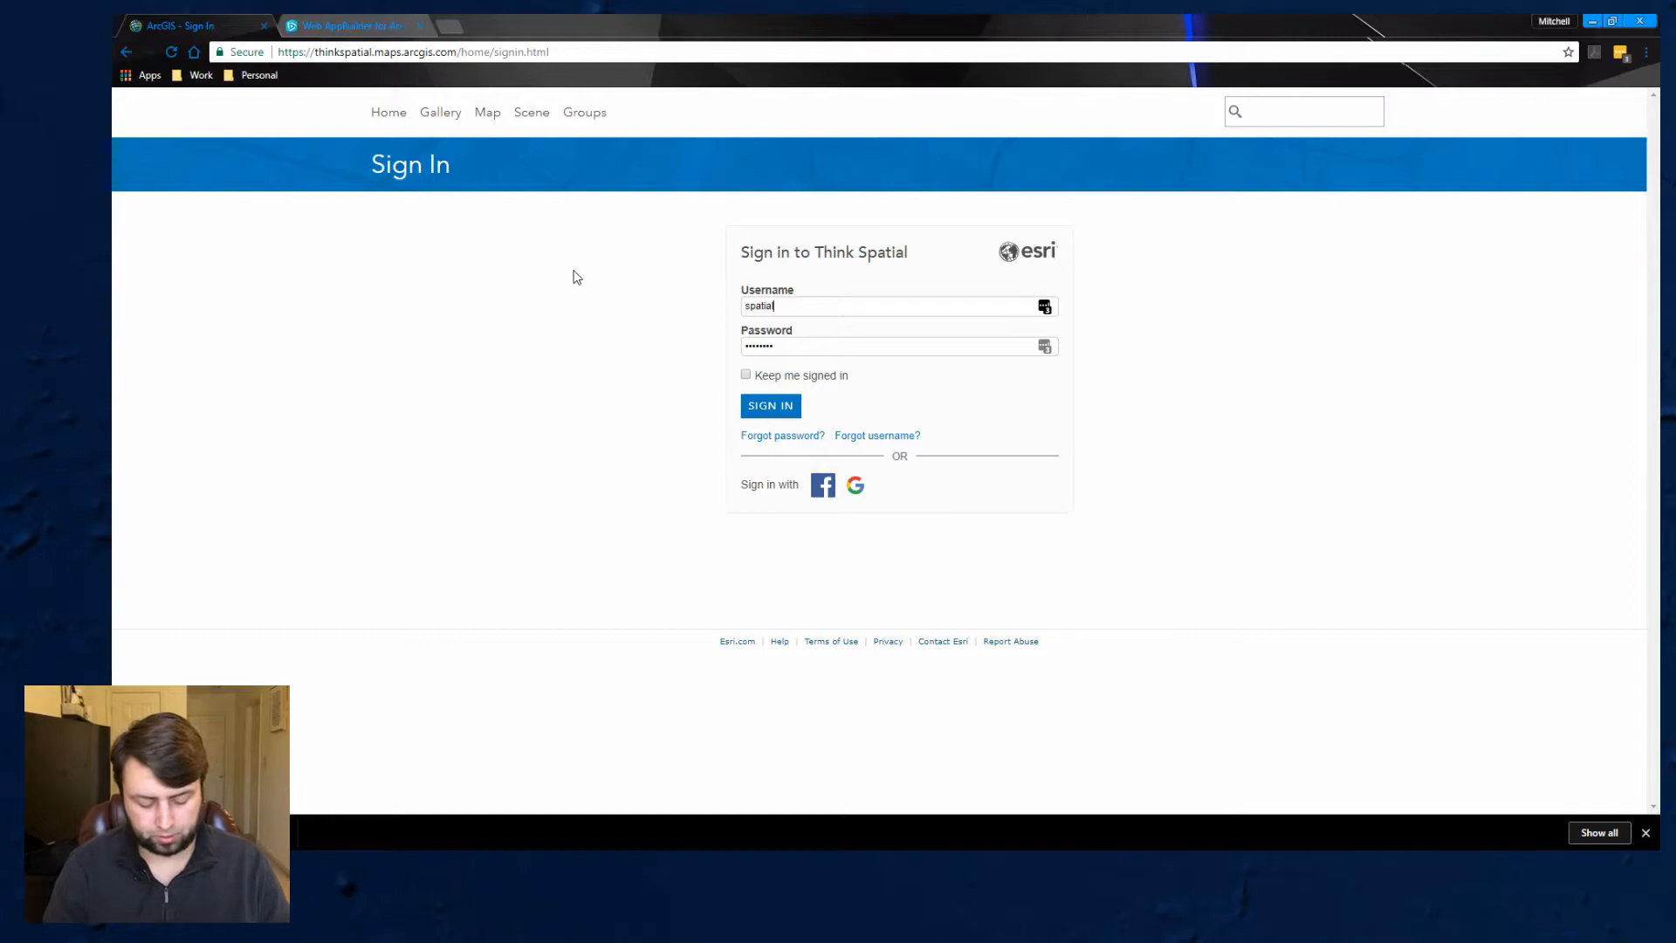
{"action": "left_click", "coordinate": [770, 405]}
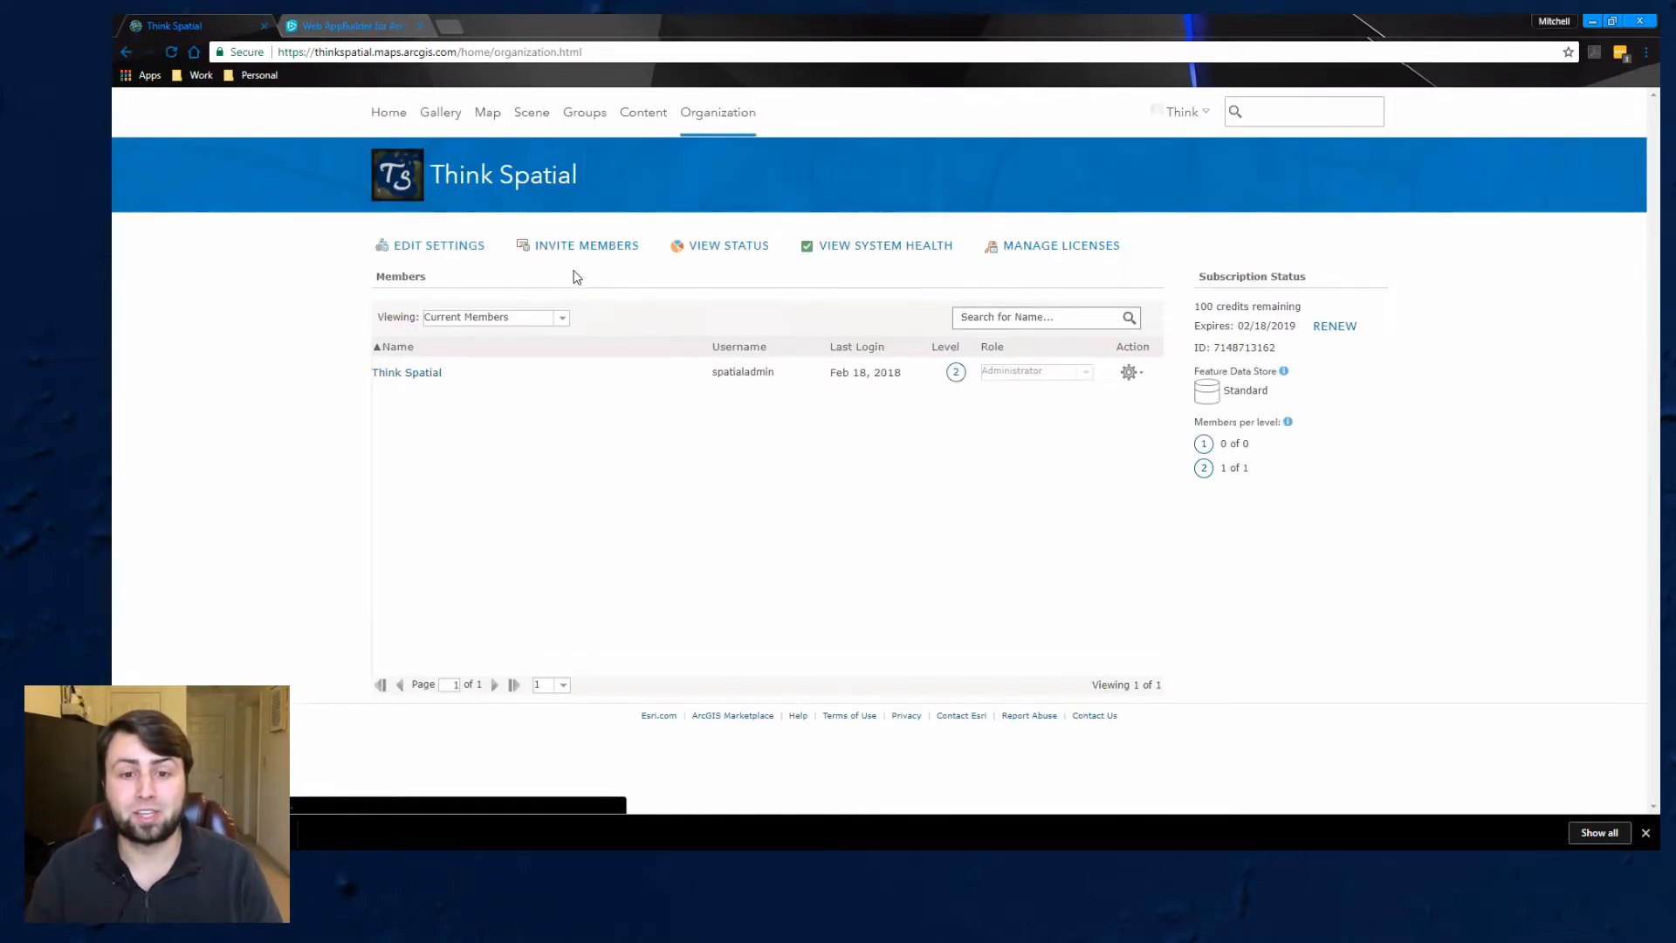
Start adding an application item from the organization's content page.
{"action": "left_click", "coordinate": [642, 111]}
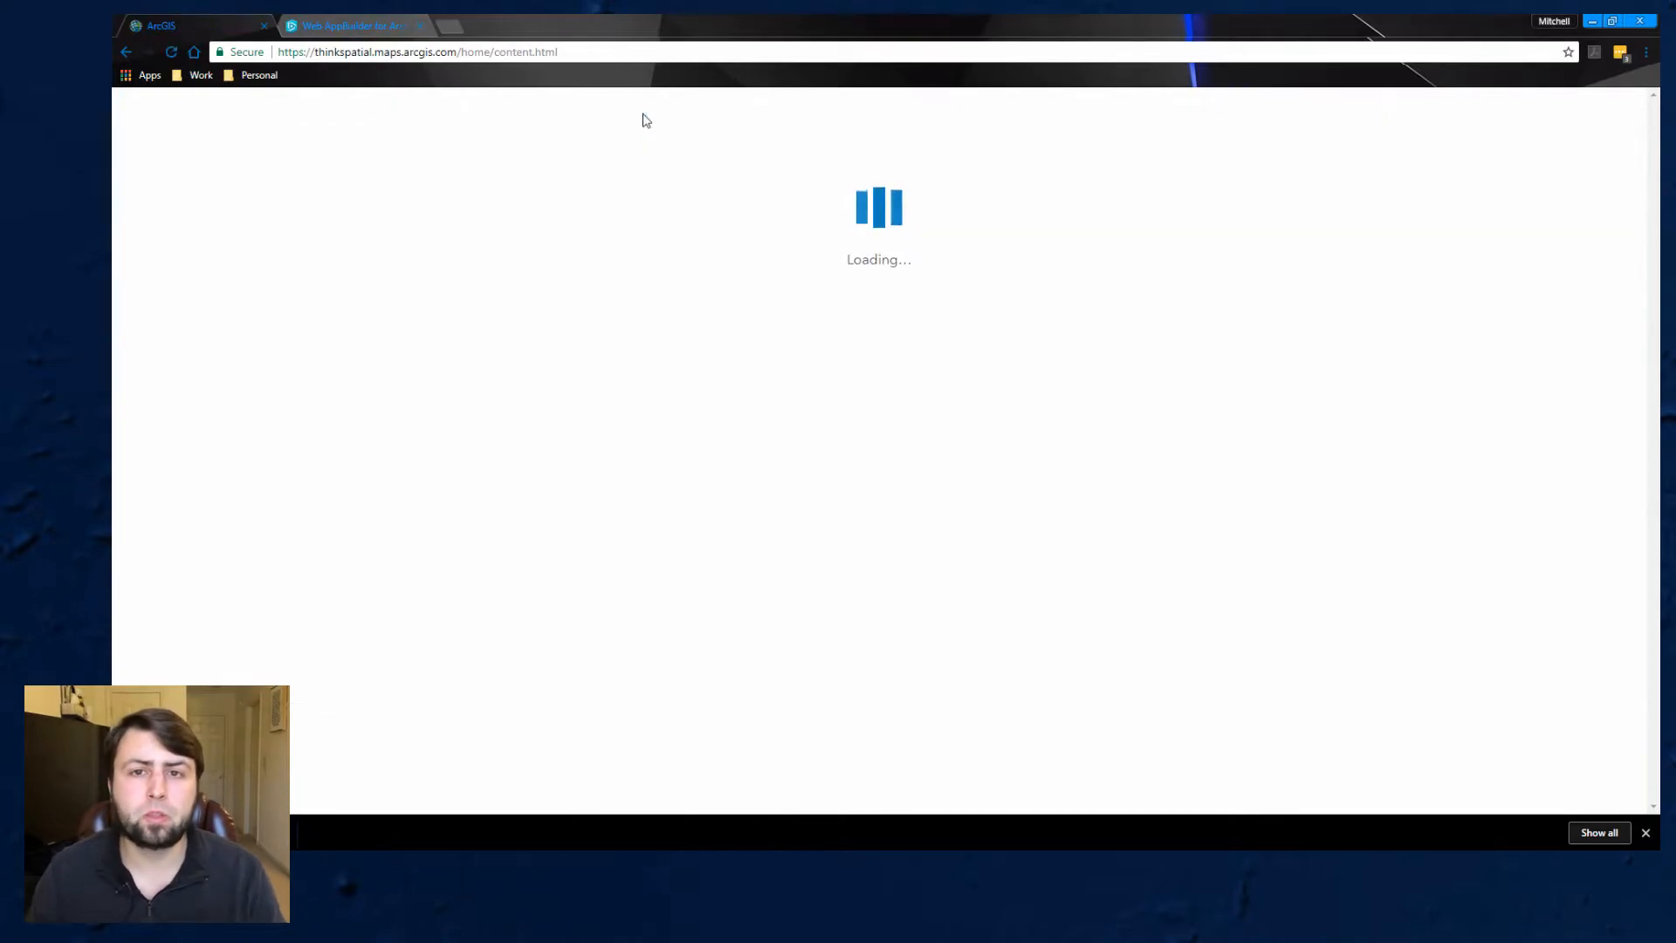
{"action": "left_click", "coordinate": [348, 260]}
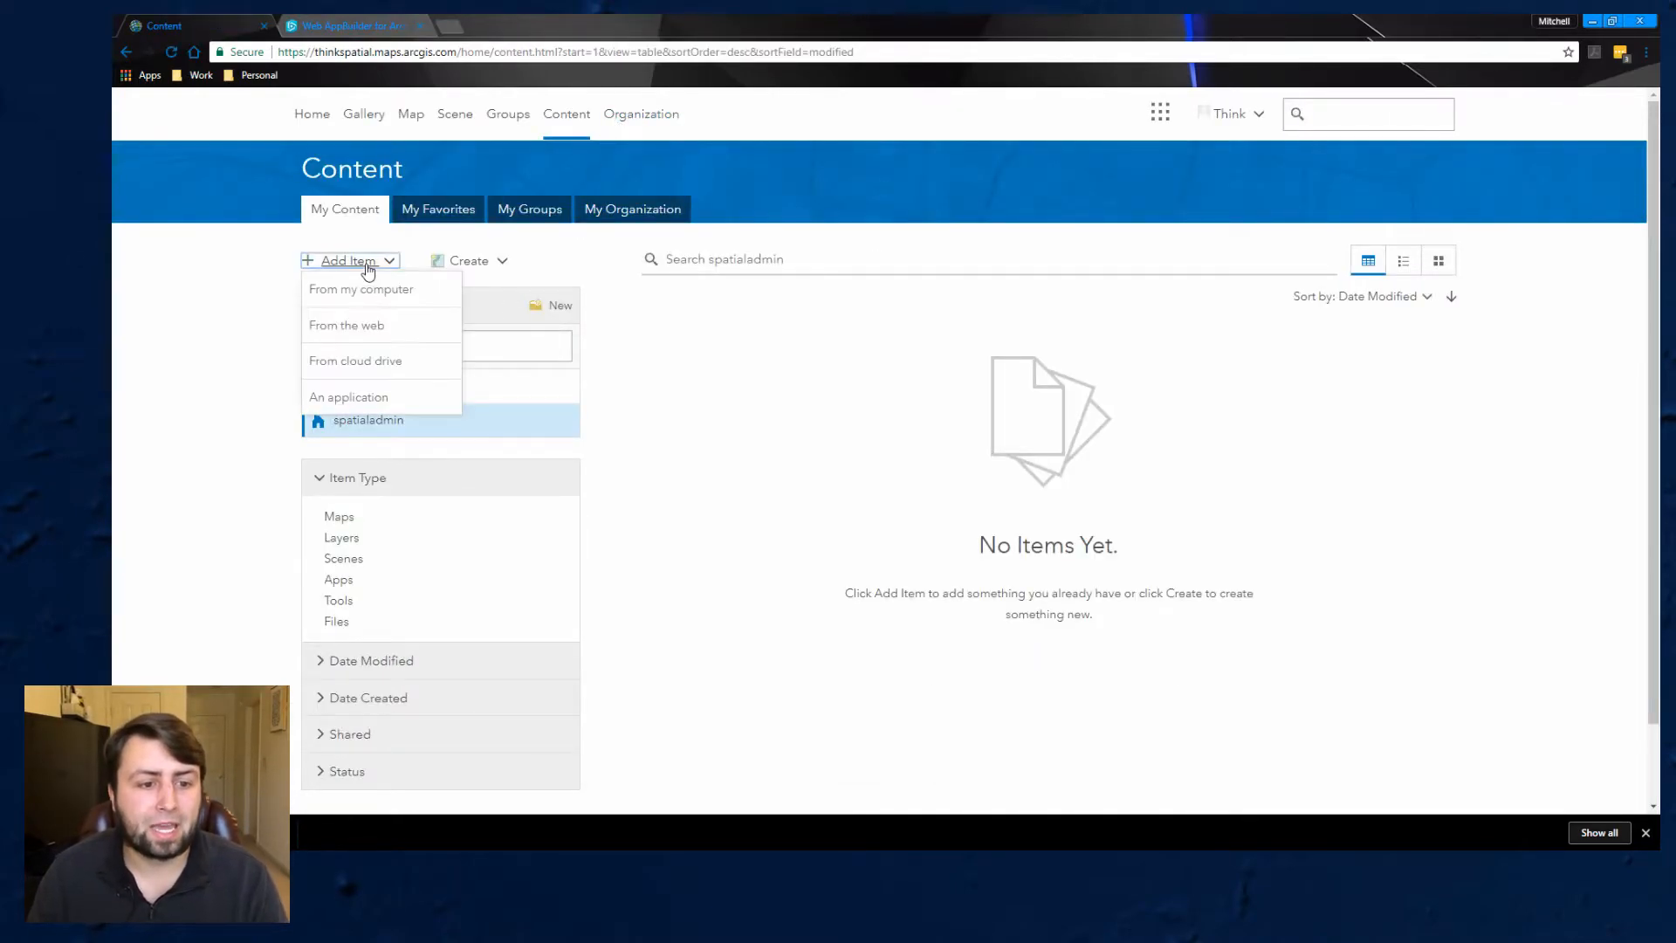
{"action": "mouse_move", "coordinate": [349, 396]}
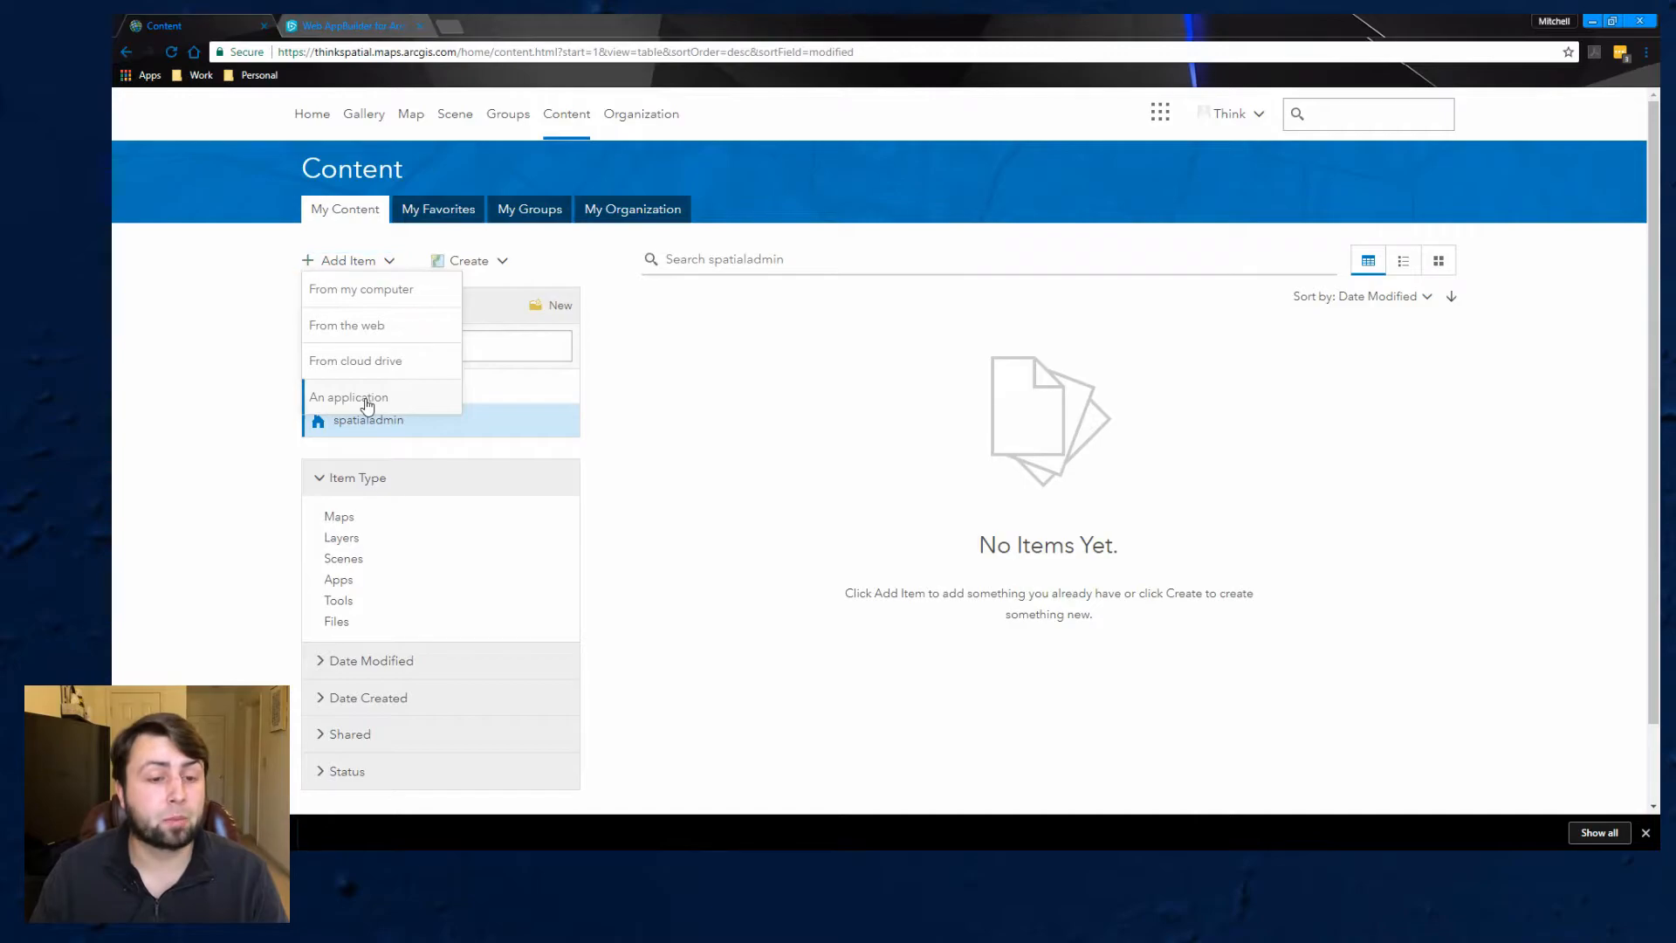
{"action": "left_click", "coordinate": [349, 396]}
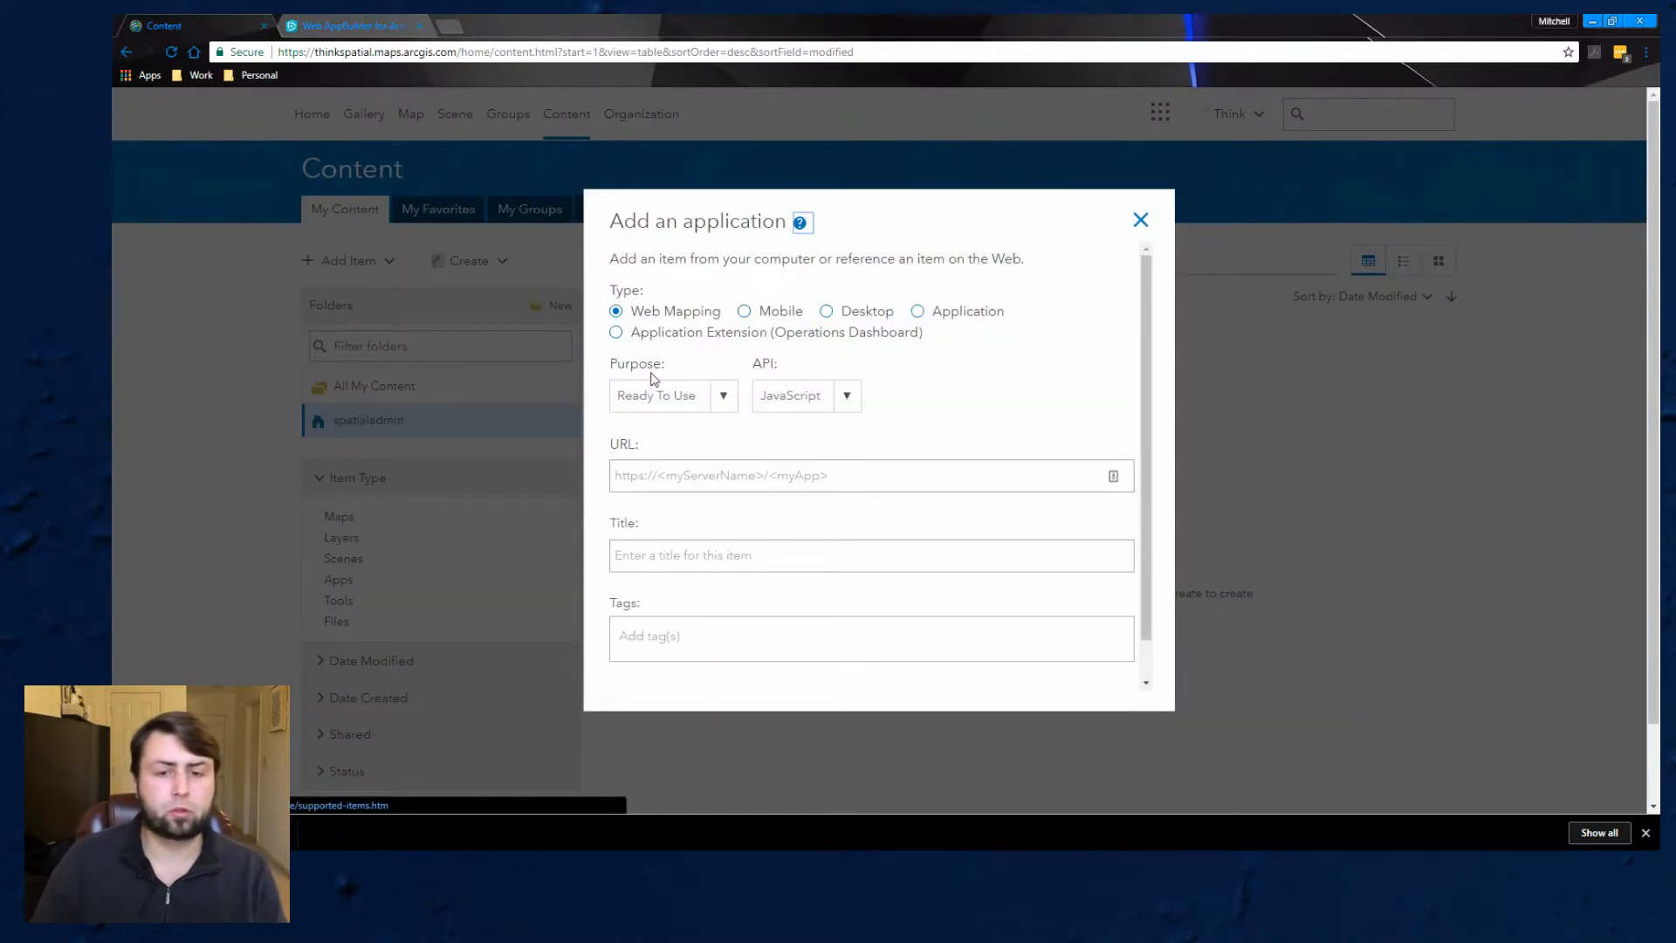
{"action": "mouse_move", "coordinate": [655, 425]}
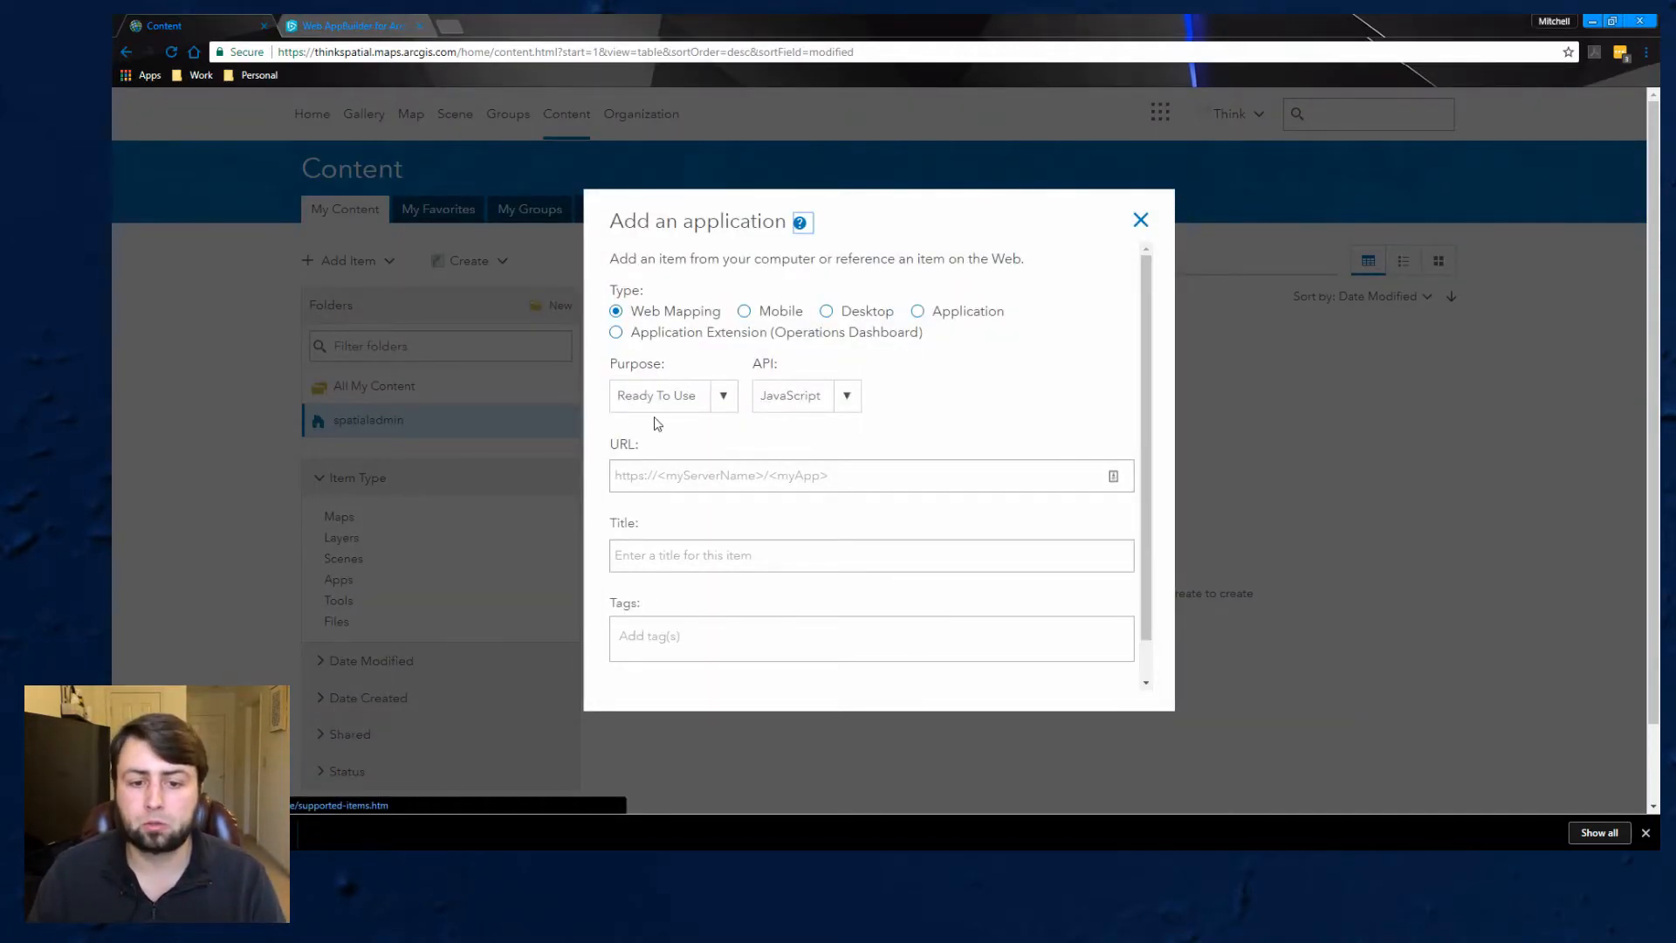
{"action": "left_click", "coordinate": [866, 475]}
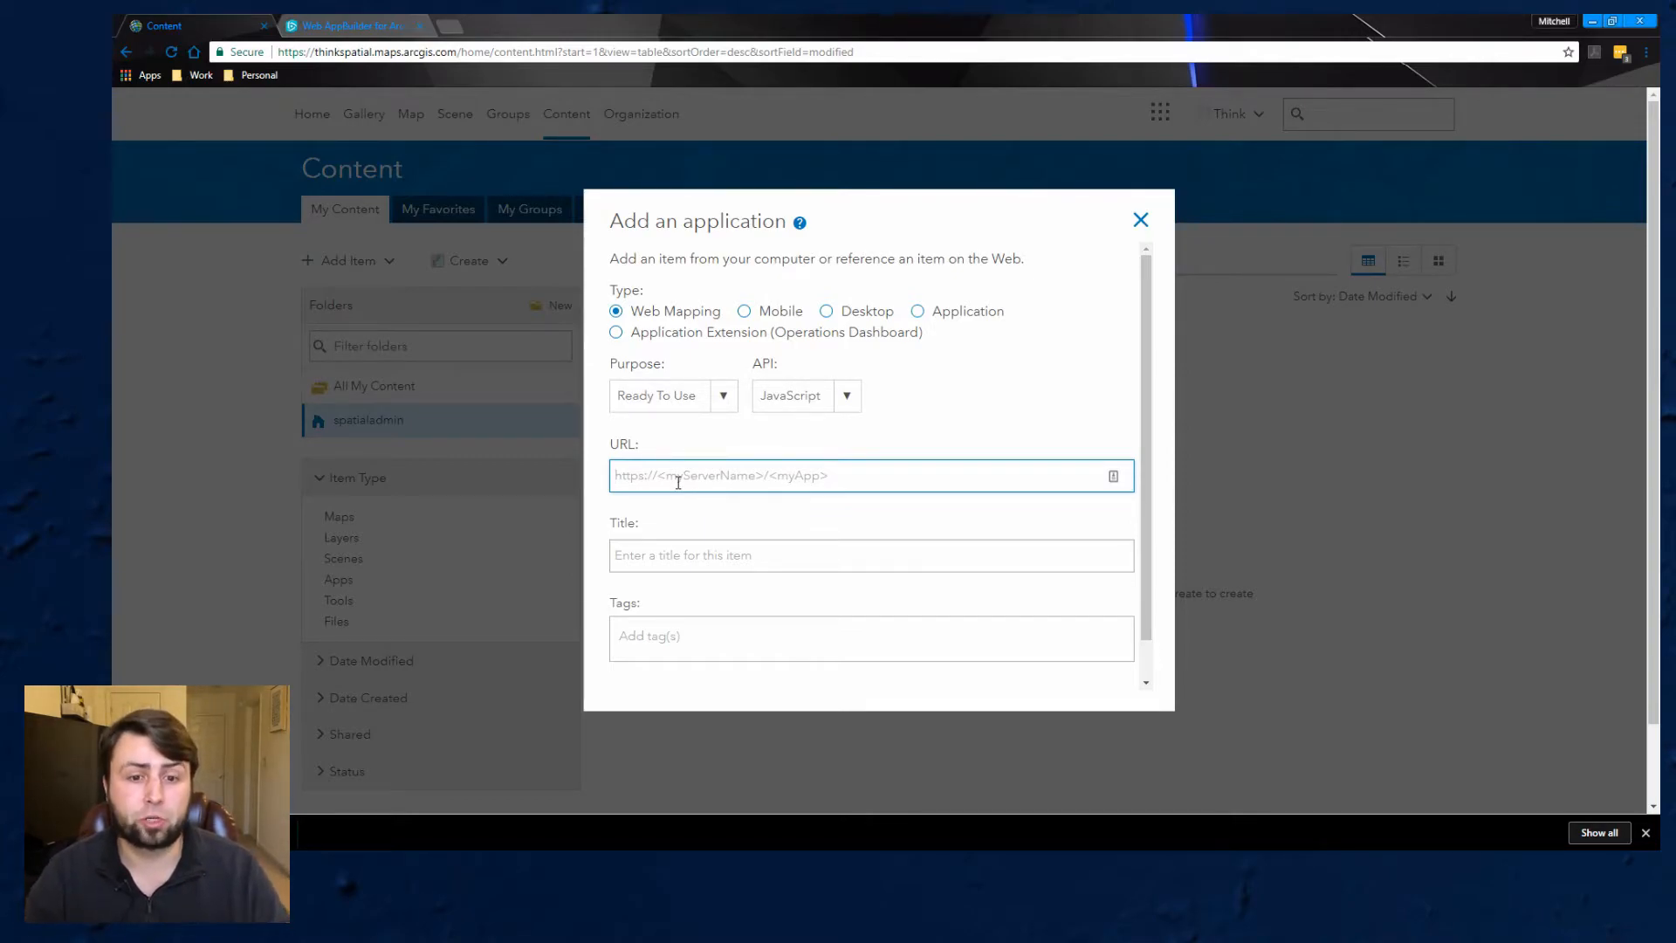
{"action": "type", "text": "http://MM-MAYFLOWER:3344/webappbuilder"}
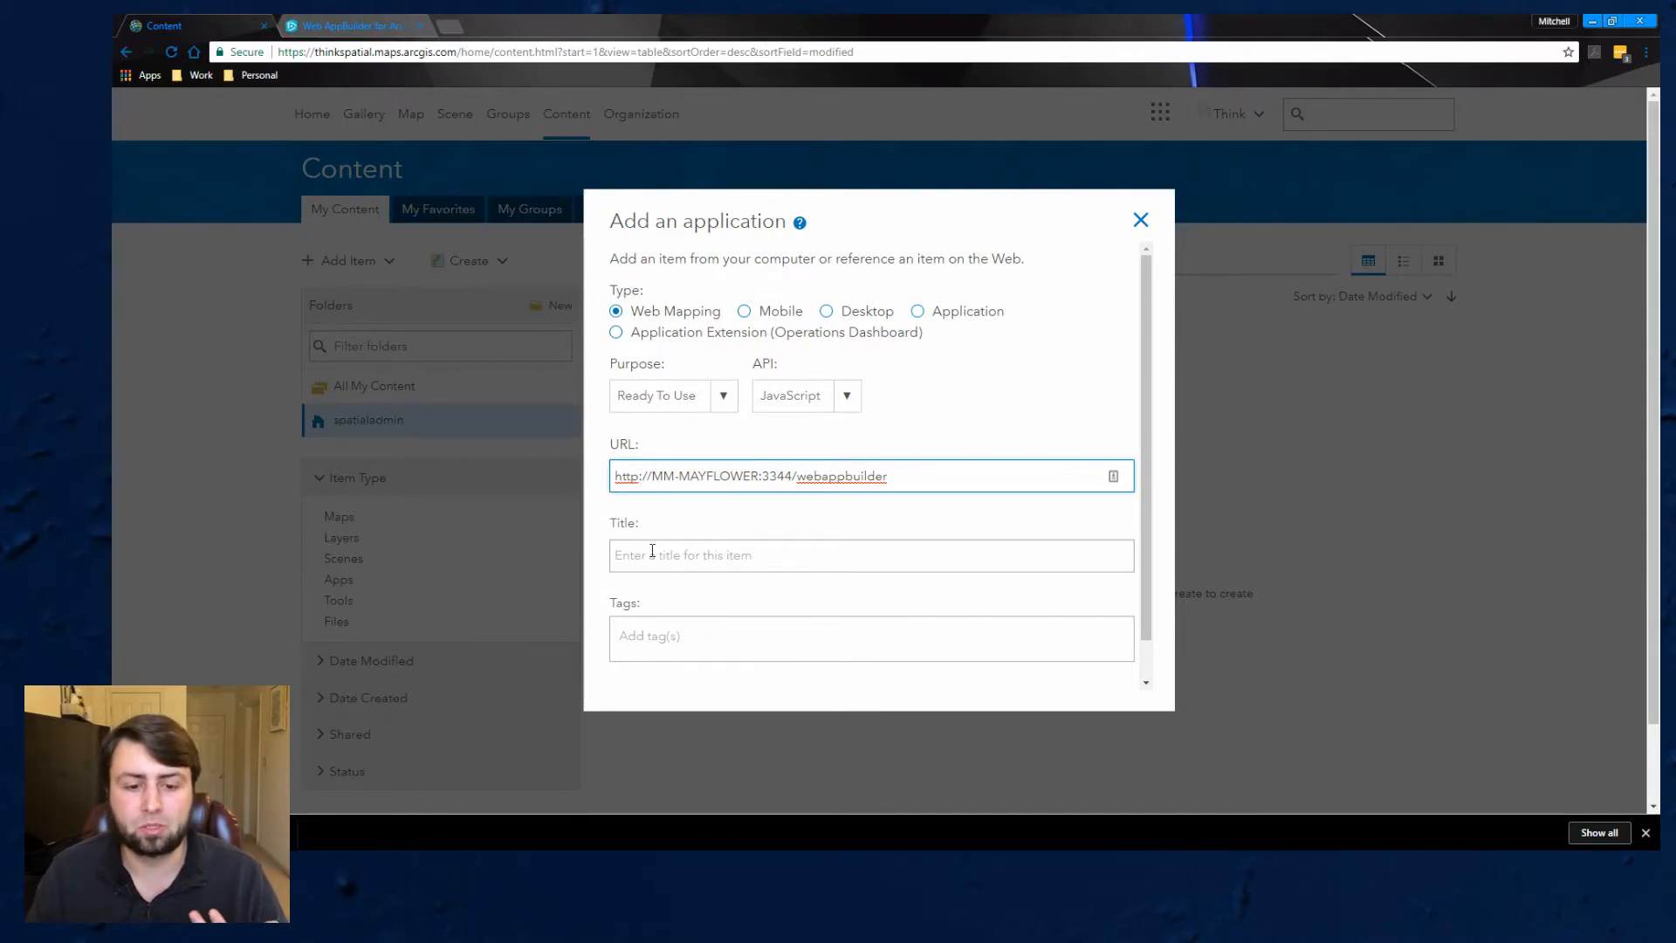
{"action": "type", "text": "Web"}
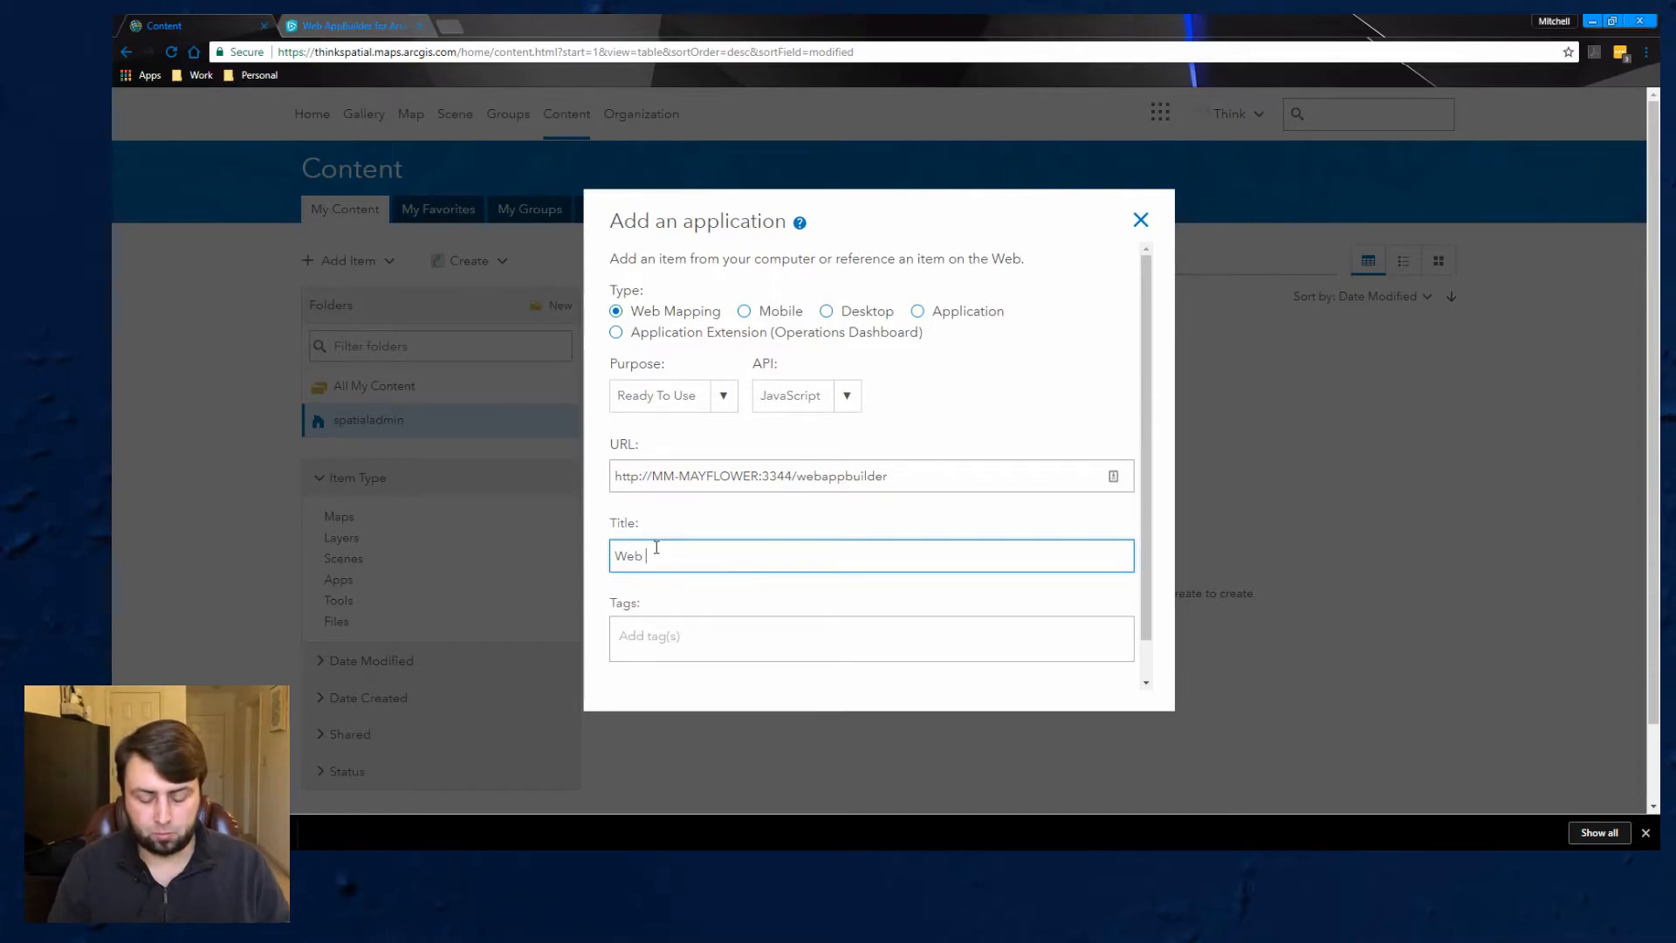
{"action": "type", "text": "app Buil"}
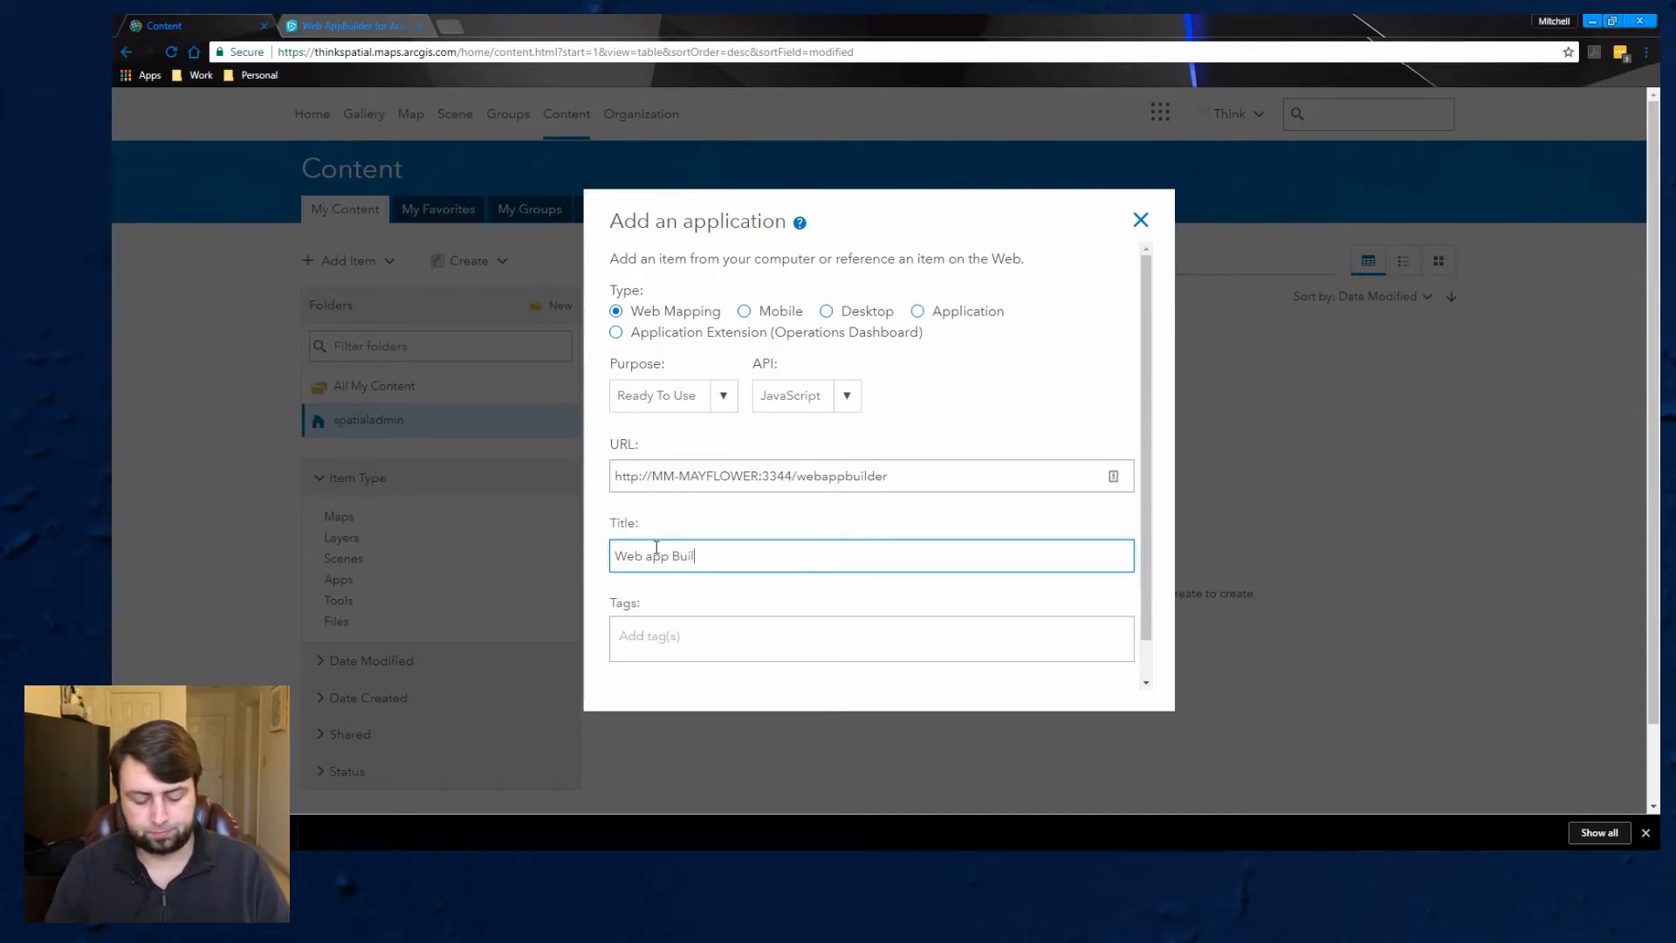
{"action": "type", "text": "der"}
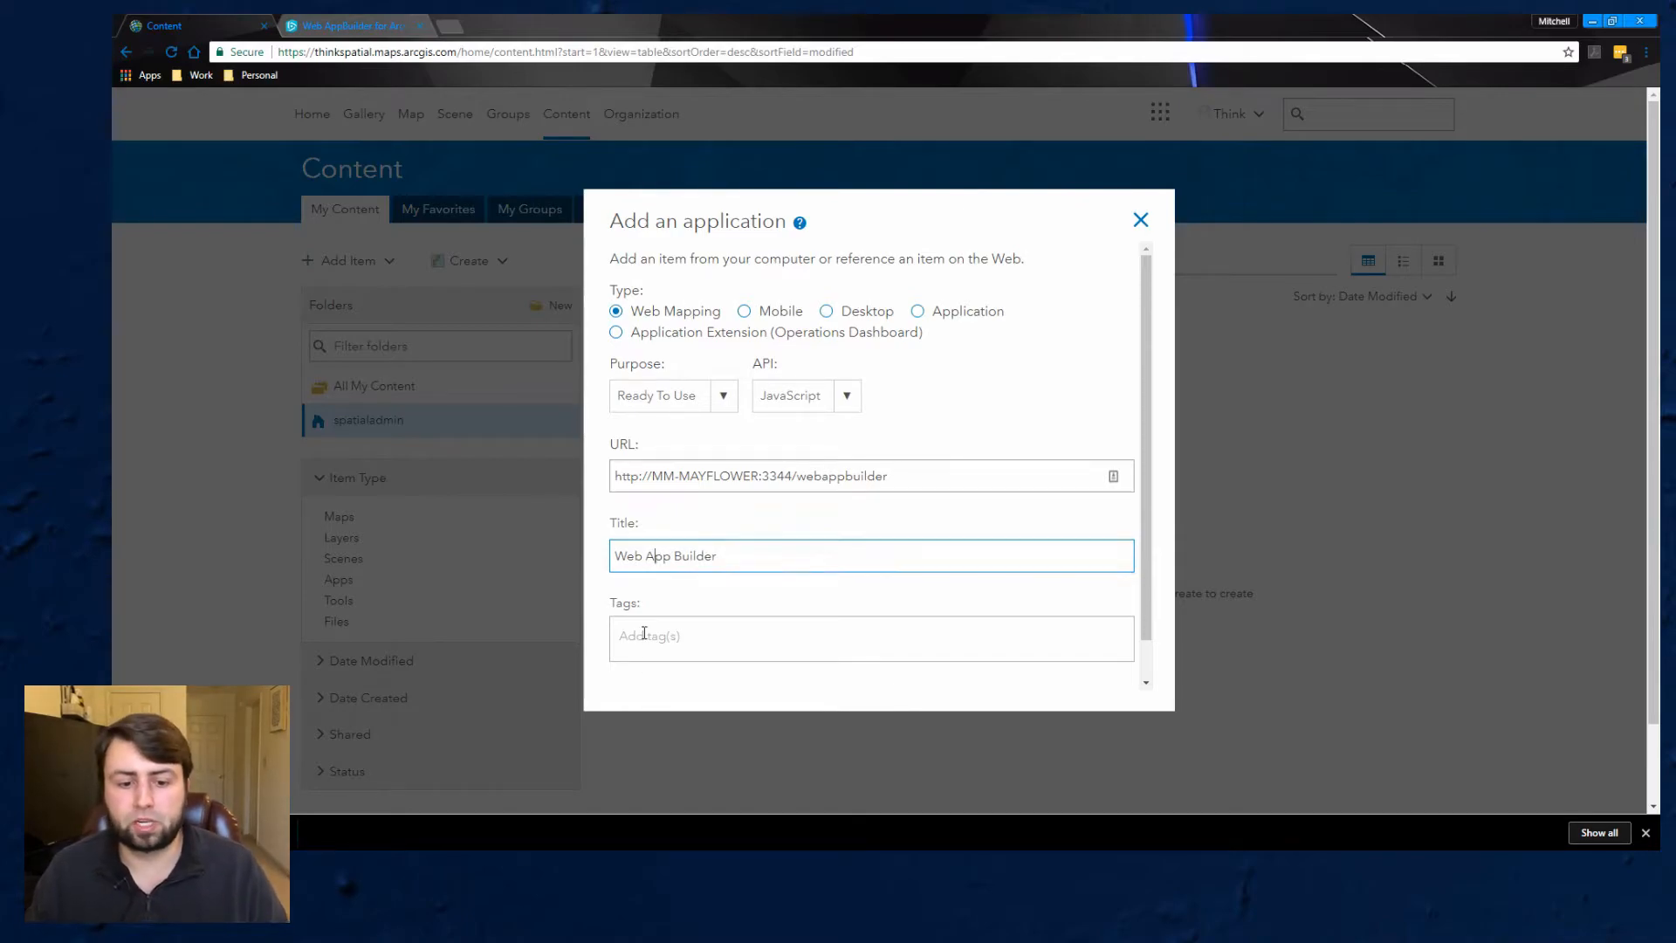
{"action": "type", "text": "Web"}
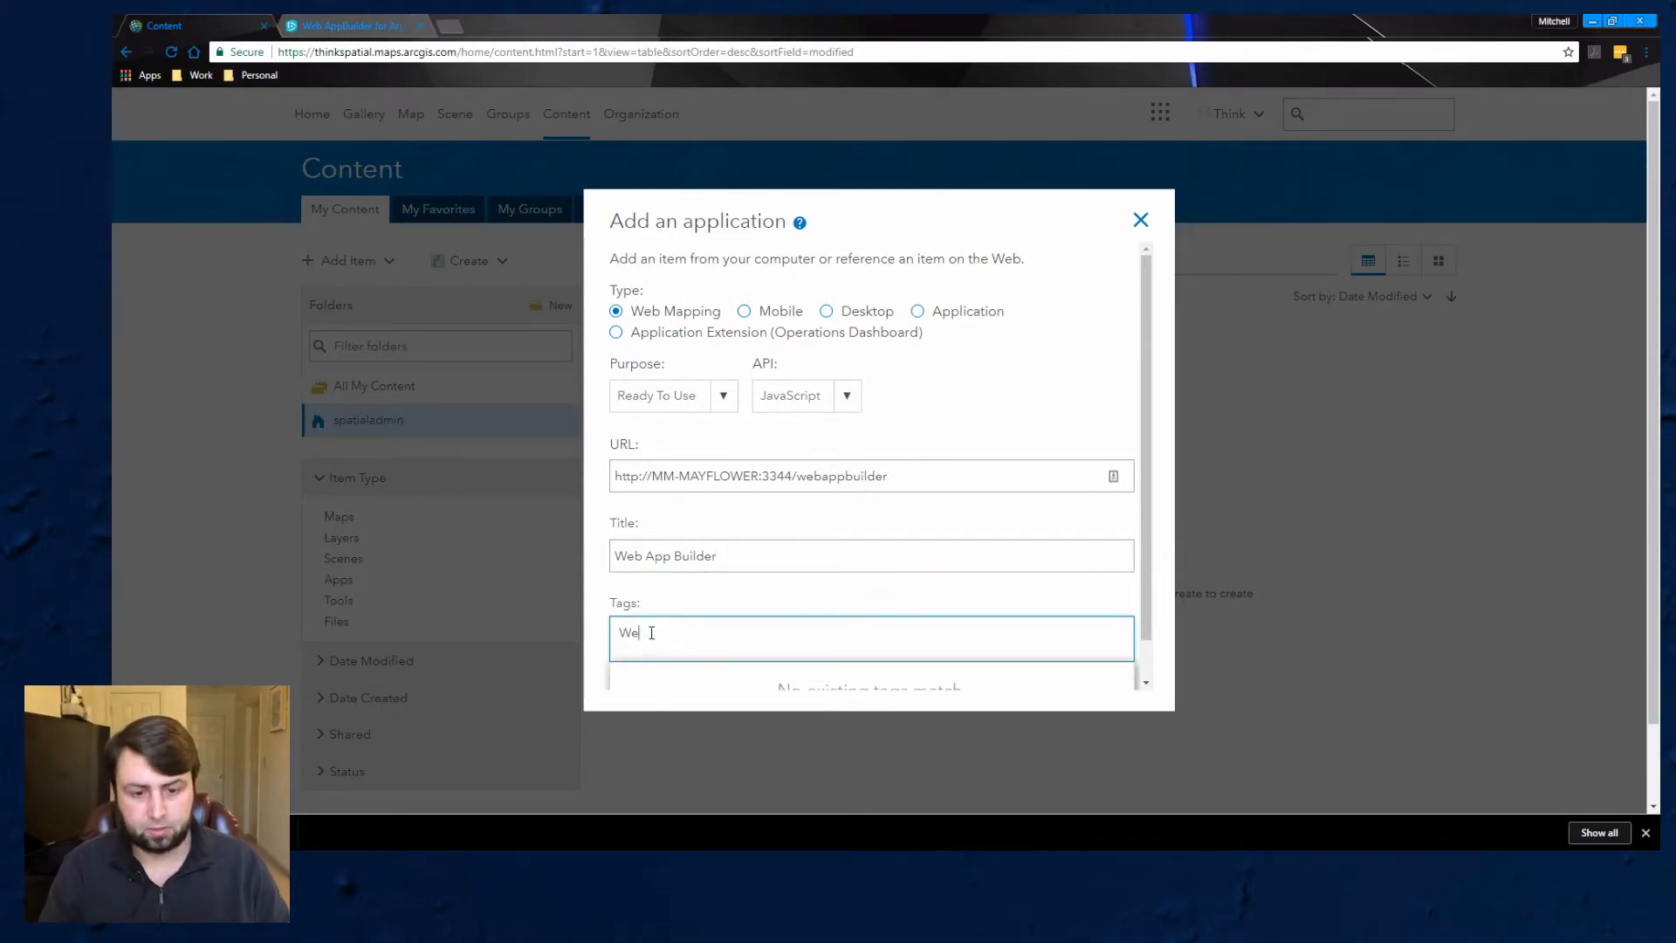
{"action": "type", "text": "App"}
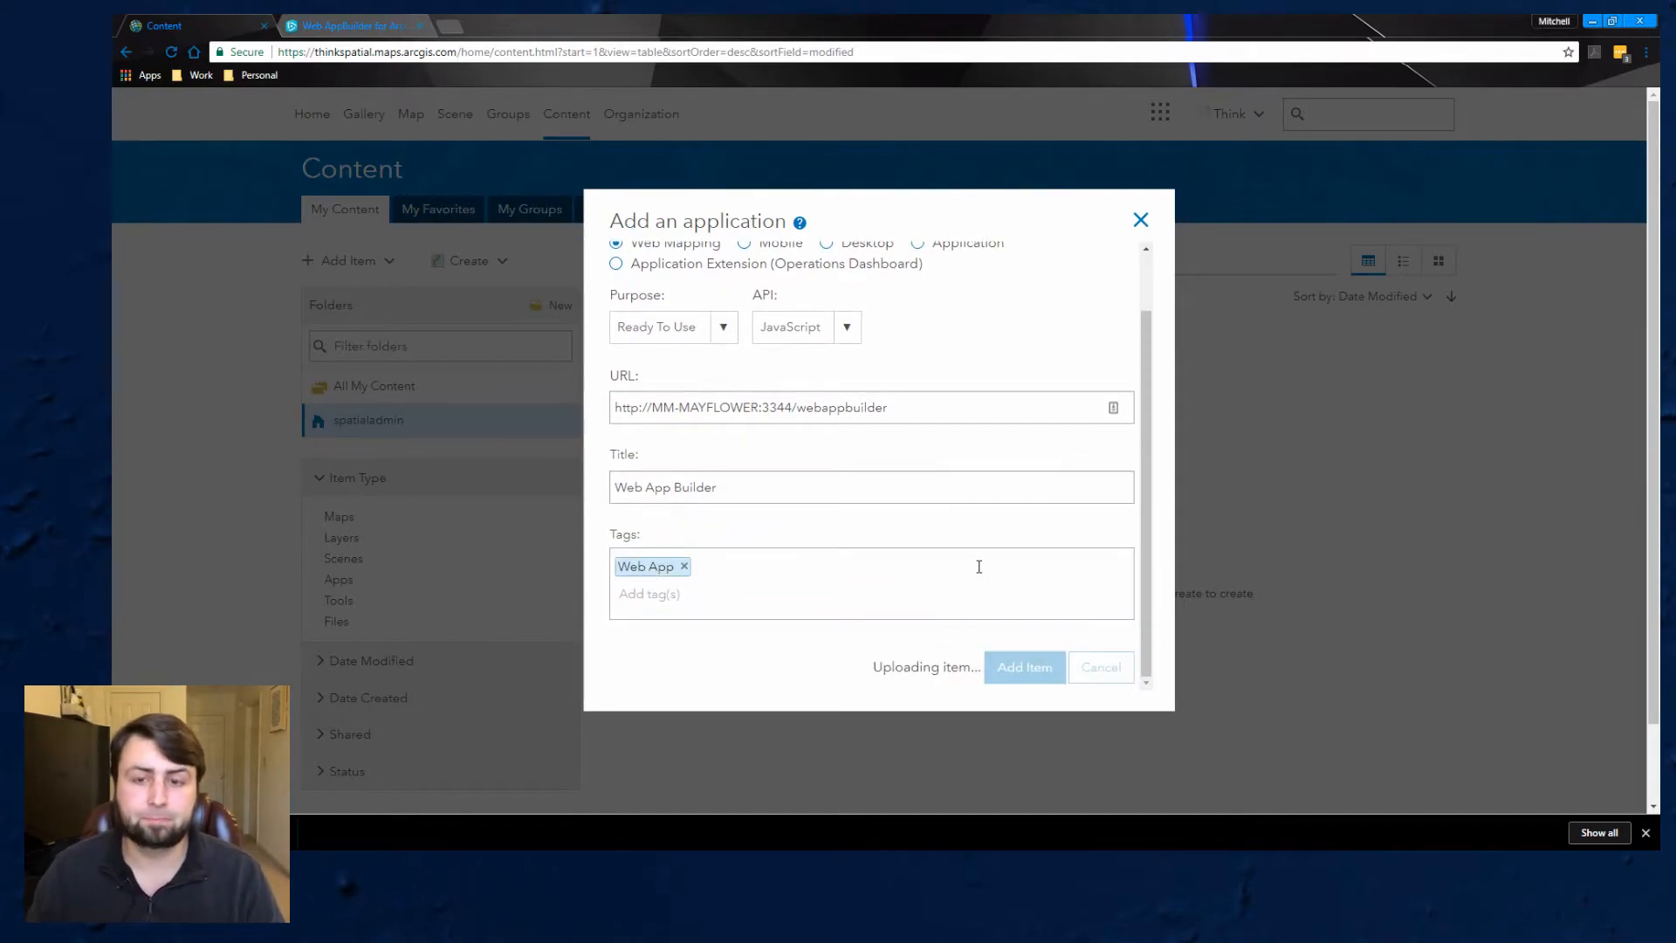
{"action": "left_click", "coordinate": [1023, 666]}
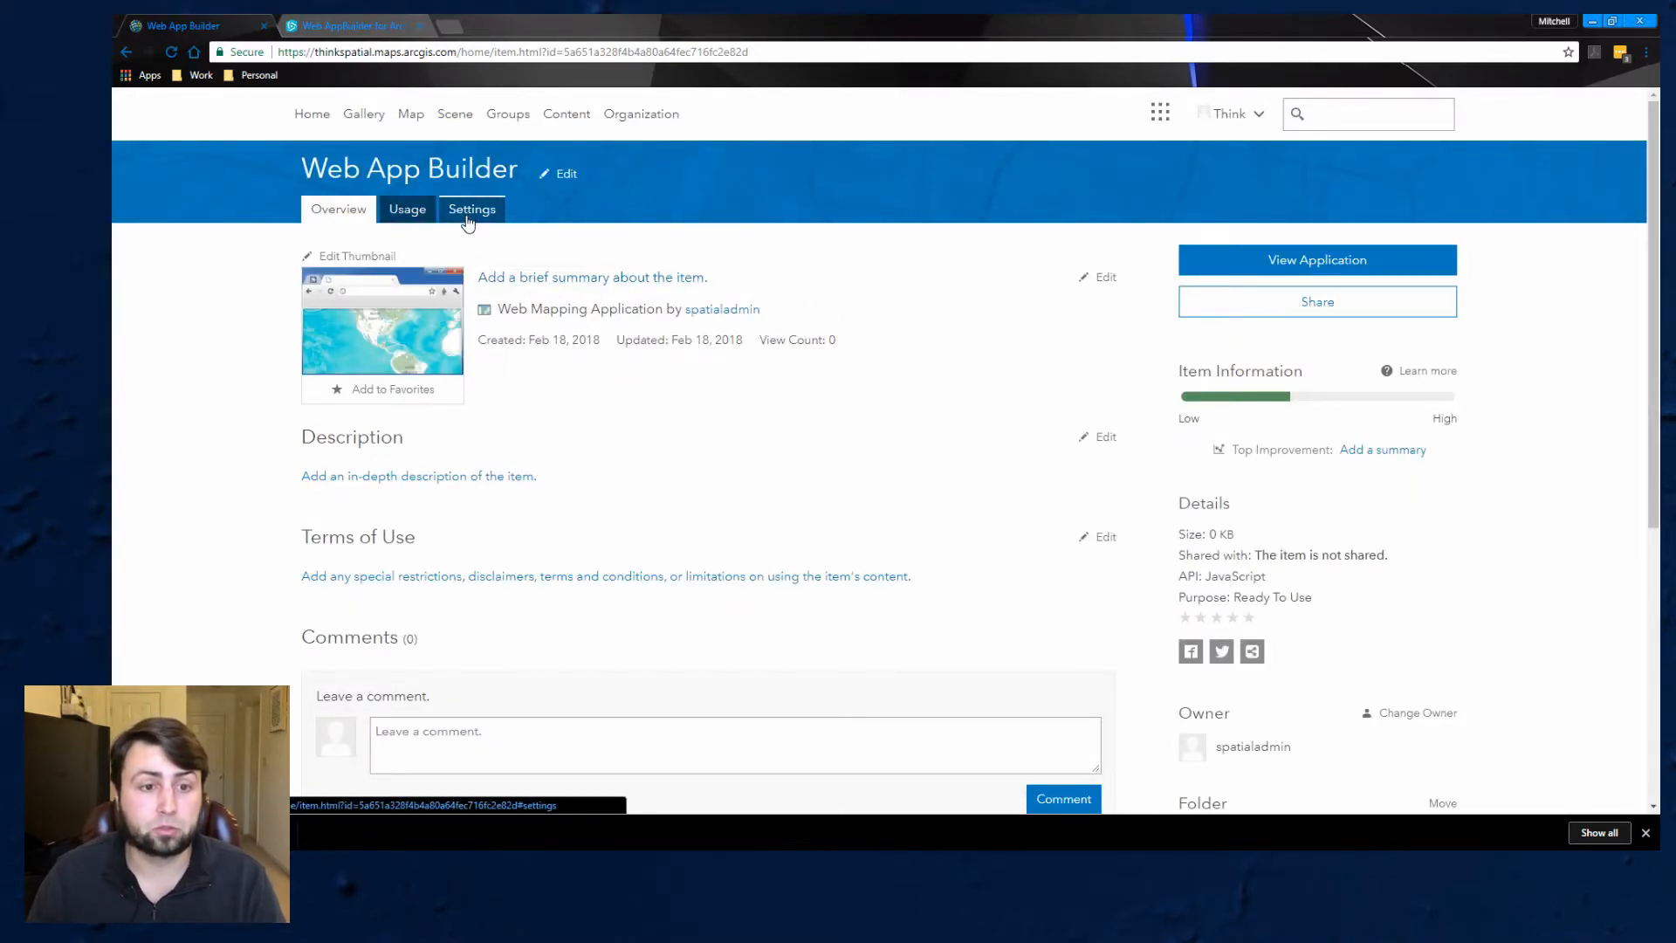
{"action": "left_click", "coordinate": [472, 209]}
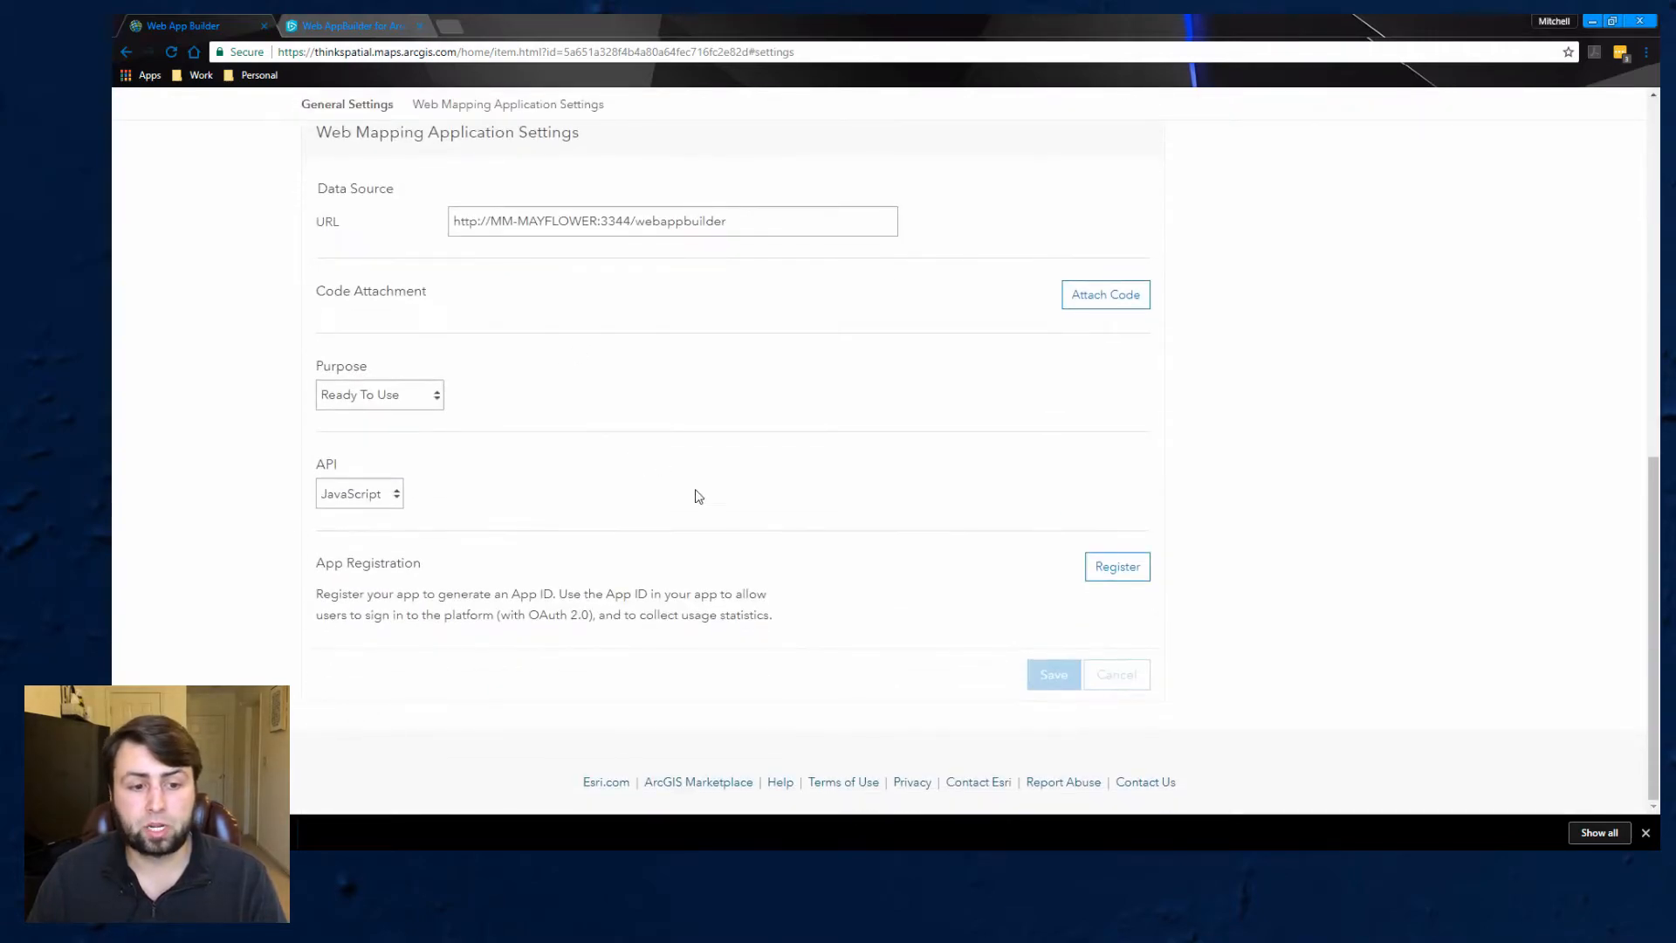
{"action": "mouse_move", "coordinate": [417, 609]}
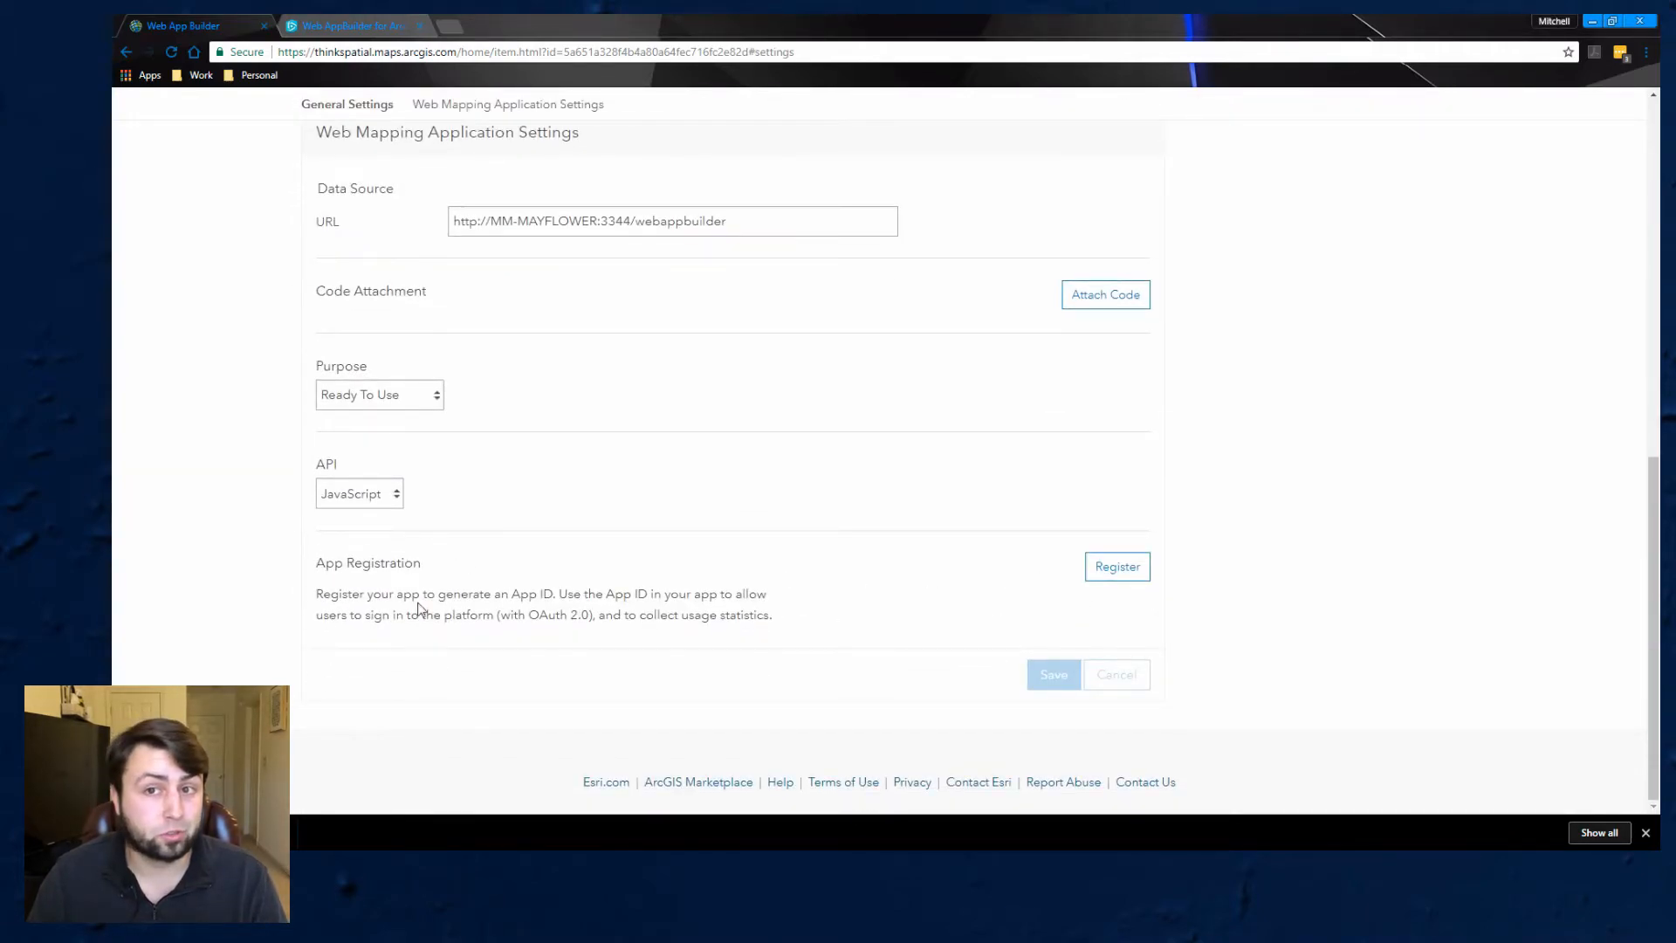
{"action": "left_click", "coordinate": [1116, 566]}
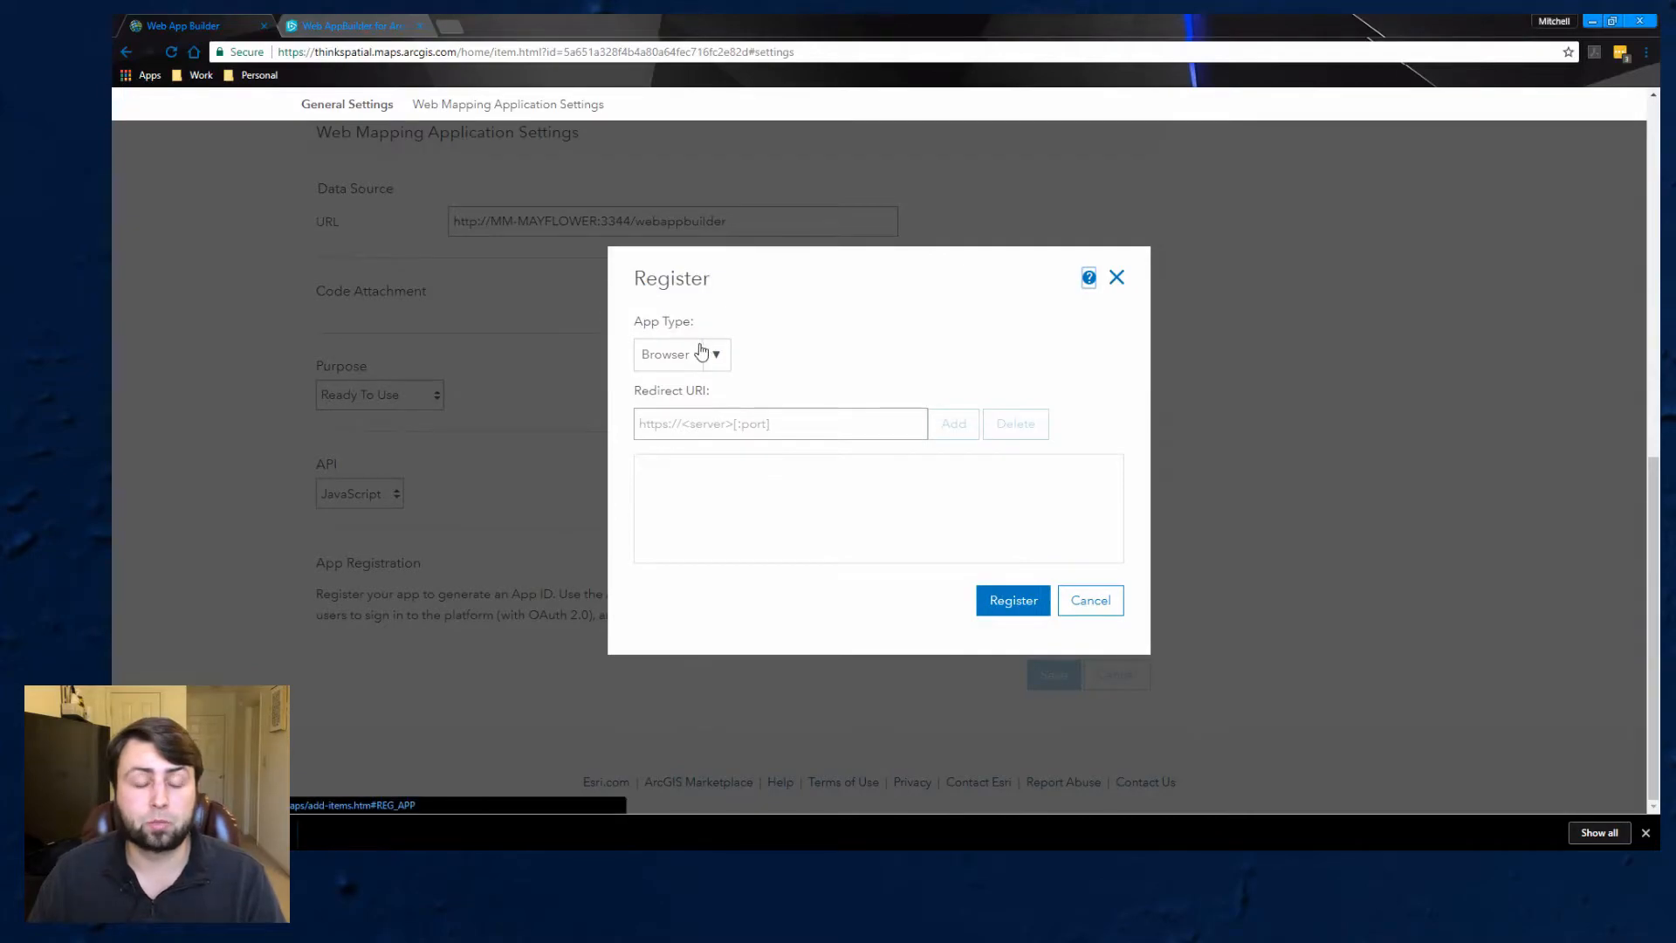
{"action": "left_click", "coordinate": [779, 424]}
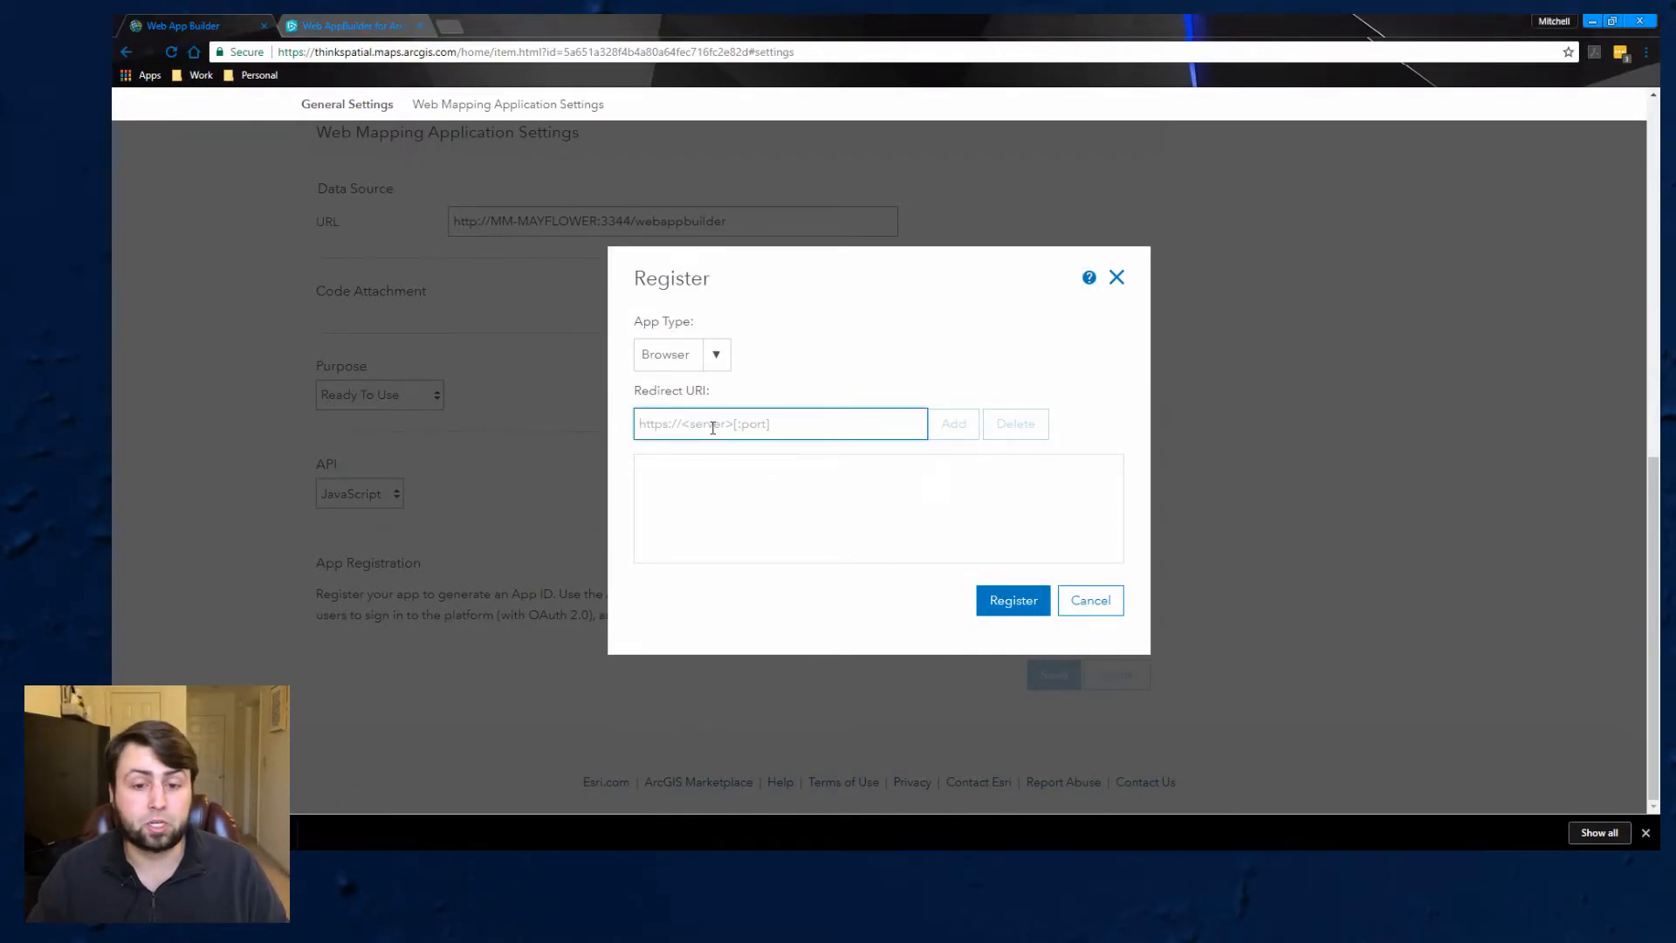
{"action": "type", "text": "http://MM-MAYFLOWER:3344/webappbuilder"}
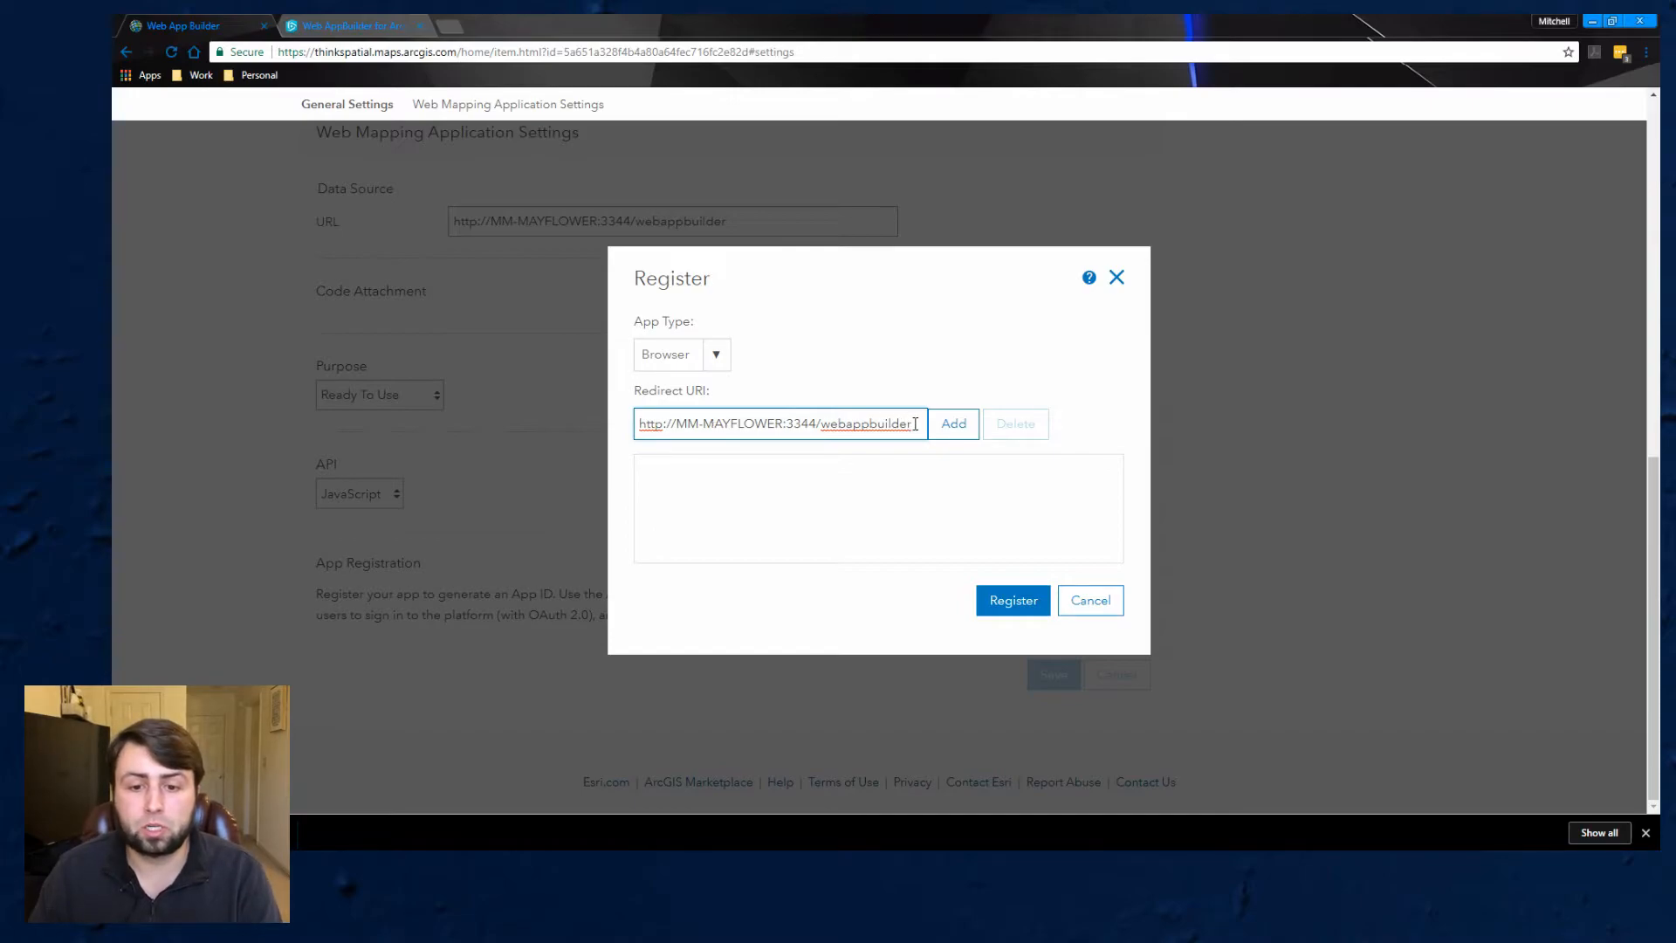
{"action": "key", "text": "Backspace"}
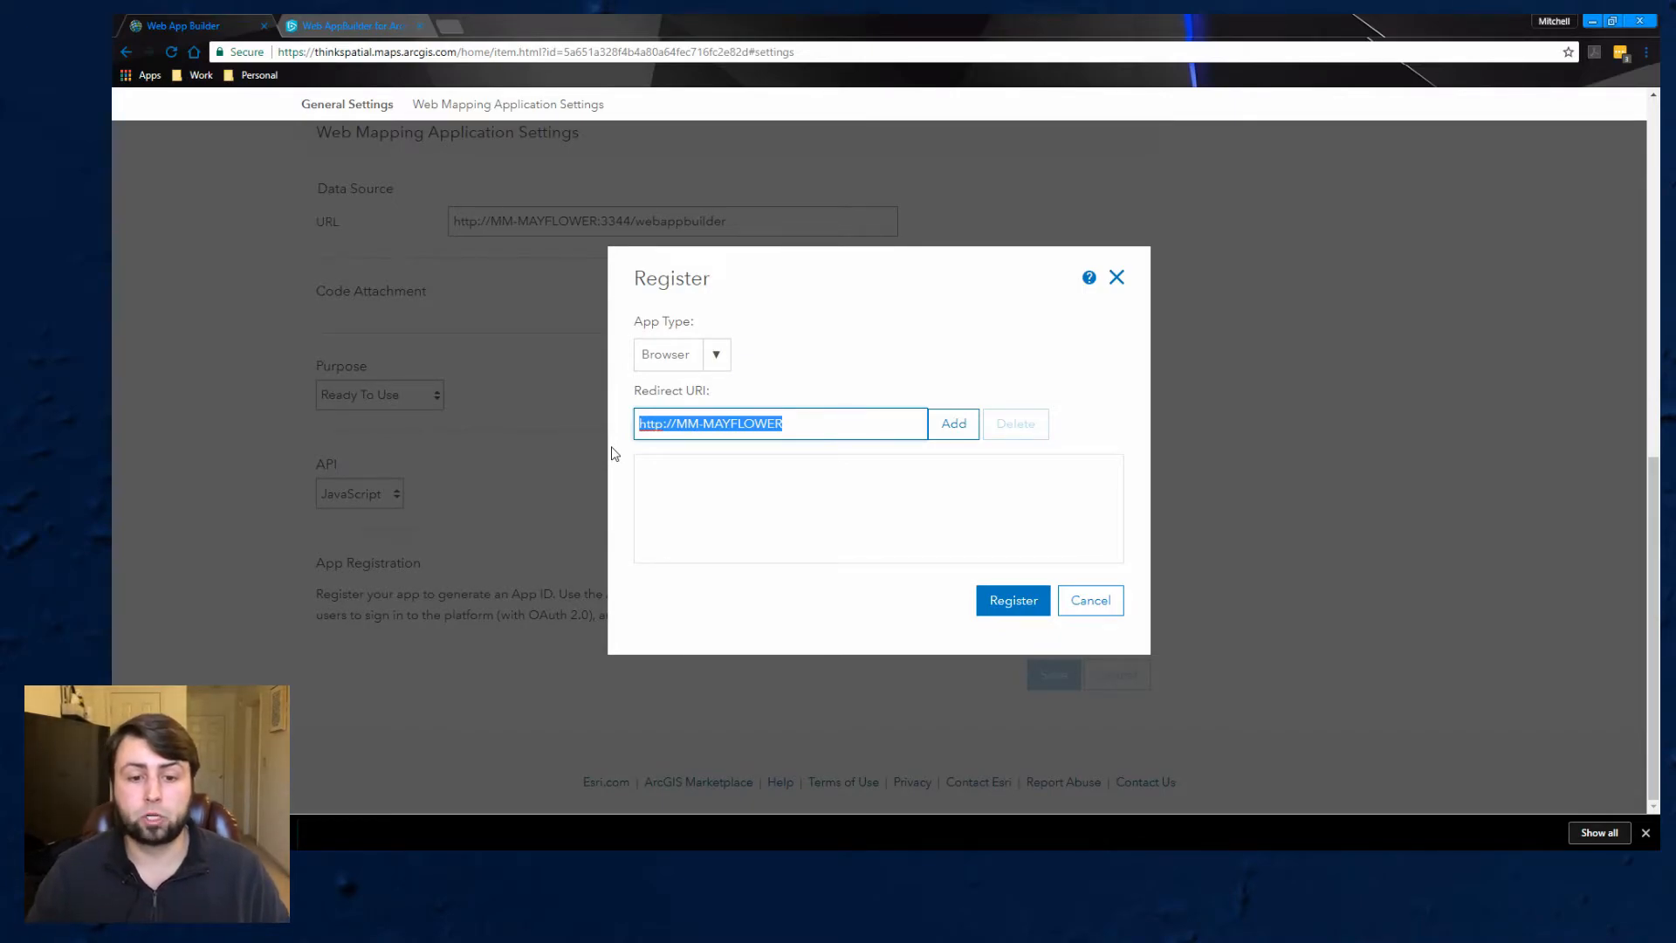
{"action": "mouse_move", "coordinate": [714, 447]}
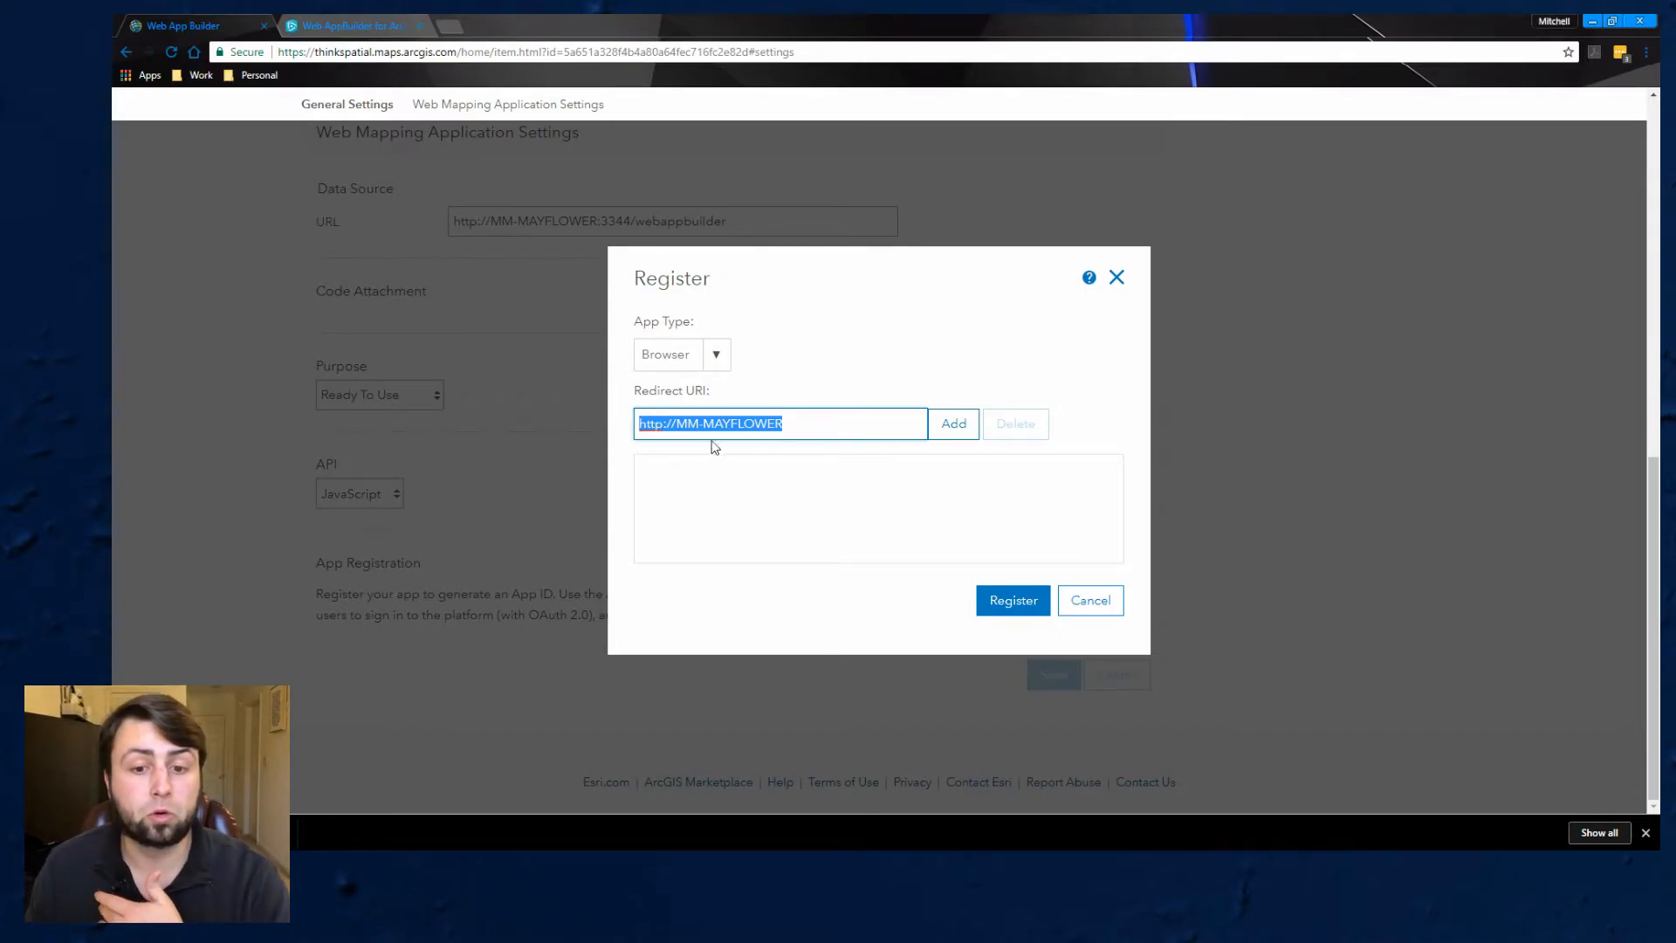
{"action": "left_click", "coordinate": [953, 423]}
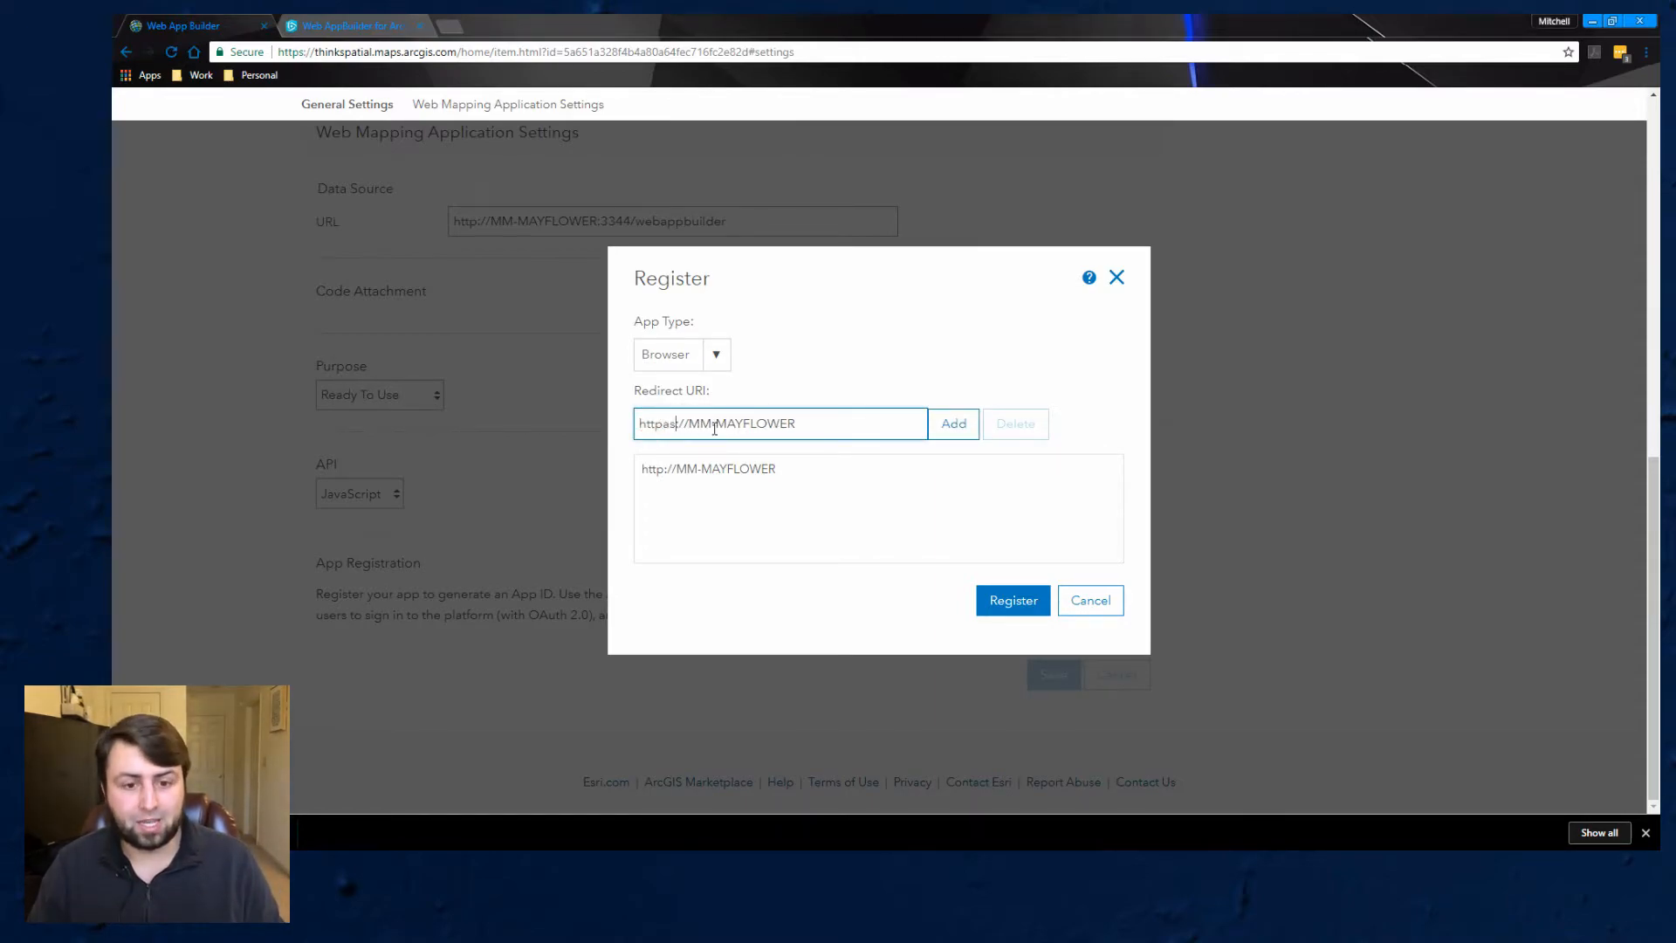
{"action": "type", "text": "https://MM-MAYFLOWER"}
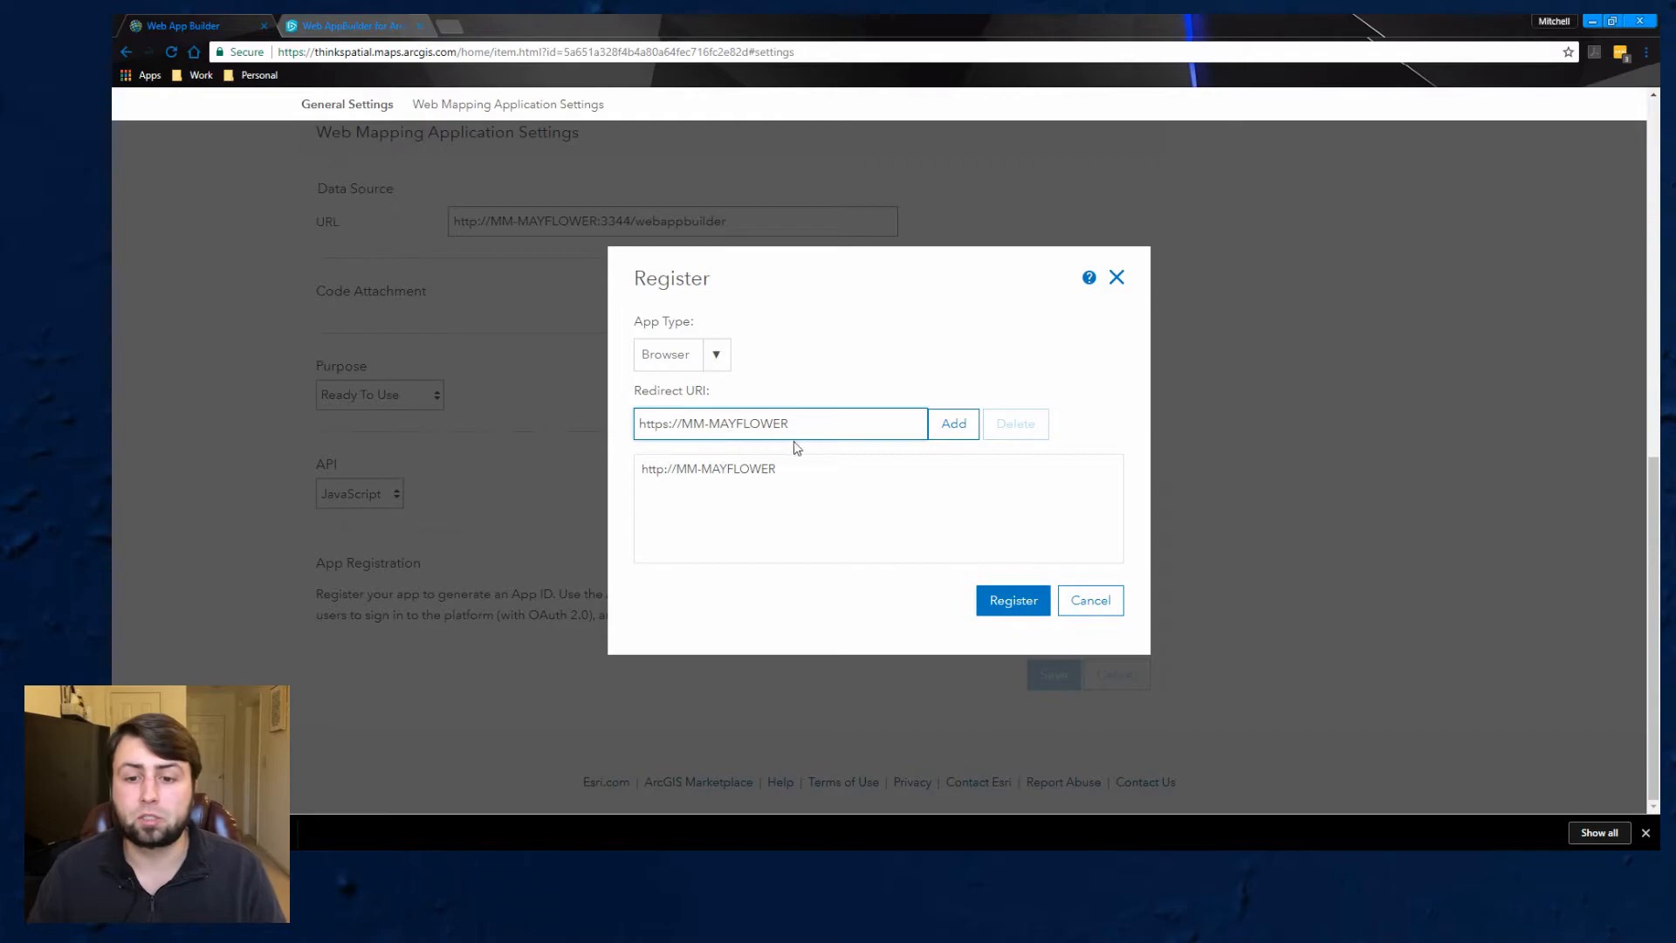
{"action": "left_click", "coordinate": [951, 423]}
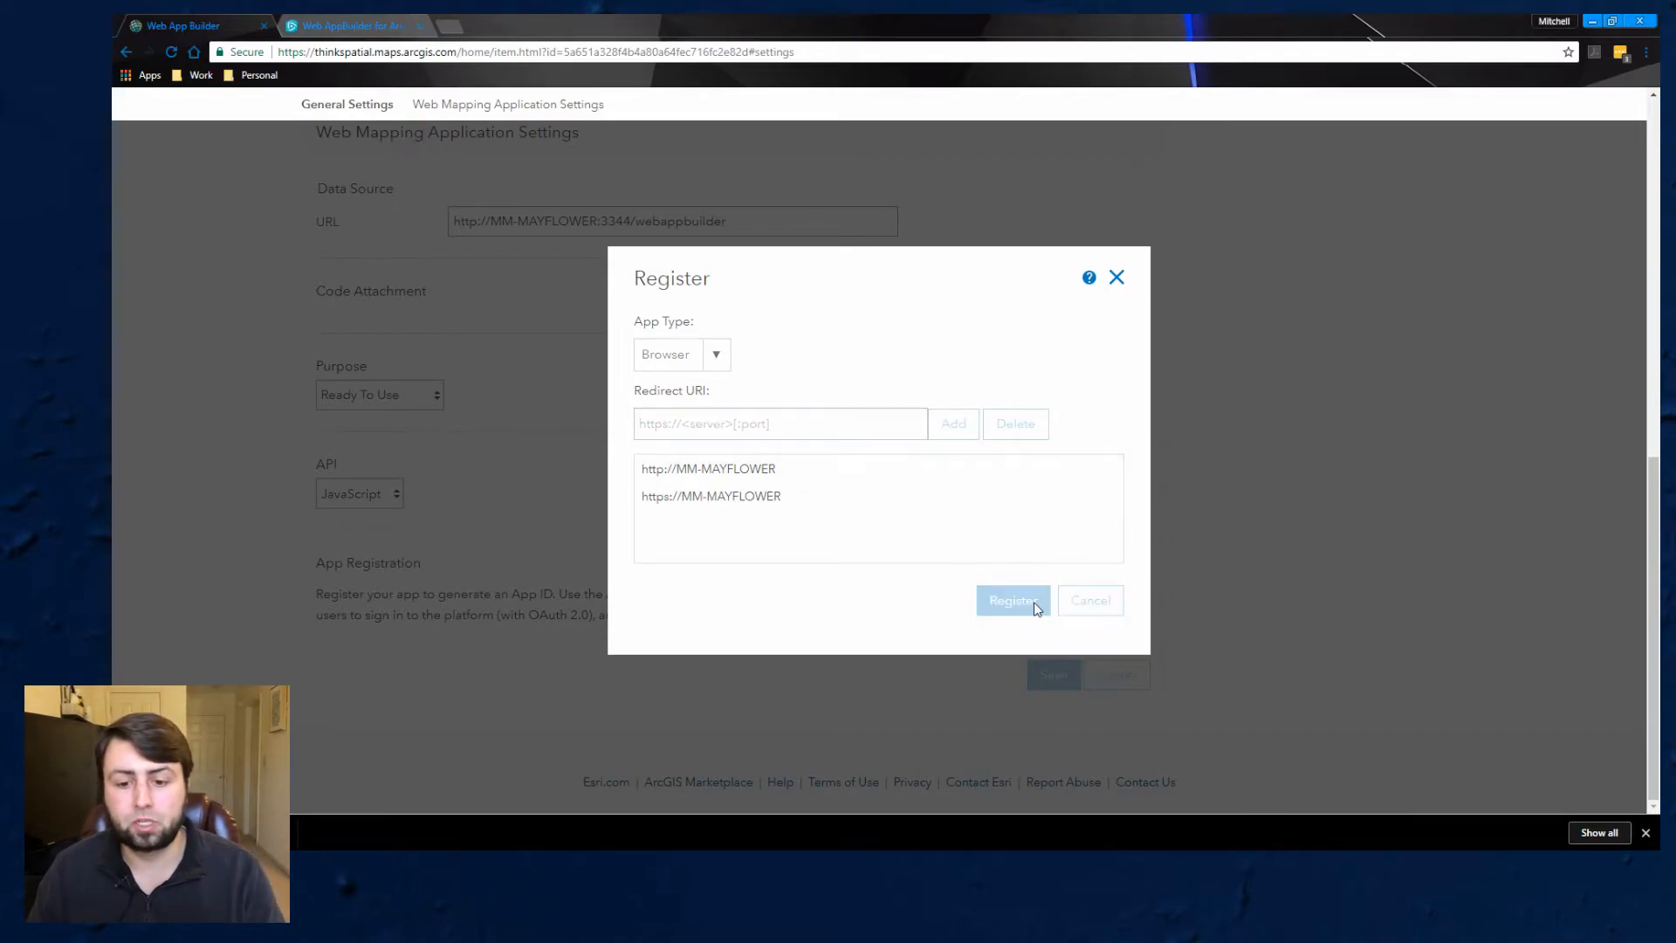
{"action": "left_click", "coordinate": [1011, 599]}
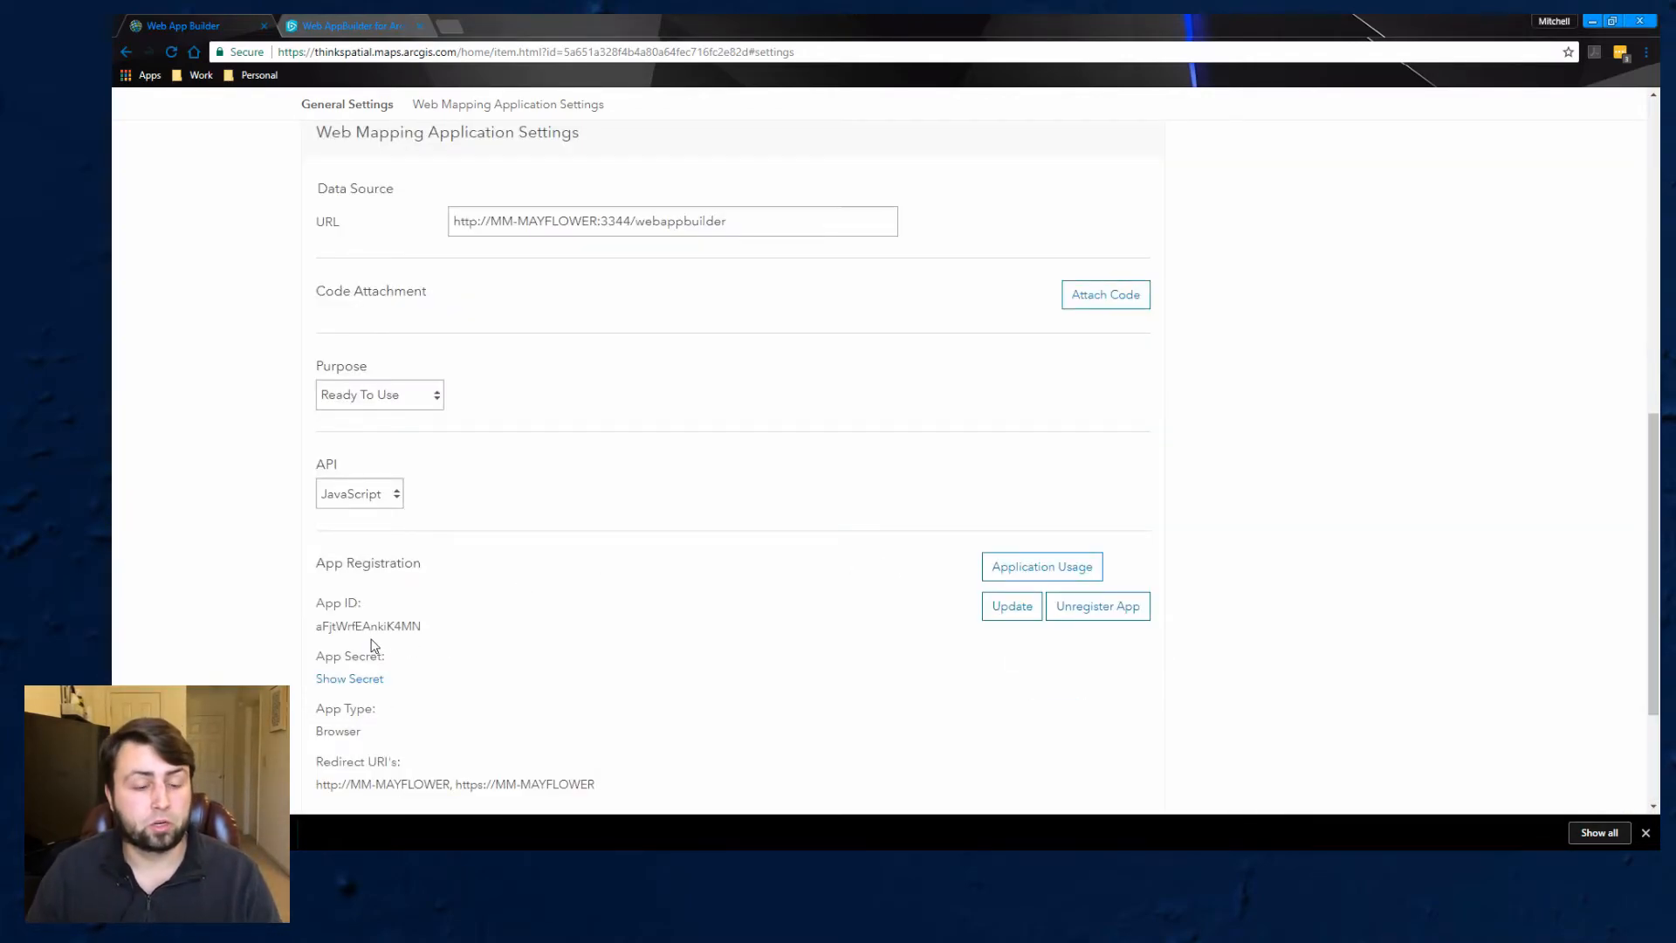
Supply App ID aFjtWrfEAnkiK4MN to Web AppBuilder and approve account access.
{"action": "double_click", "coordinate": [368, 625]}
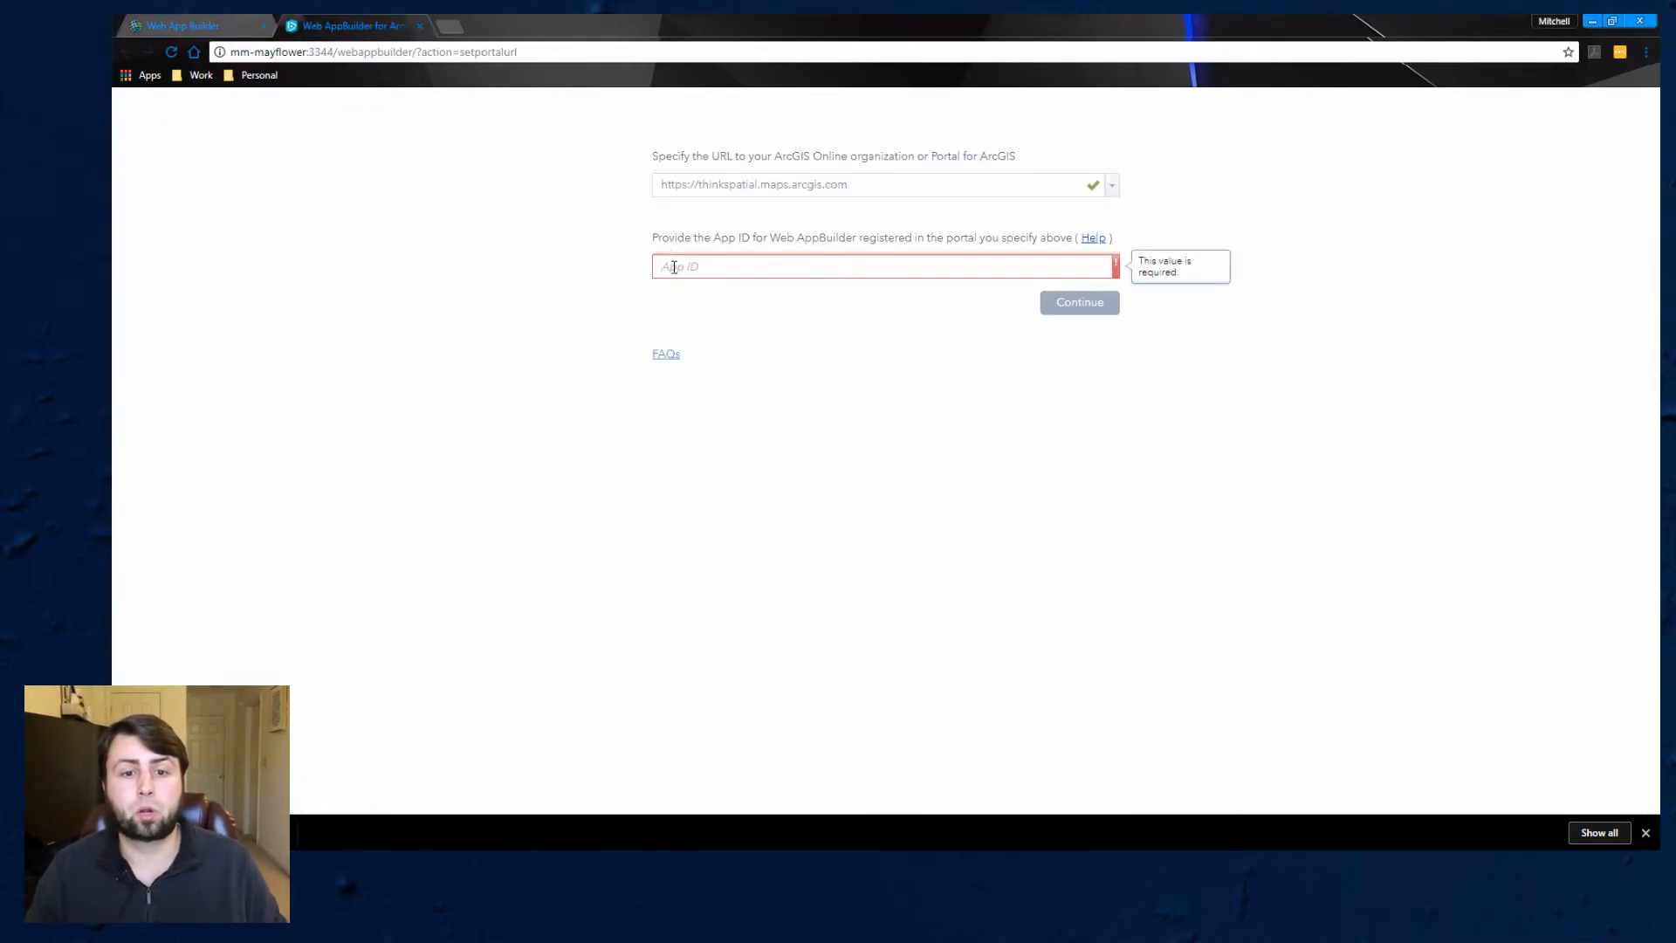
{"action": "type", "text": "aFjtWrfEAnkiK4MN"}
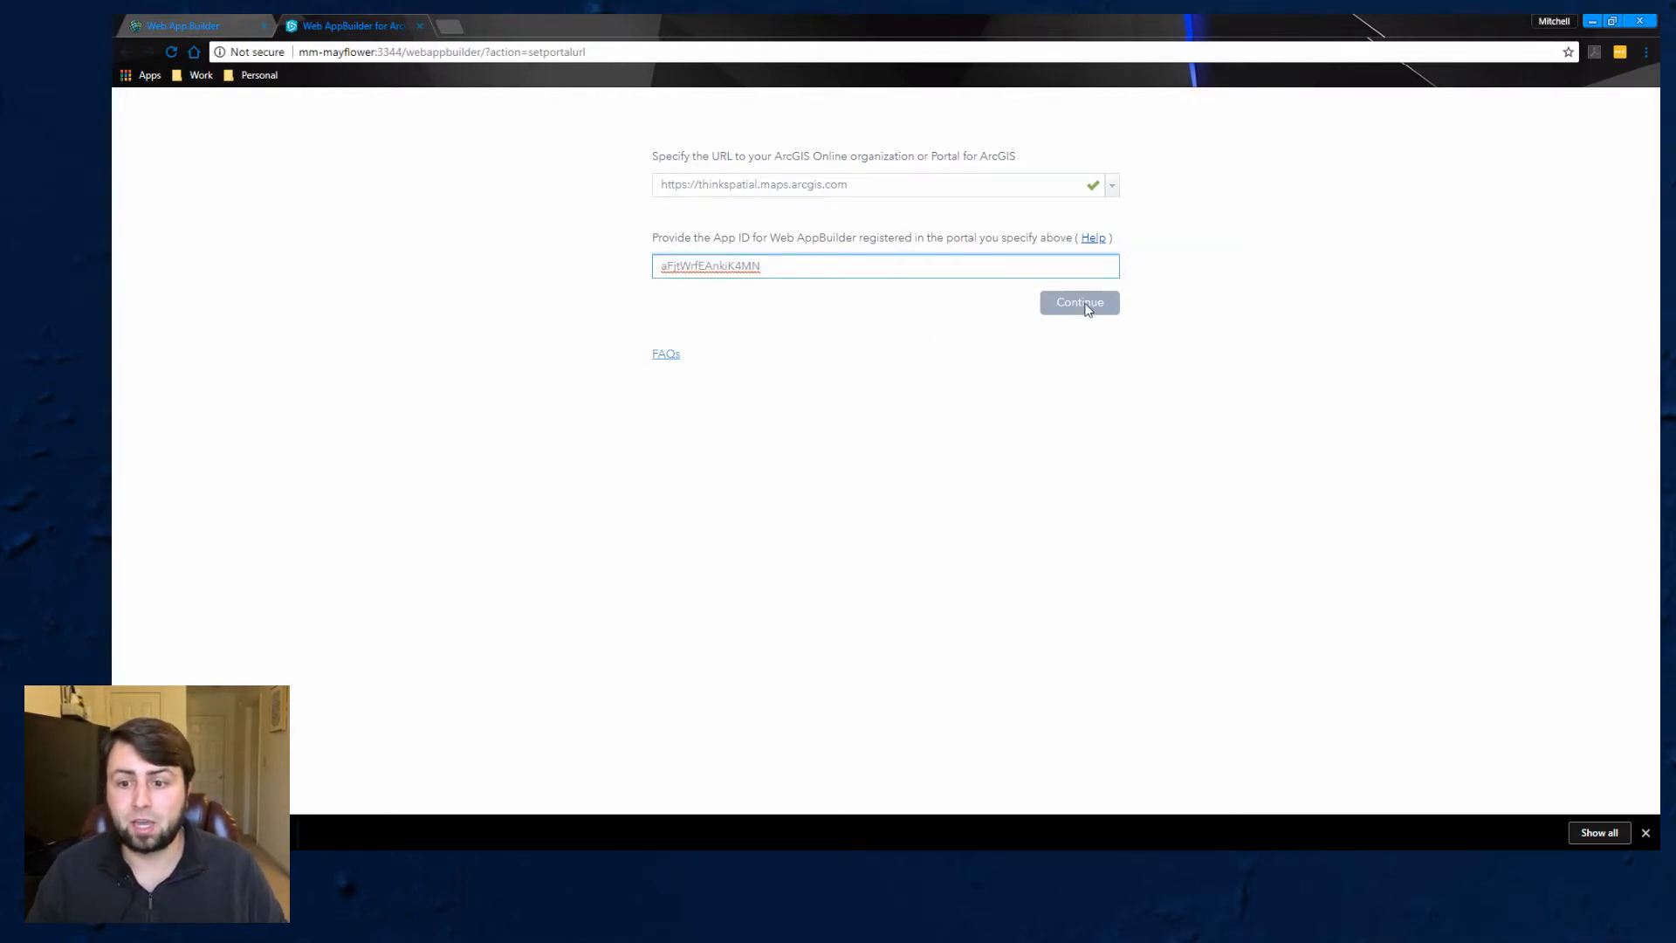
{"action": "left_click", "coordinate": [1079, 303]}
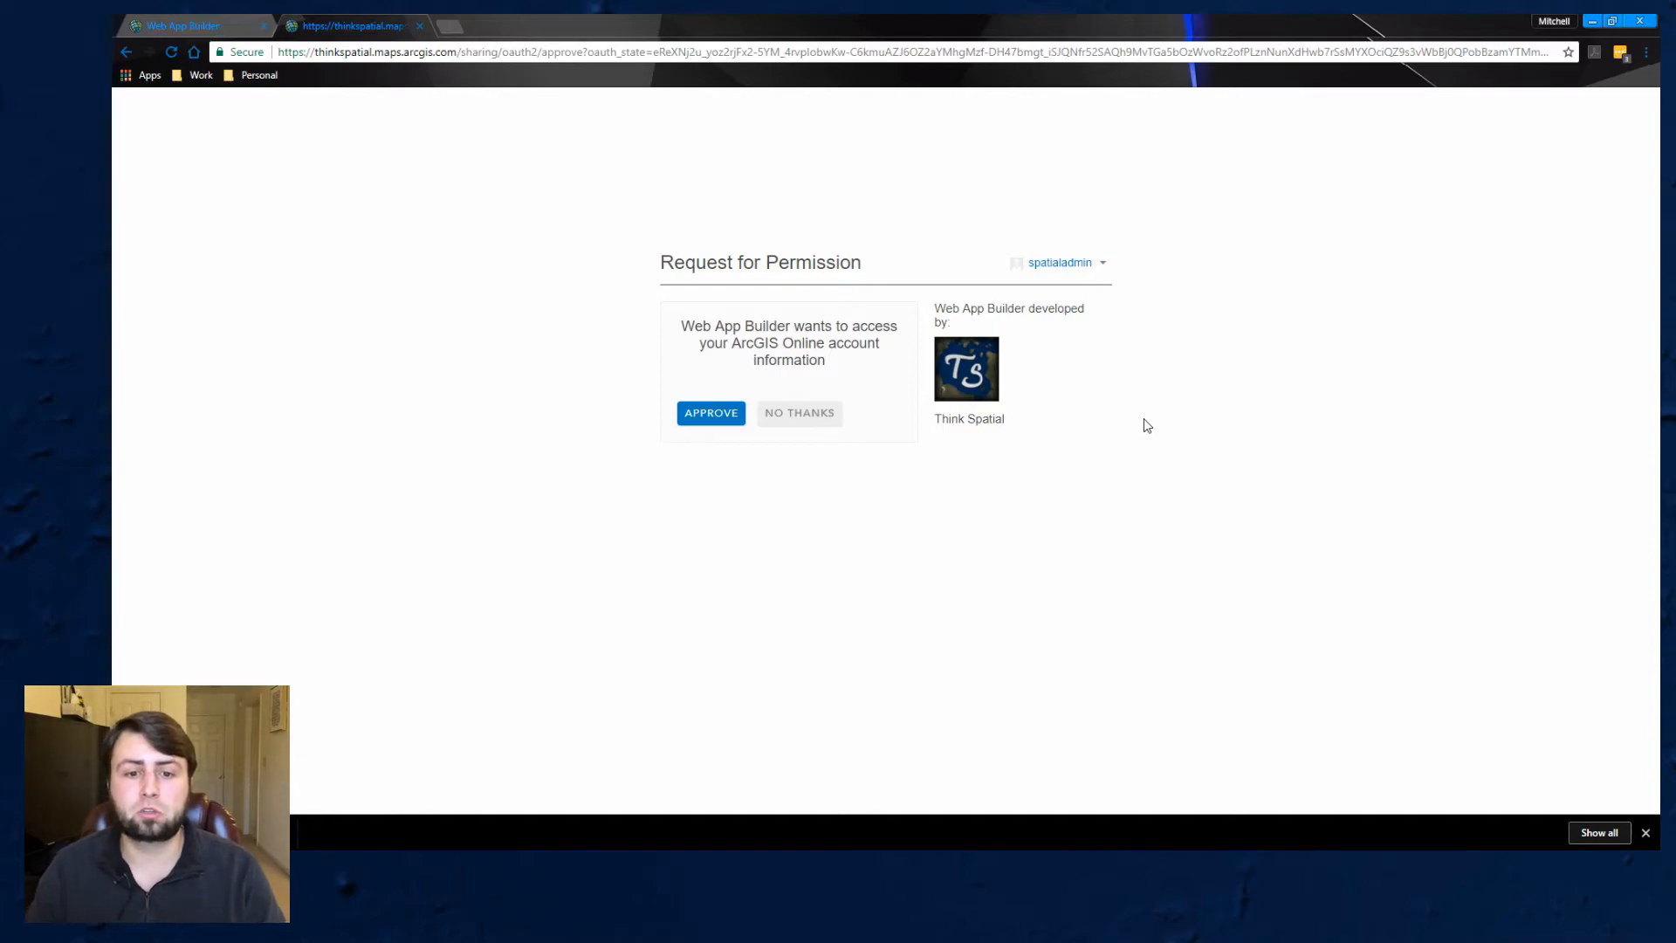
{"action": "mouse_move", "coordinate": [735, 384]}
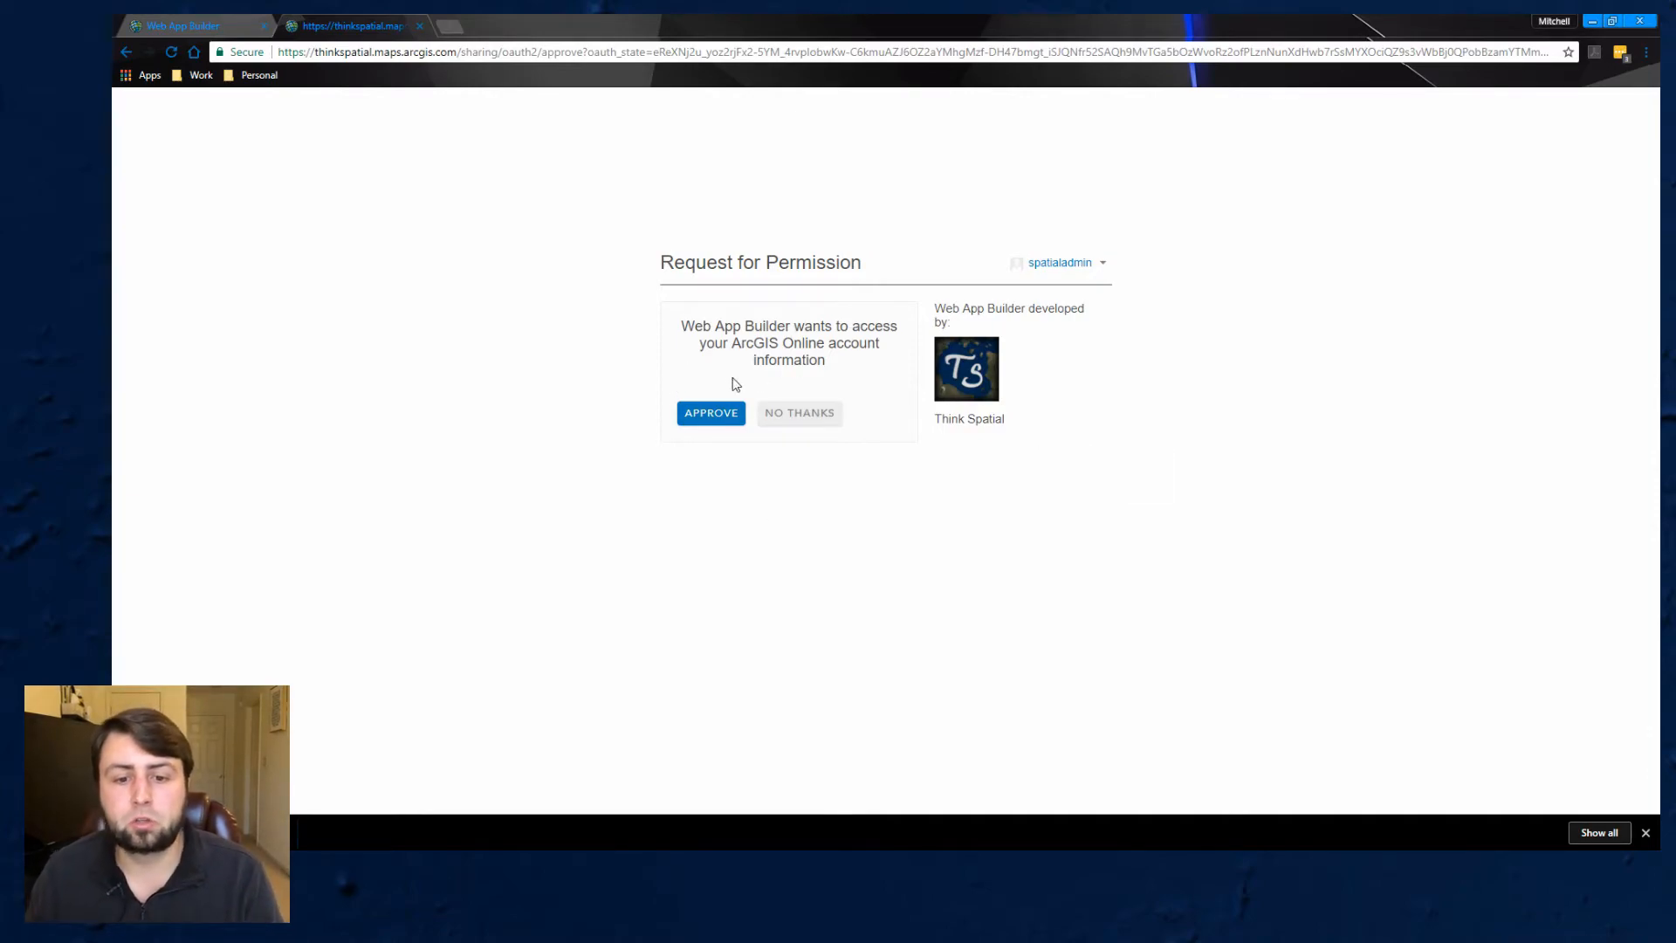
{"action": "left_click", "coordinate": [710, 413]}
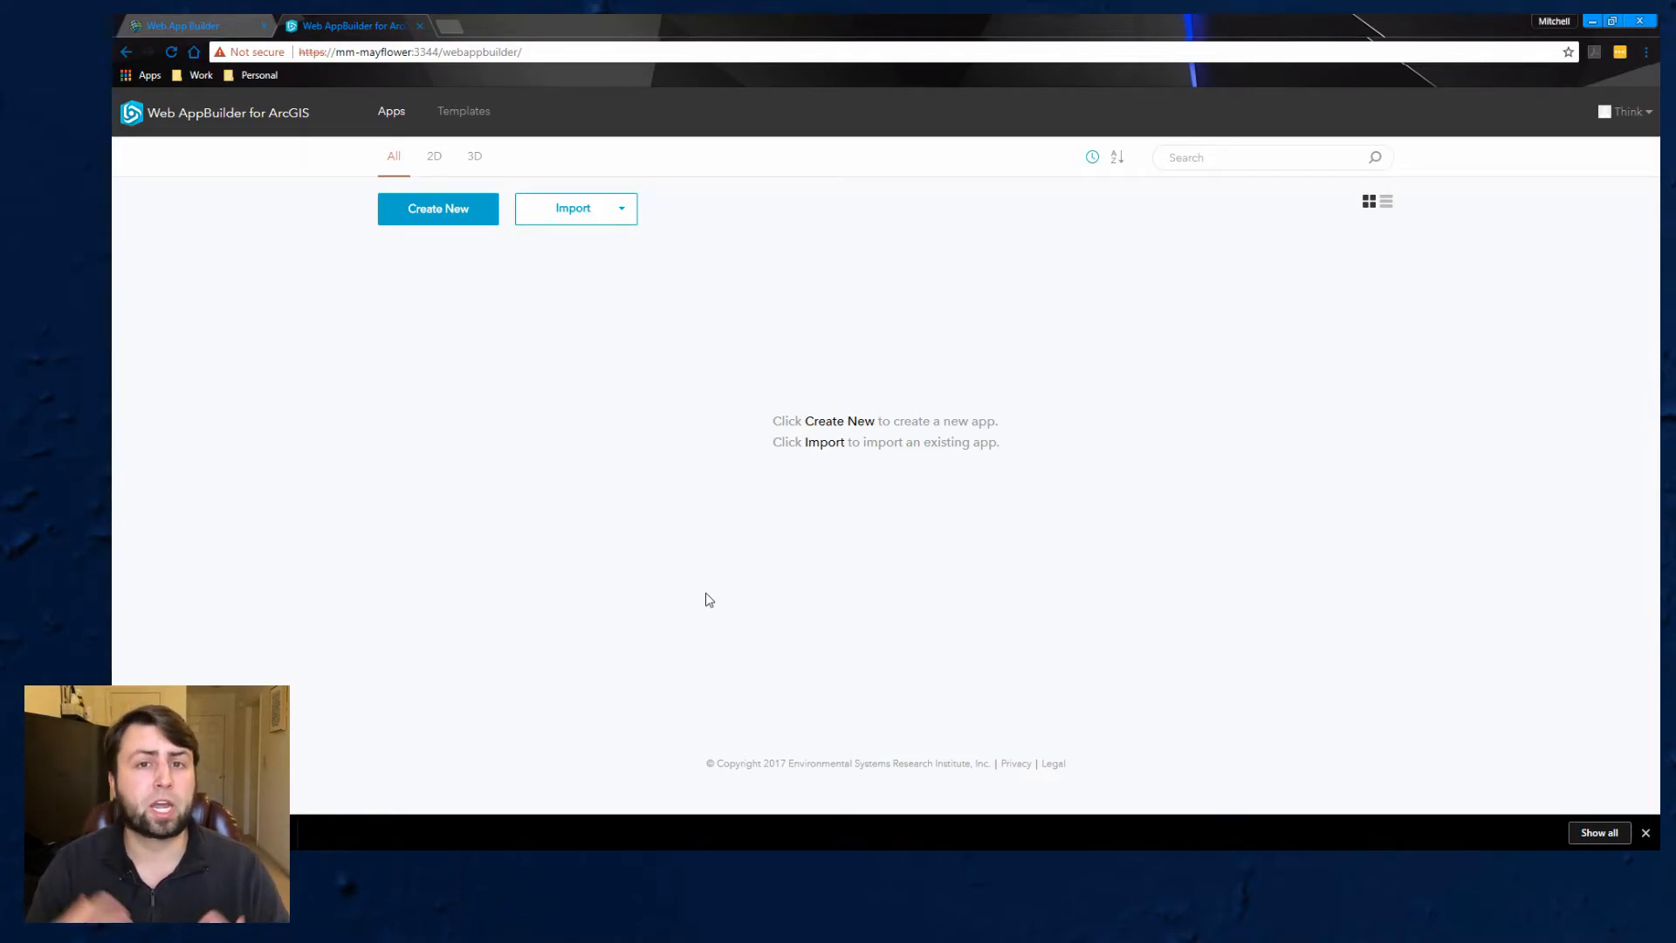
{"action": "mouse_move", "coordinate": [702, 578]}
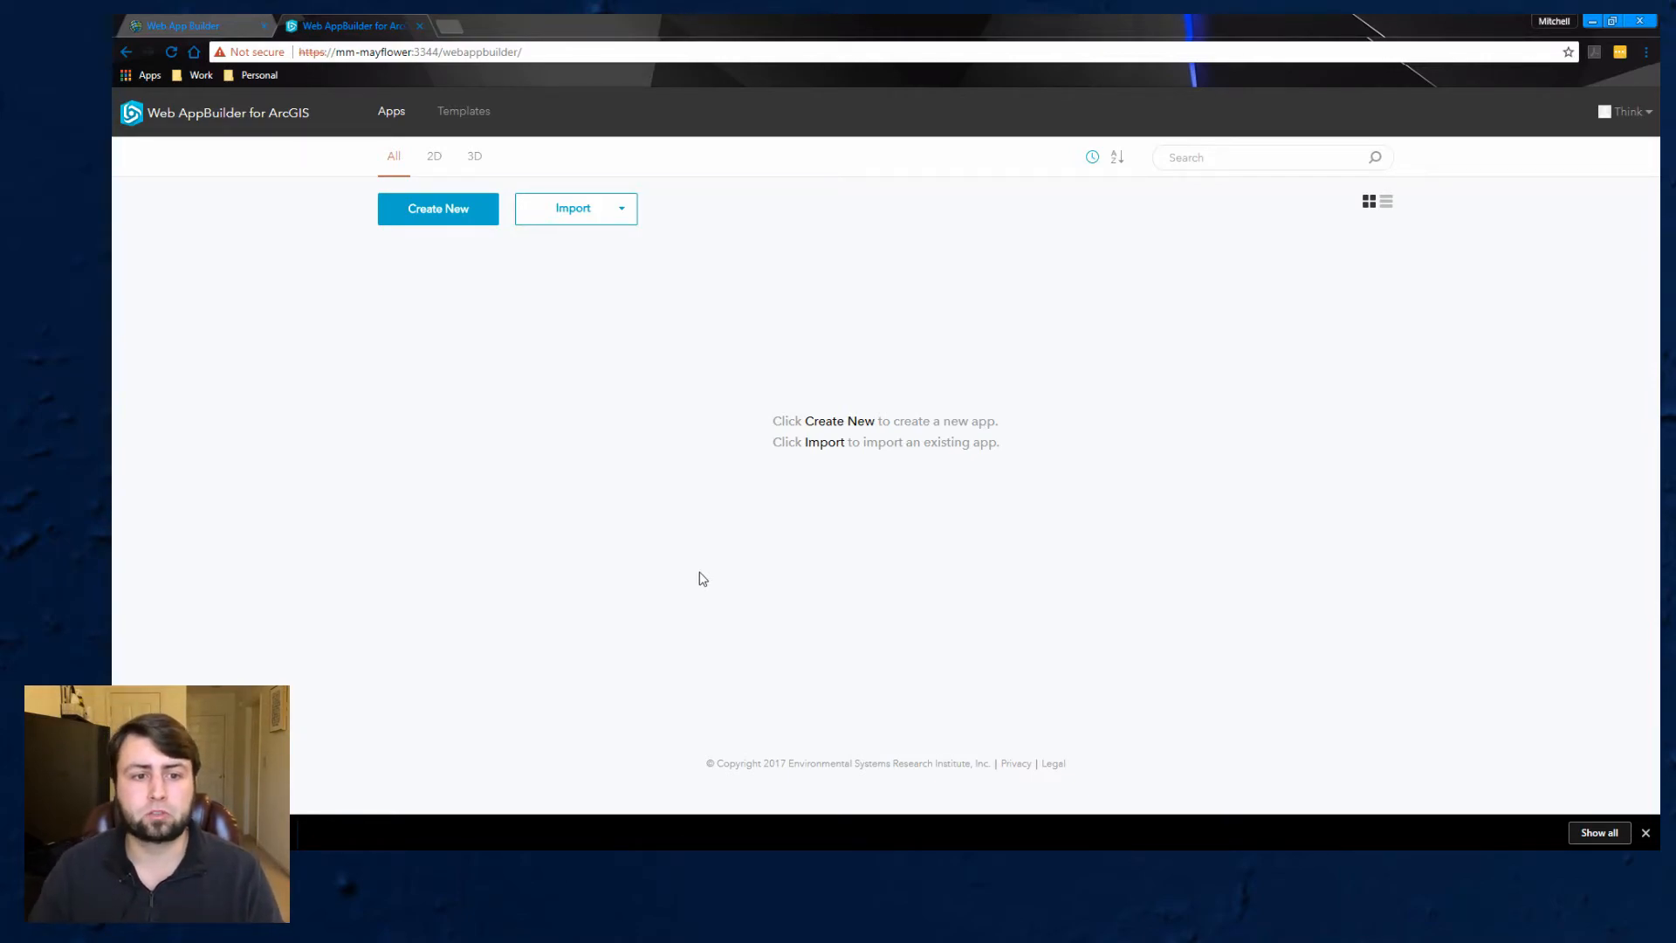
{"action": "mouse_move", "coordinate": [472, 267]}
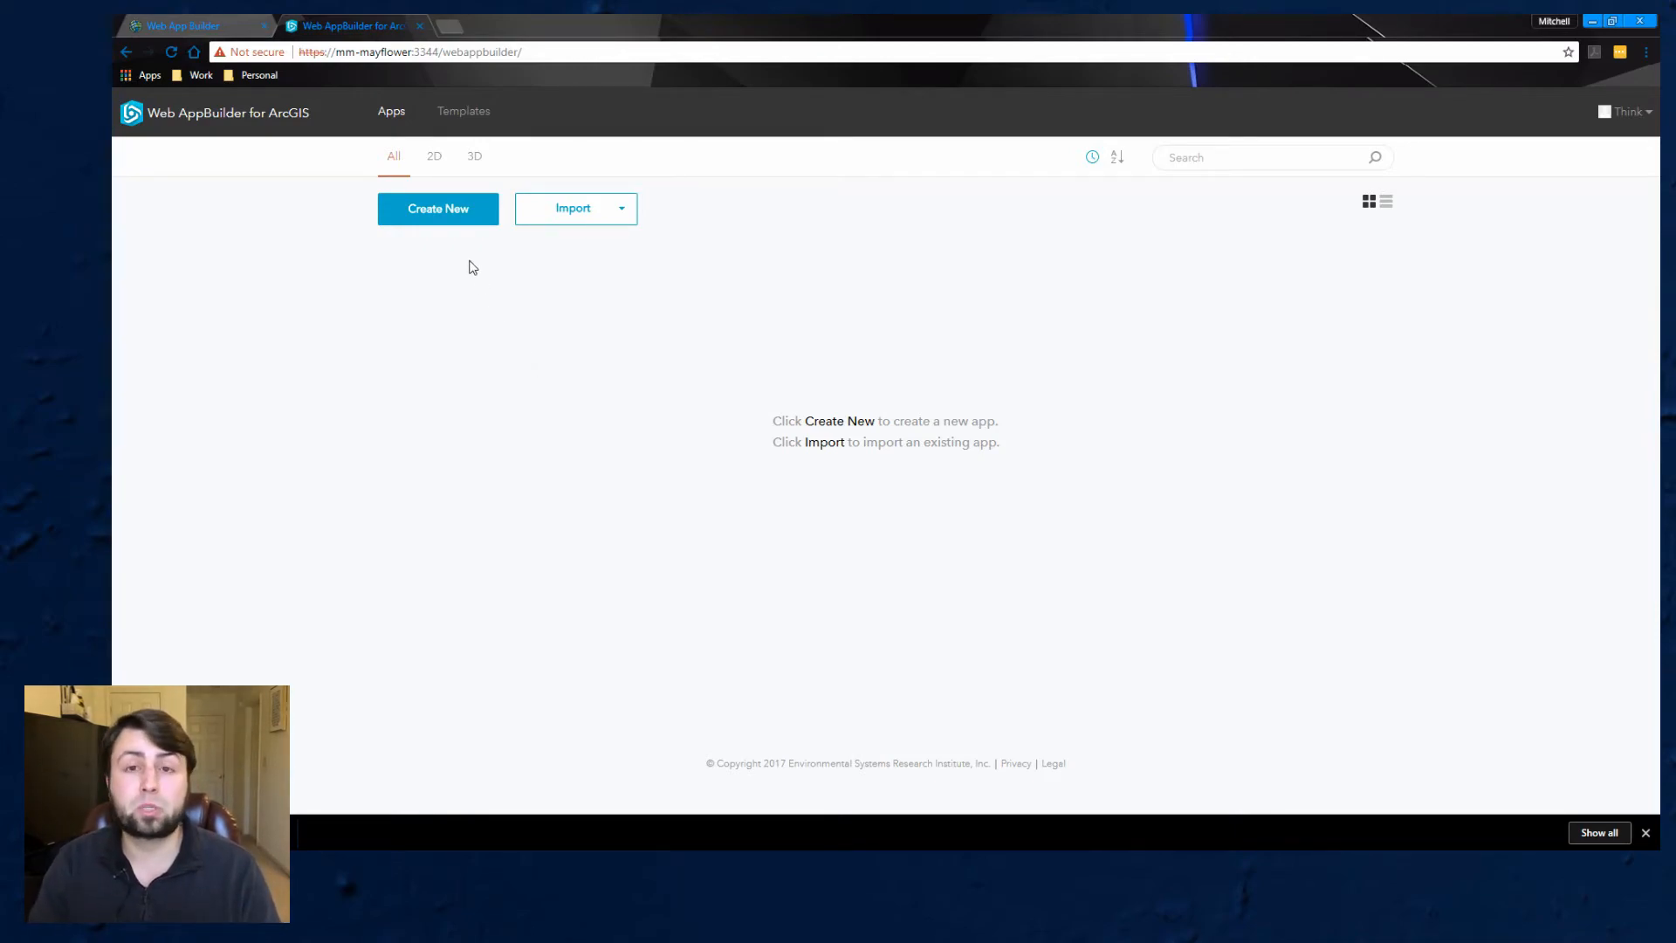
Create a new app titled 'Web App' from the Default (2D) template.
{"action": "left_click", "coordinate": [437, 209]}
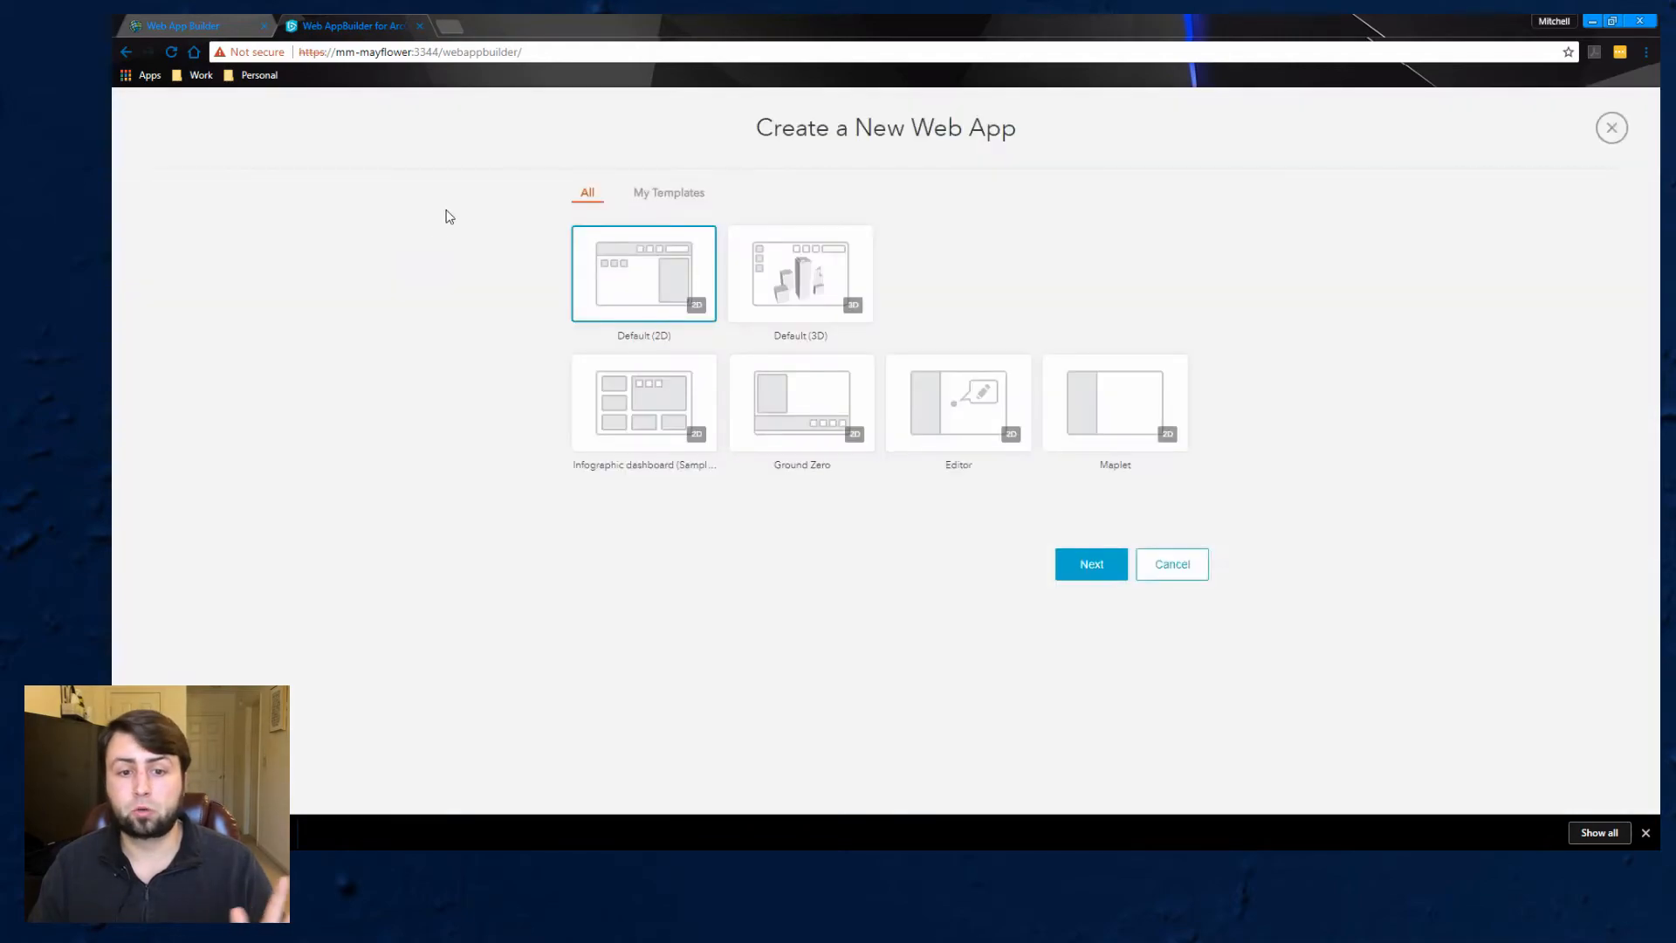
{"action": "mouse_move", "coordinate": [556, 309]}
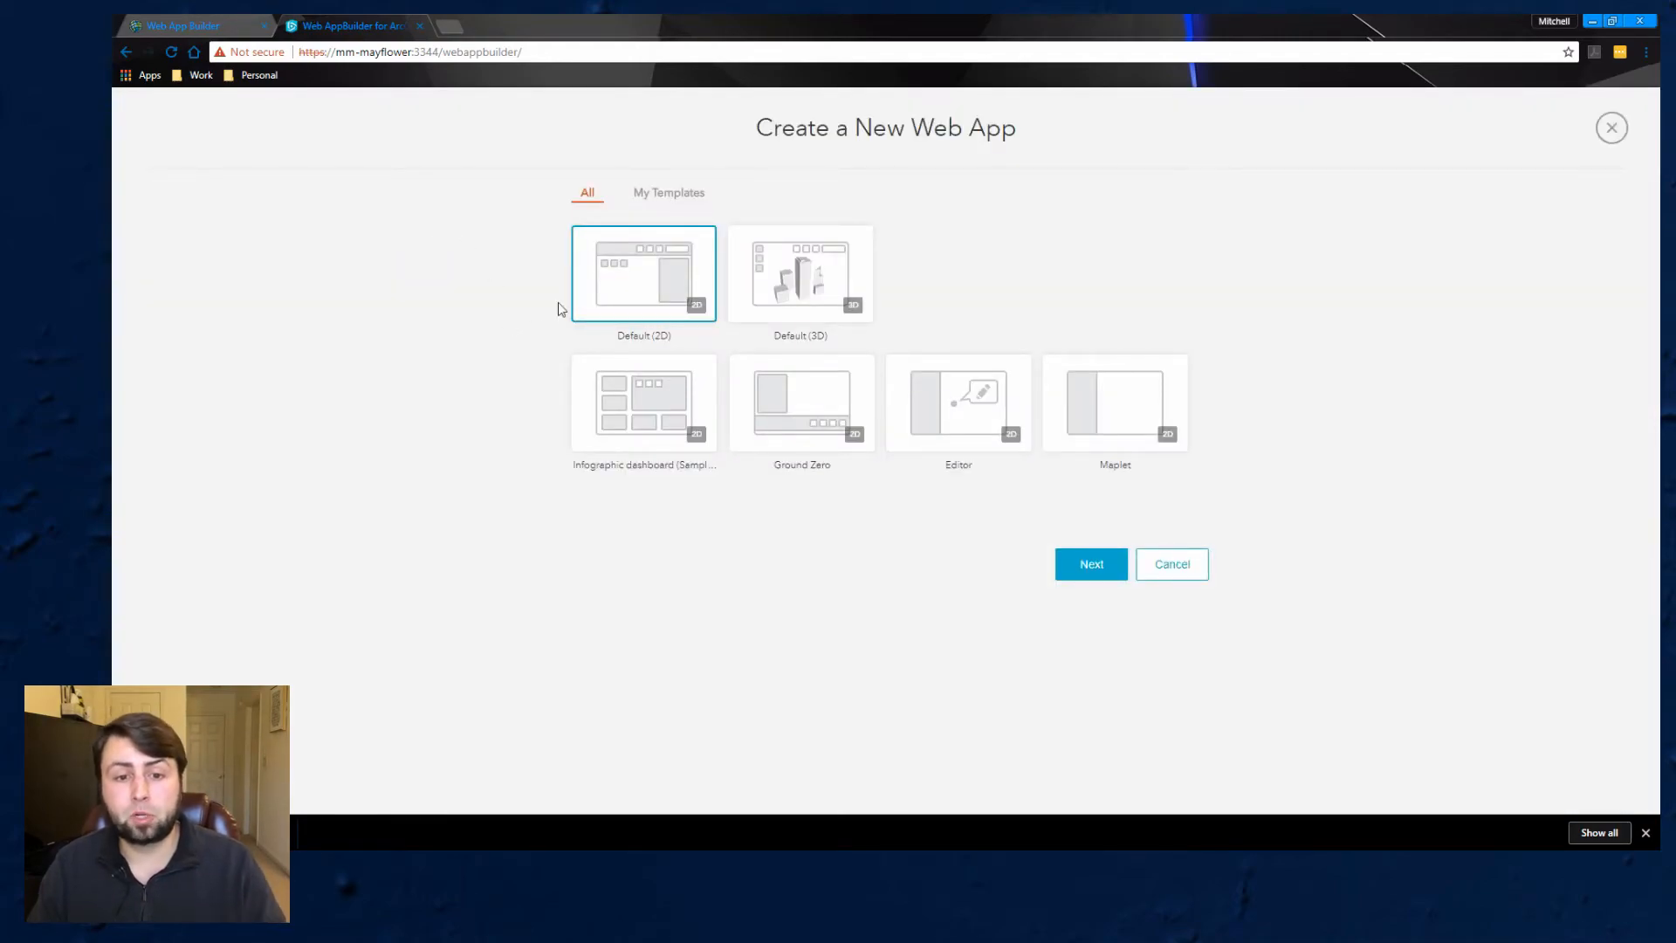
{"action": "mouse_move", "coordinate": [597, 447]}
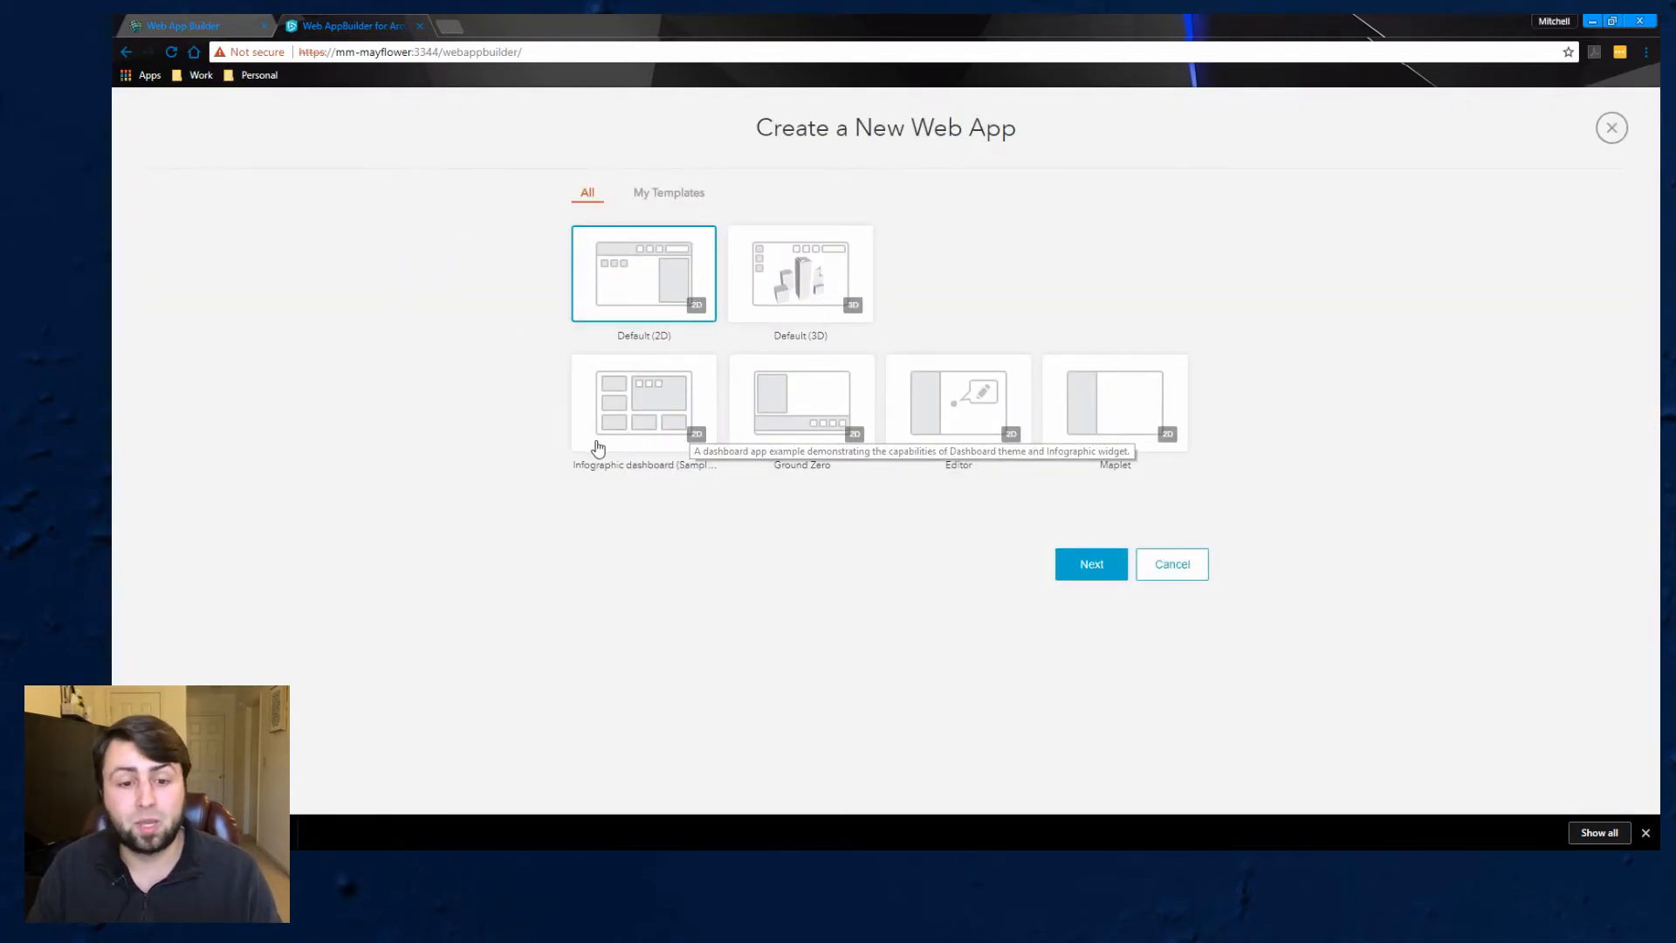
{"action": "left_click", "coordinate": [1090, 563]}
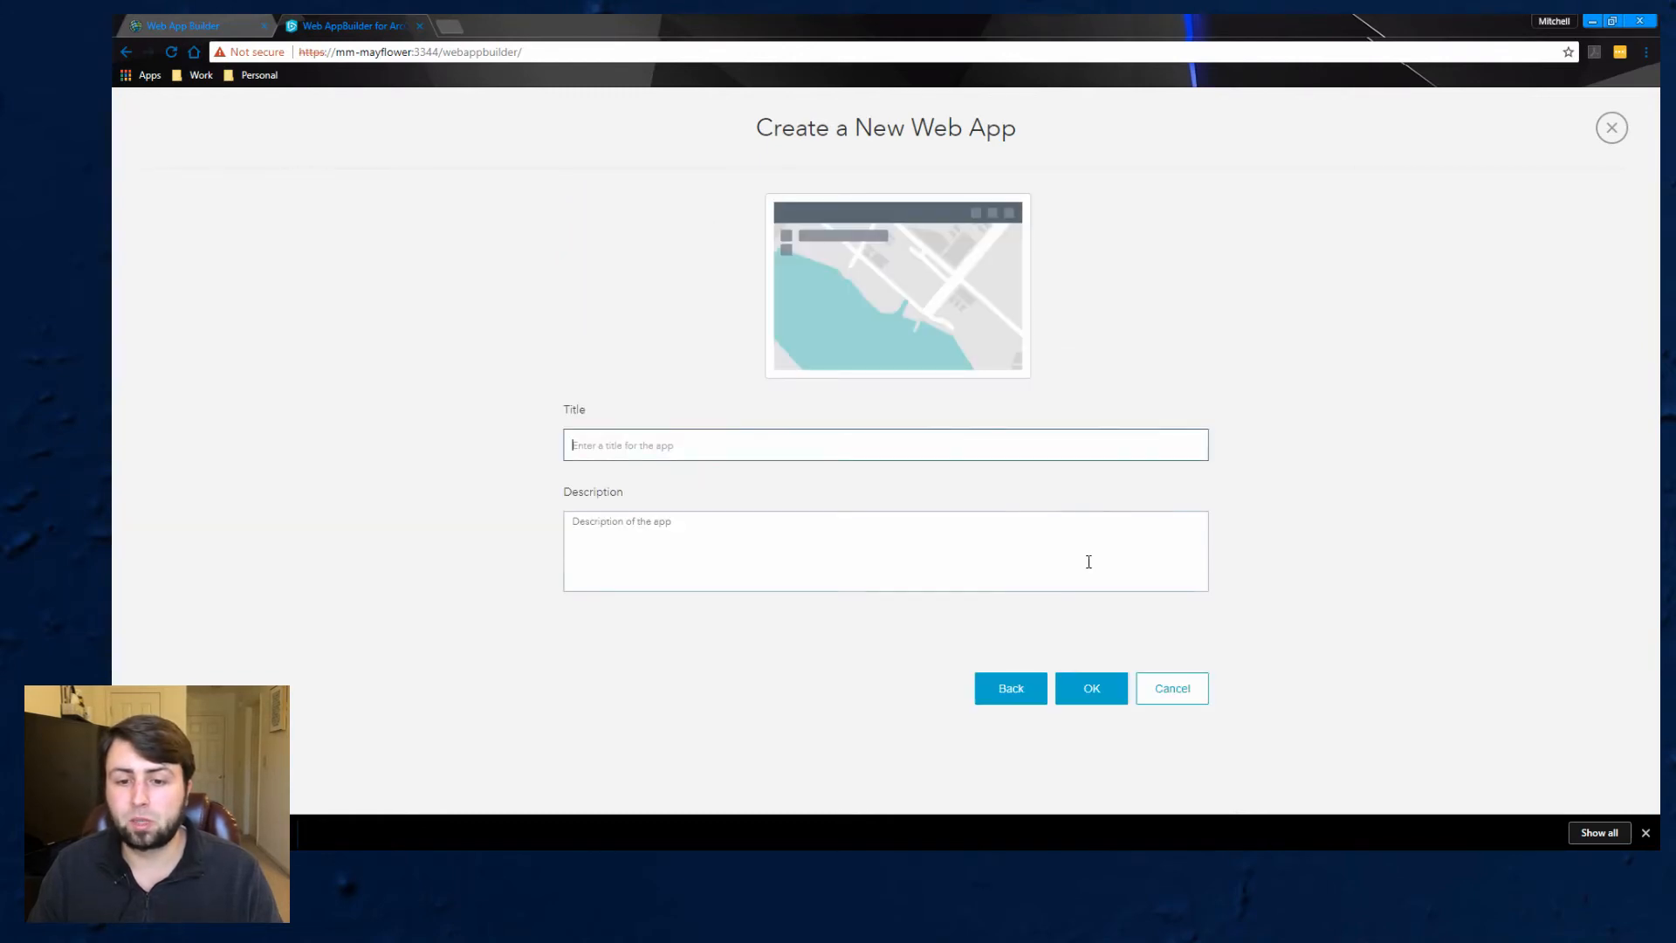
{"action": "type", "text": "Web"}
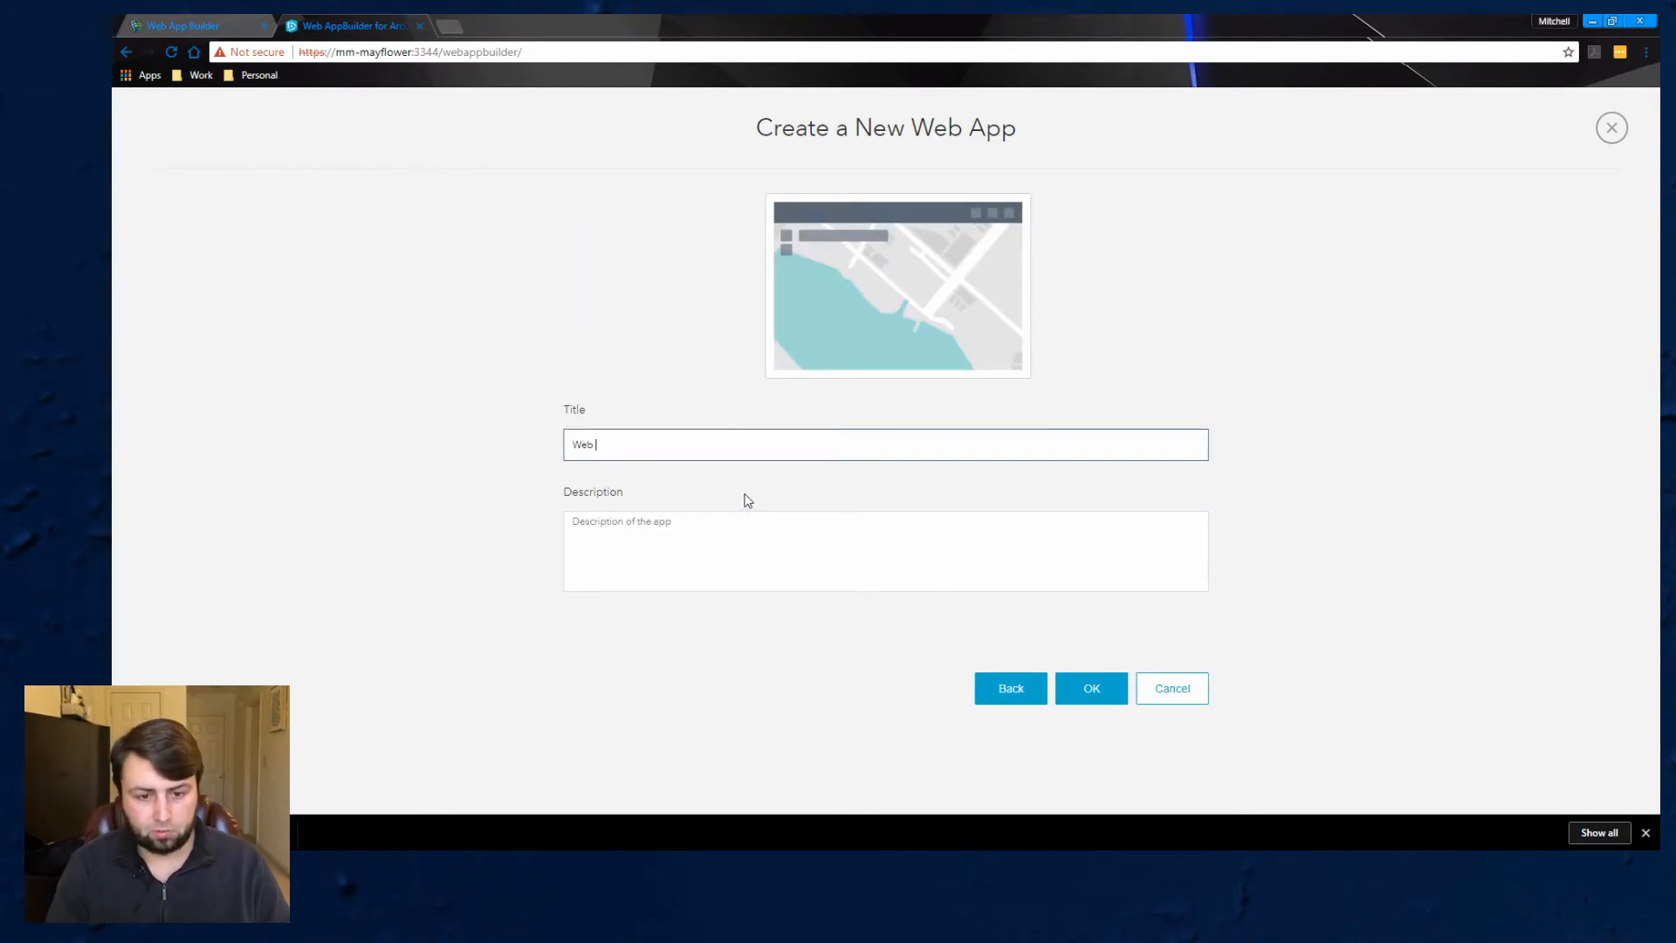
{"action": "type", "text": "App"}
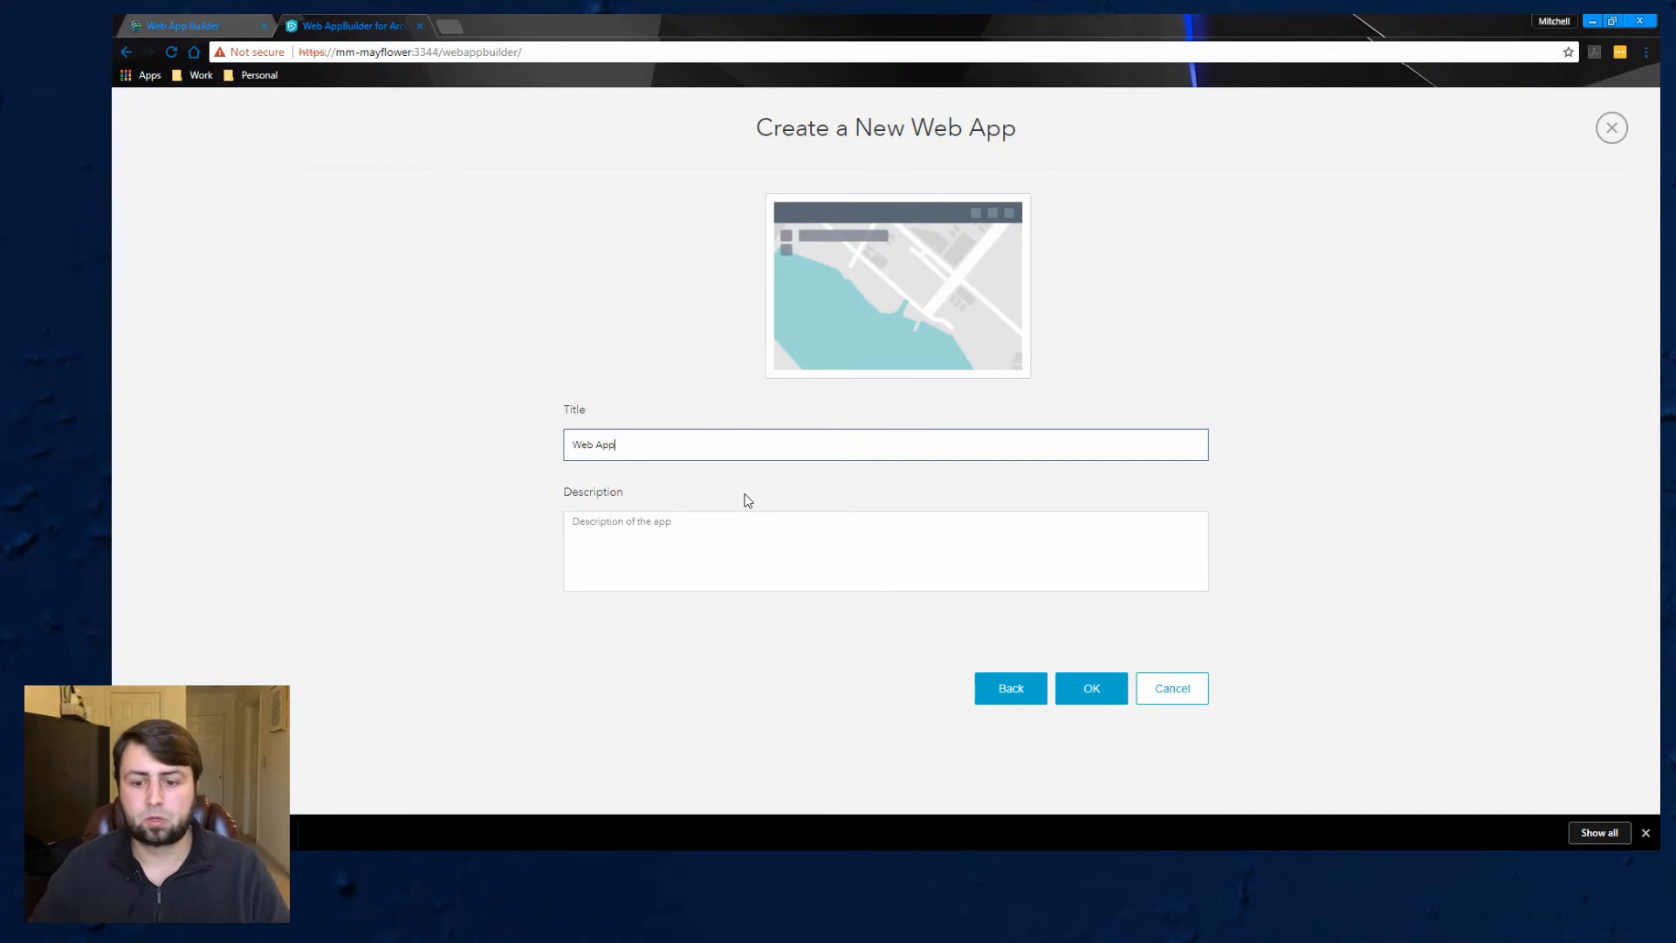
{"action": "left_click", "coordinate": [1092, 687]}
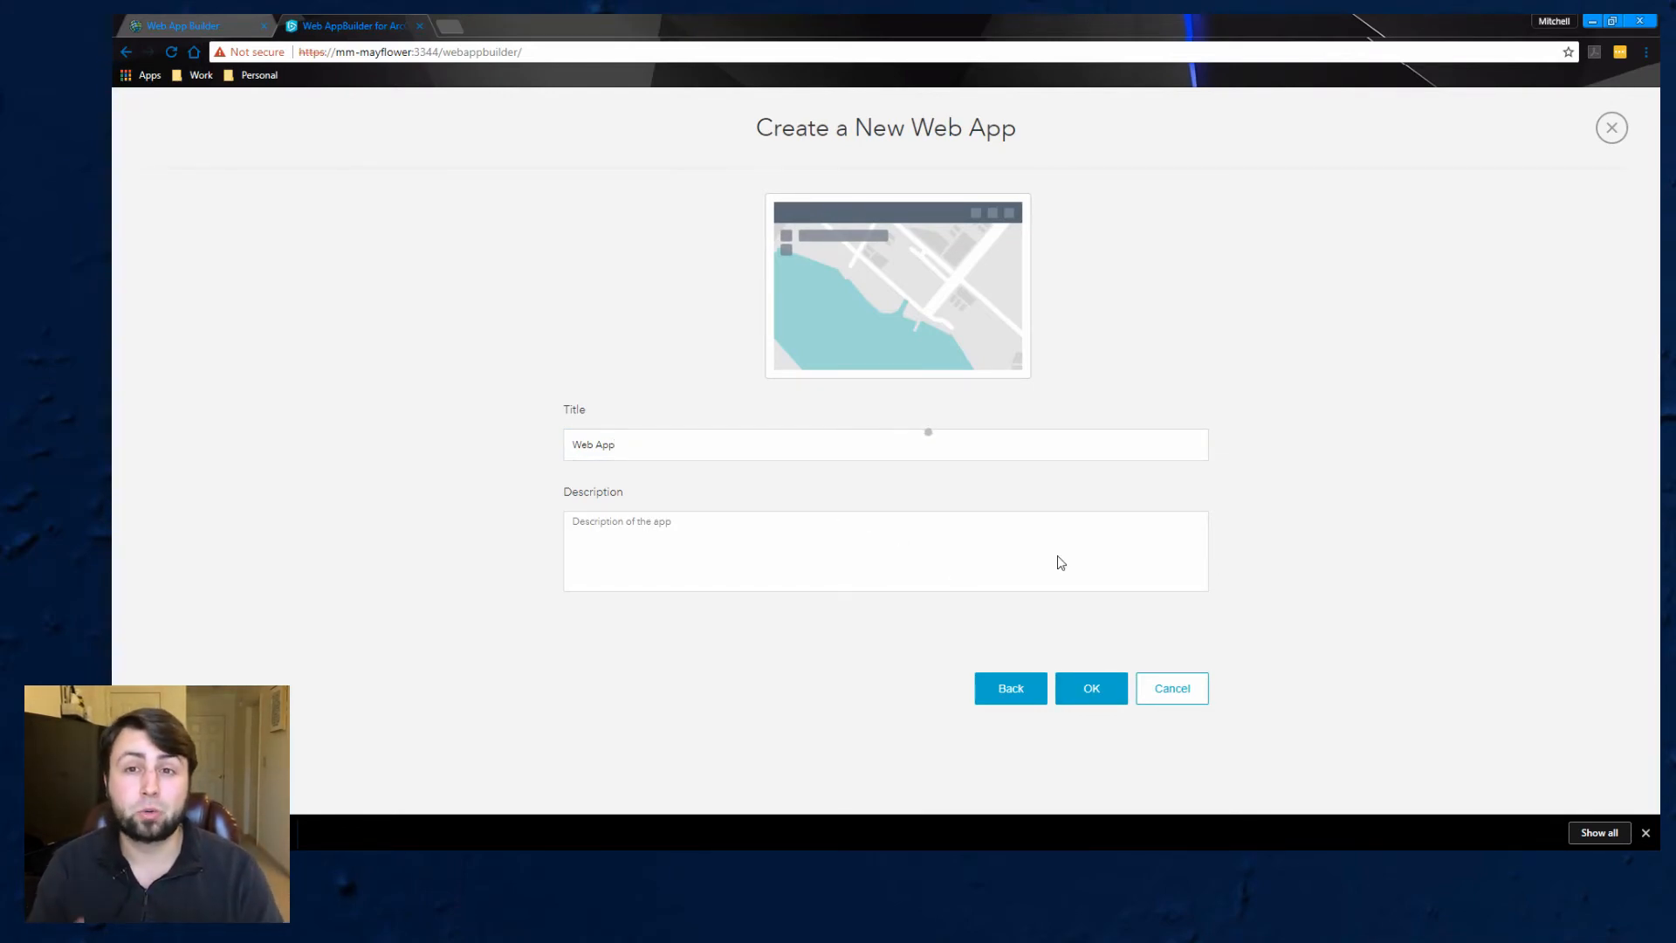
{"action": "left_click", "coordinate": [1090, 687]}
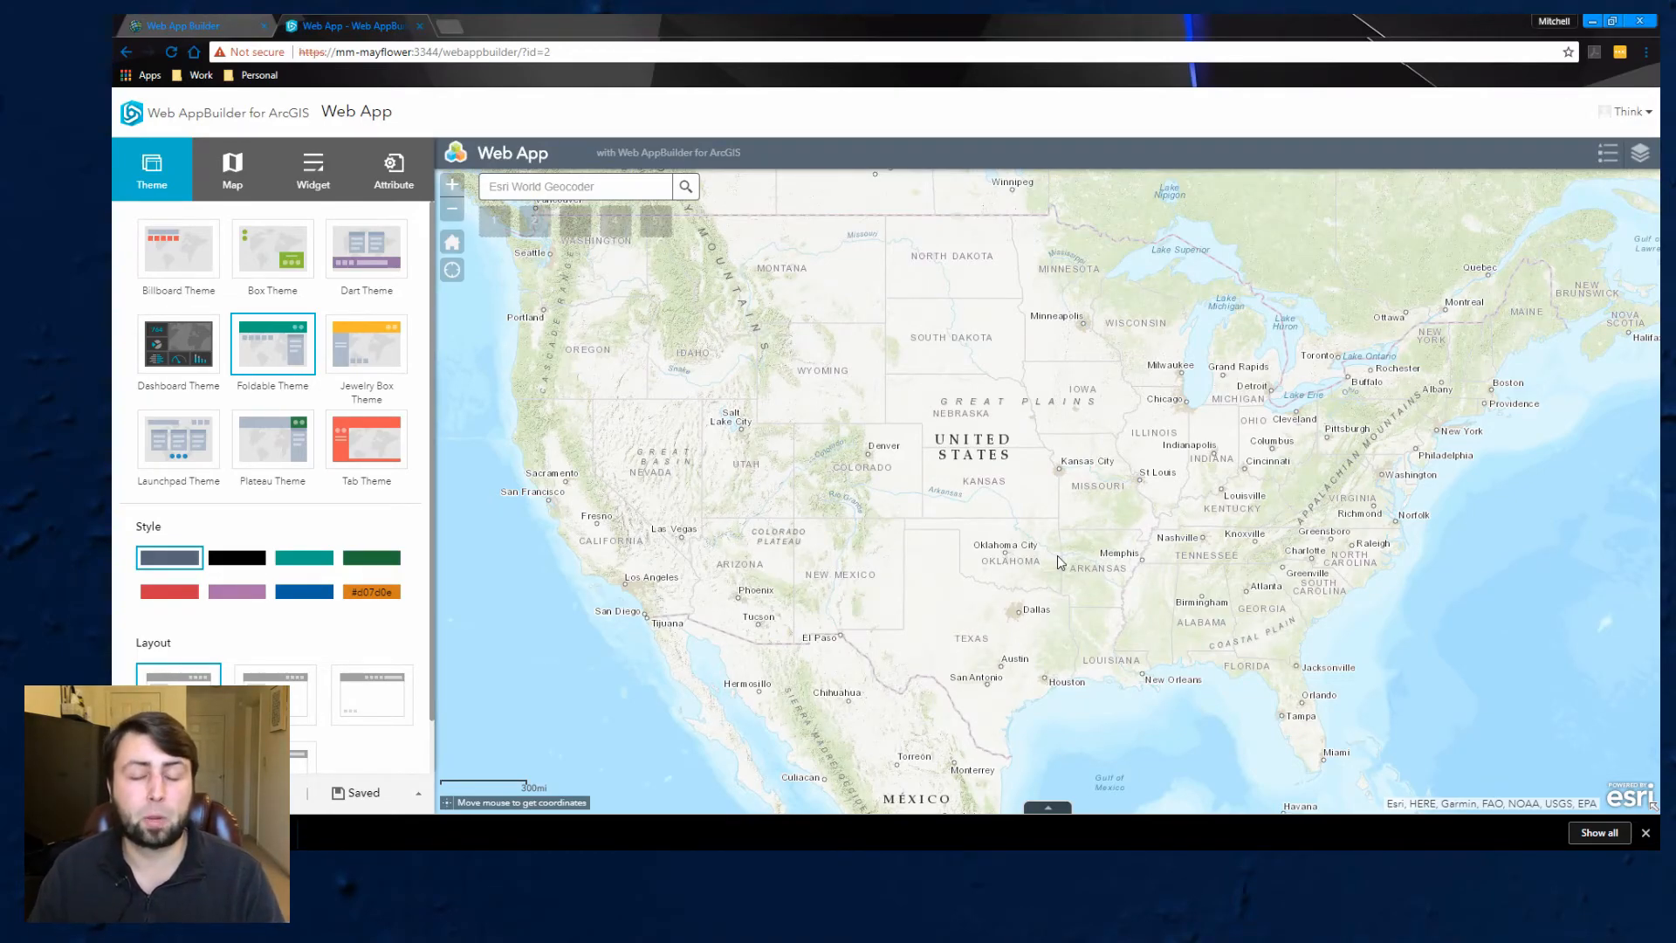
{"action": "mouse_move", "coordinate": [705, 609]}
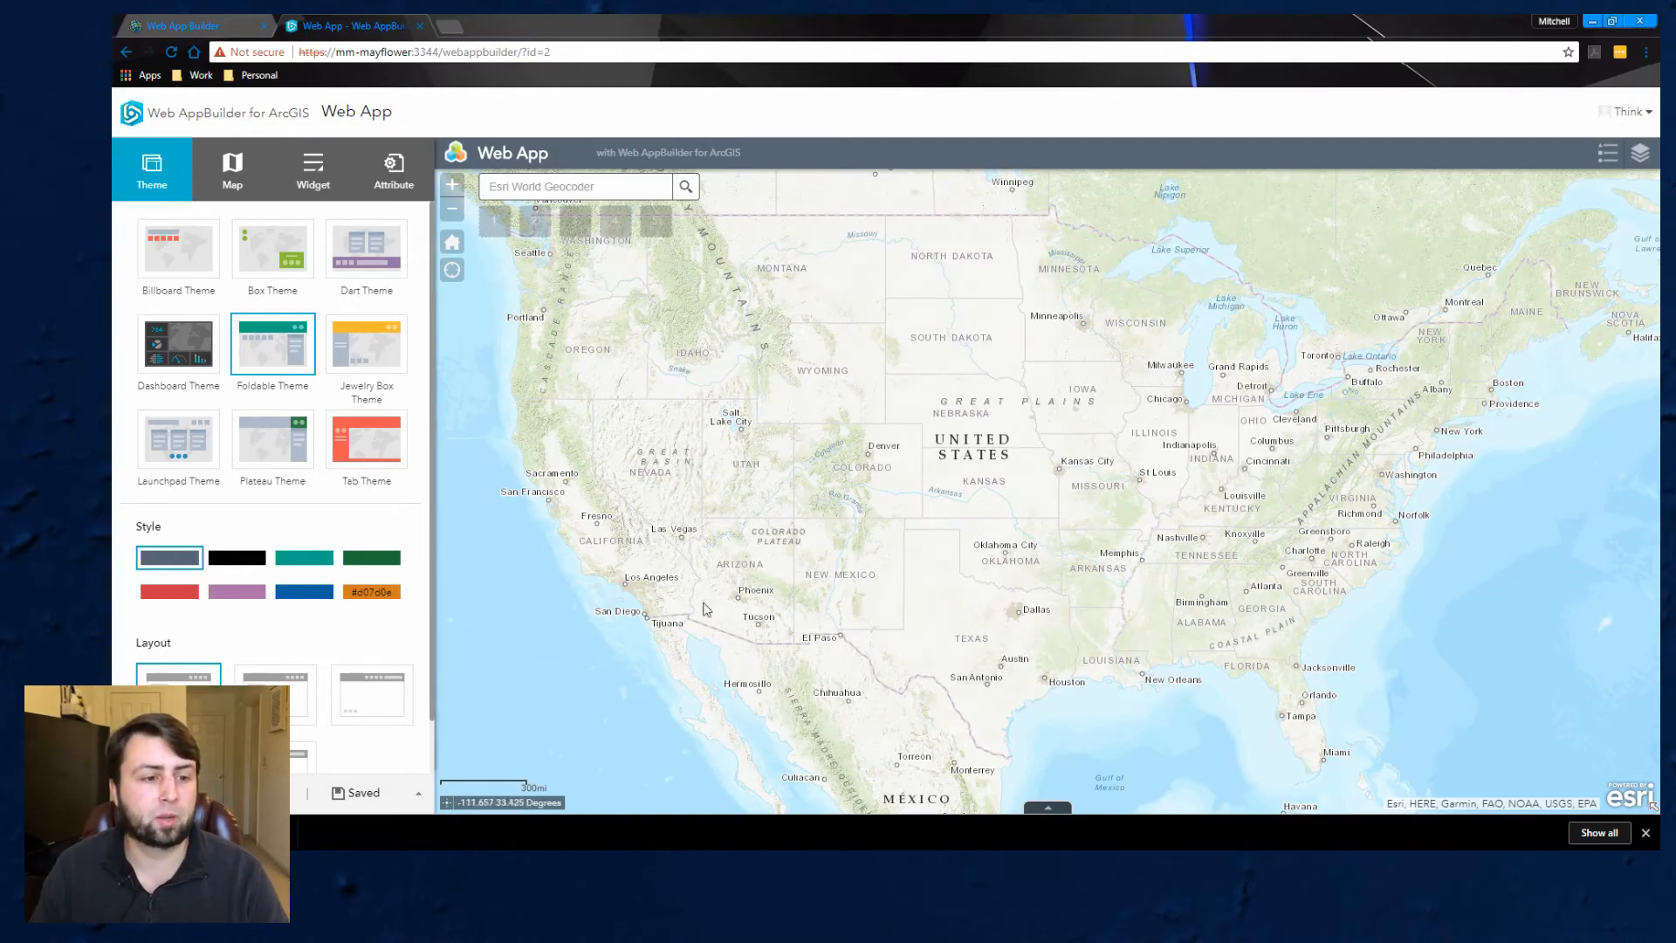
Apply the Dashboard theme with the map-on-top, three-panel layout, review Map and Widget settings, and save.
{"action": "left_click", "coordinate": [178, 344]}
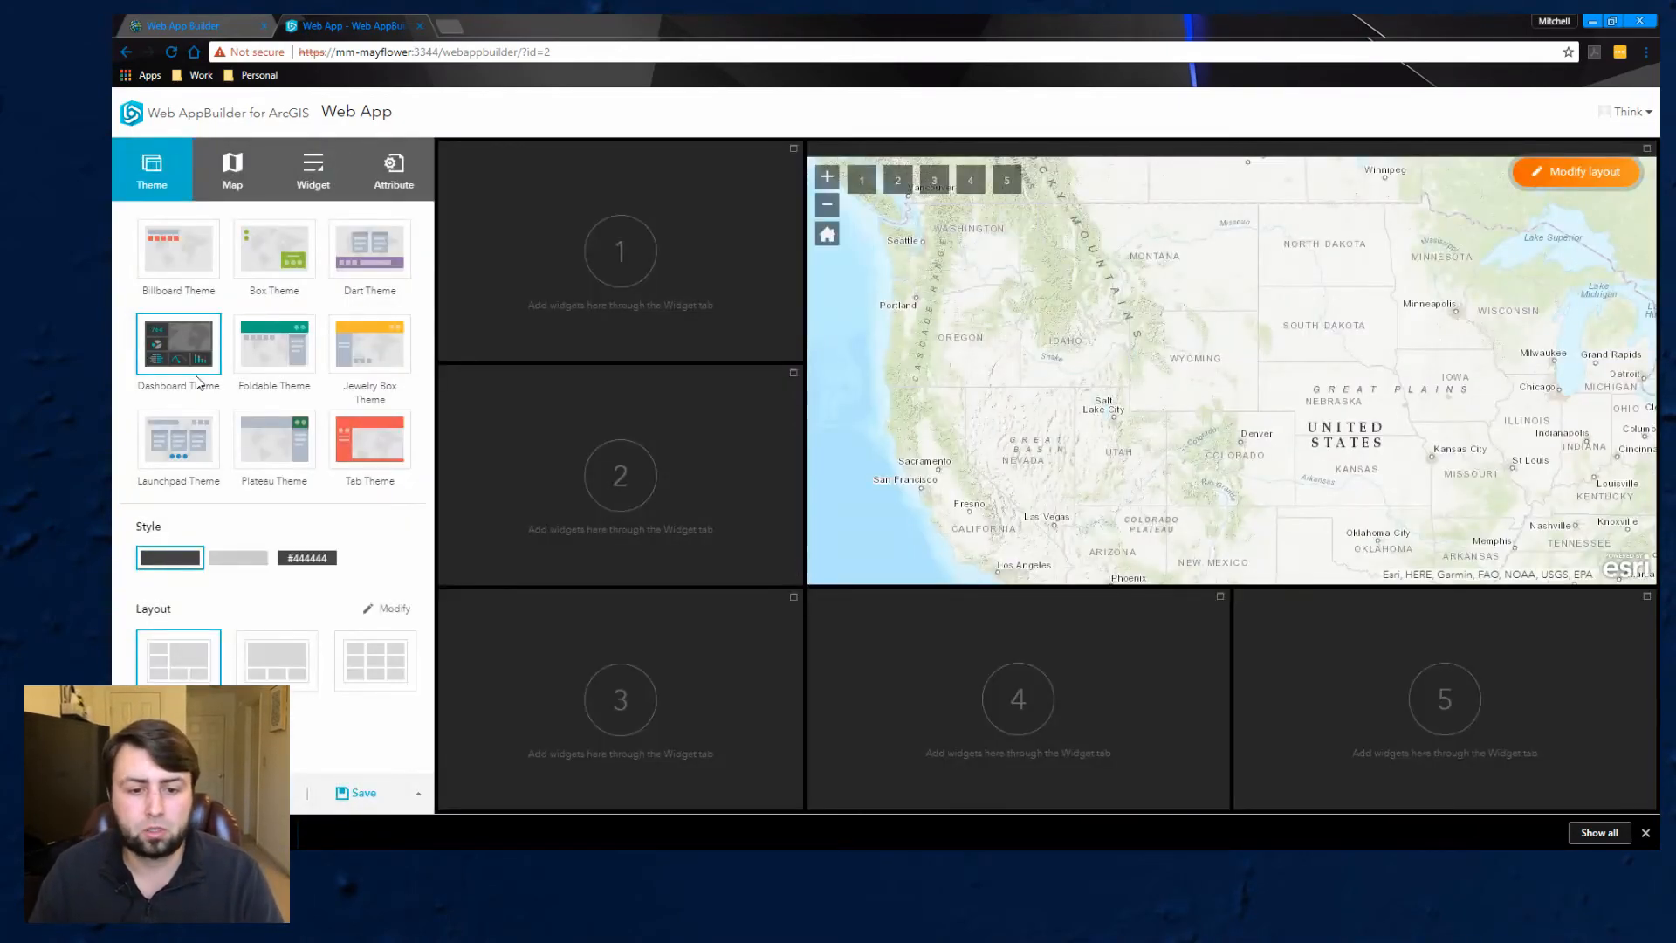
{"action": "left_click", "coordinate": [275, 660]}
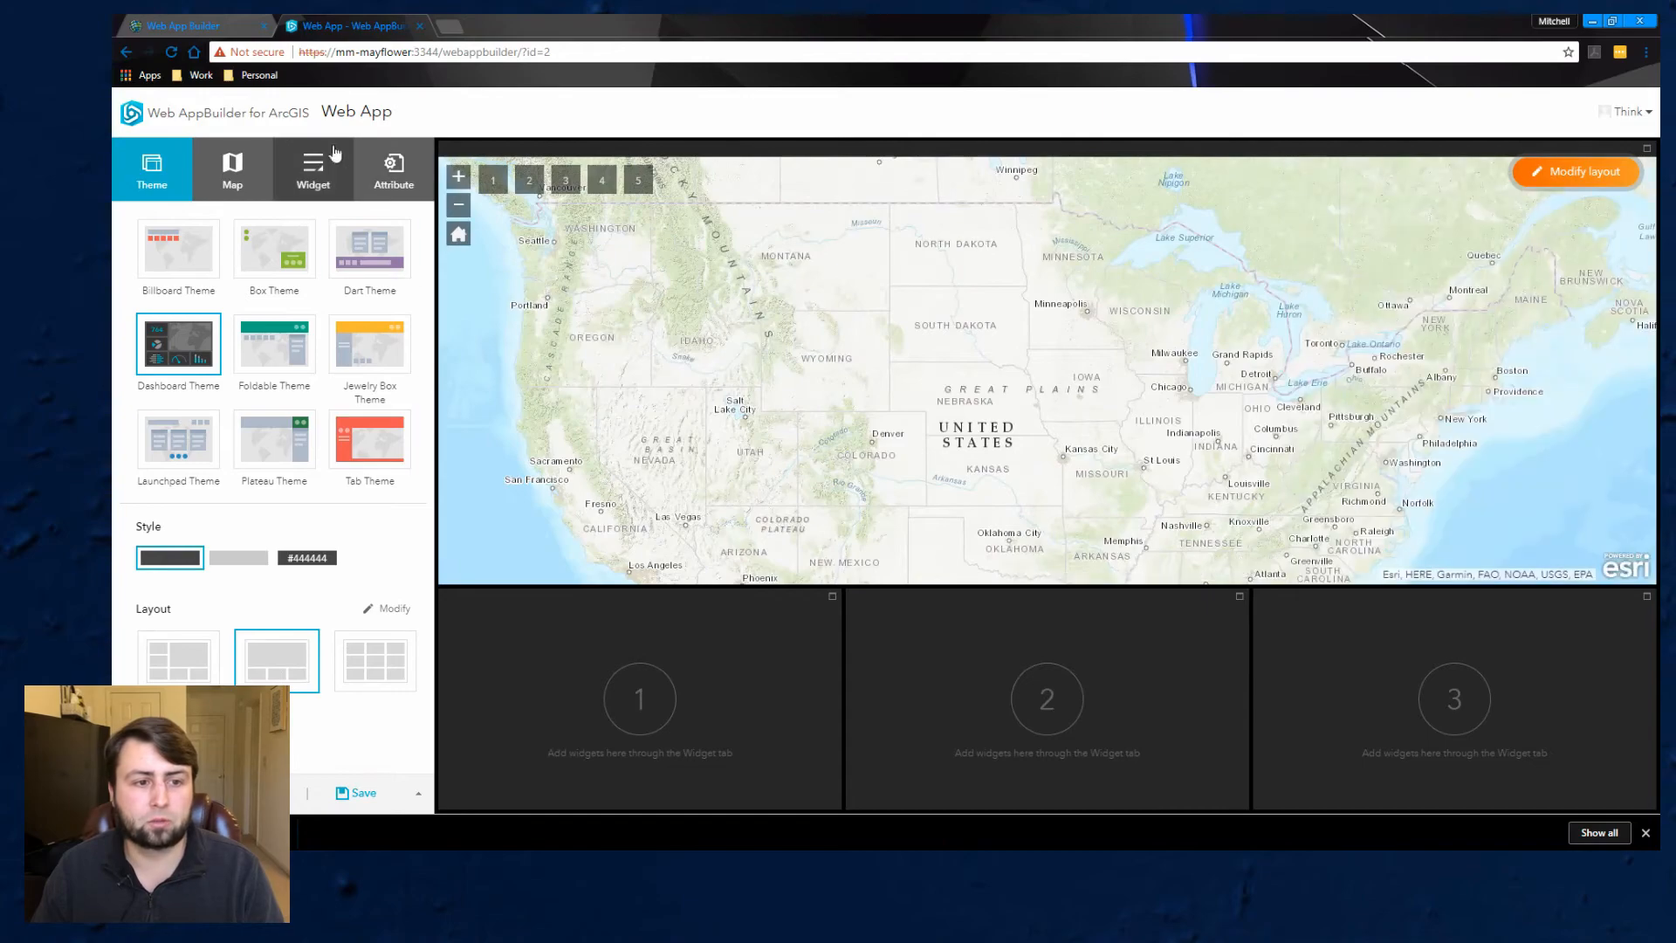
{"action": "left_click", "coordinate": [232, 168]}
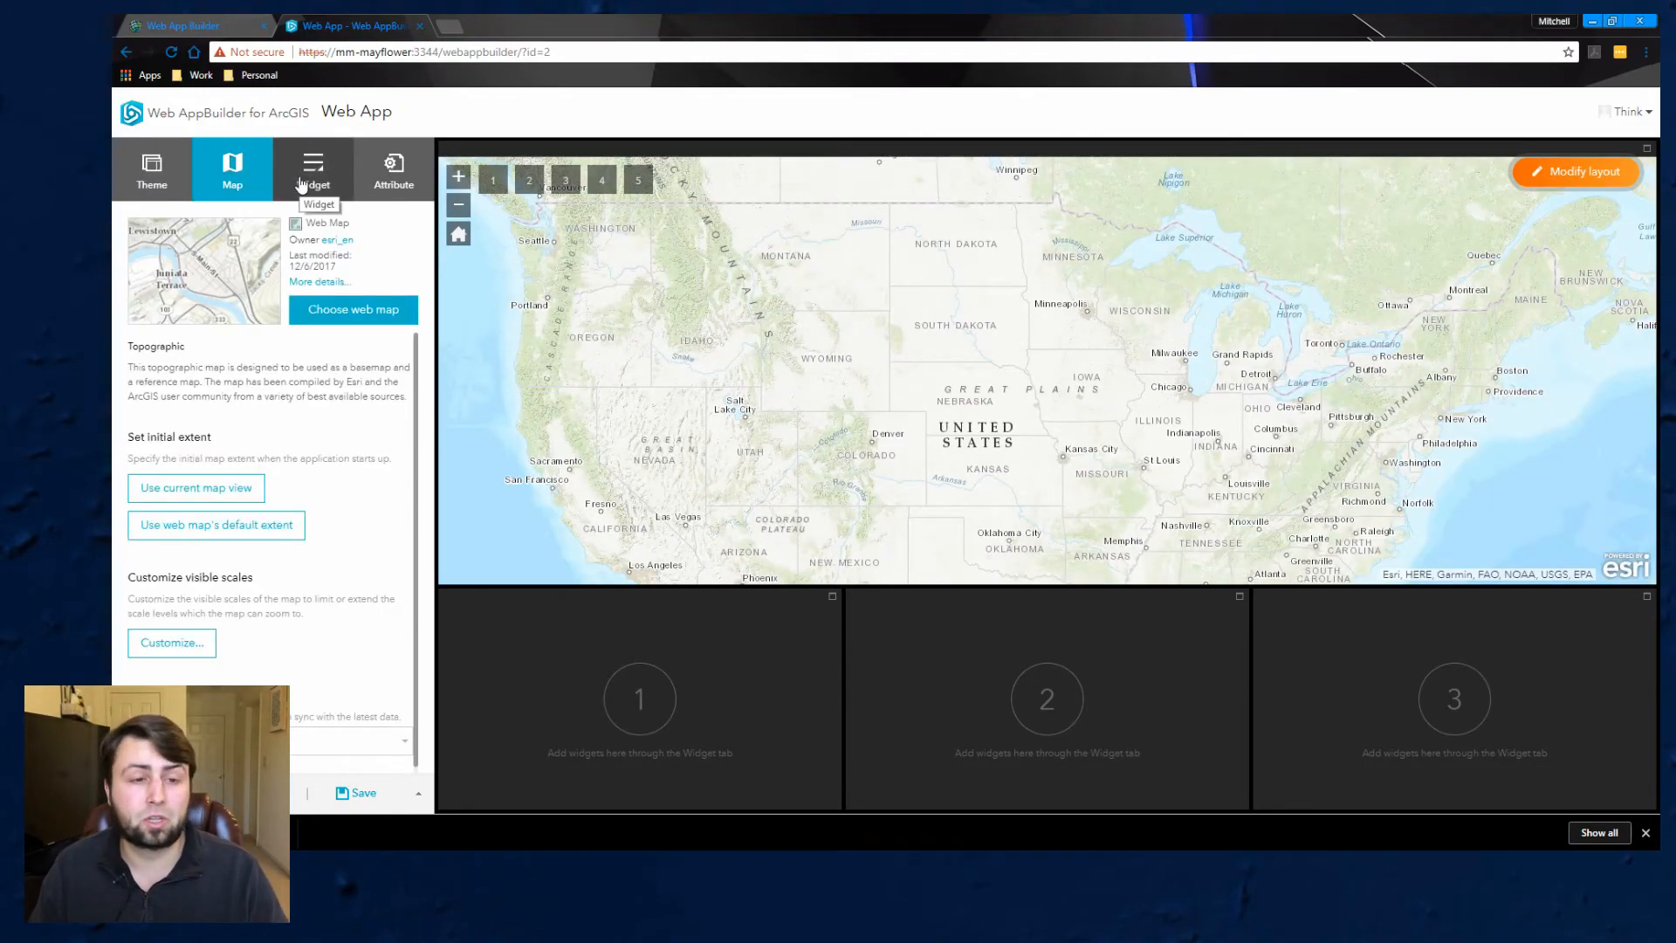
{"action": "left_click", "coordinate": [314, 168]}
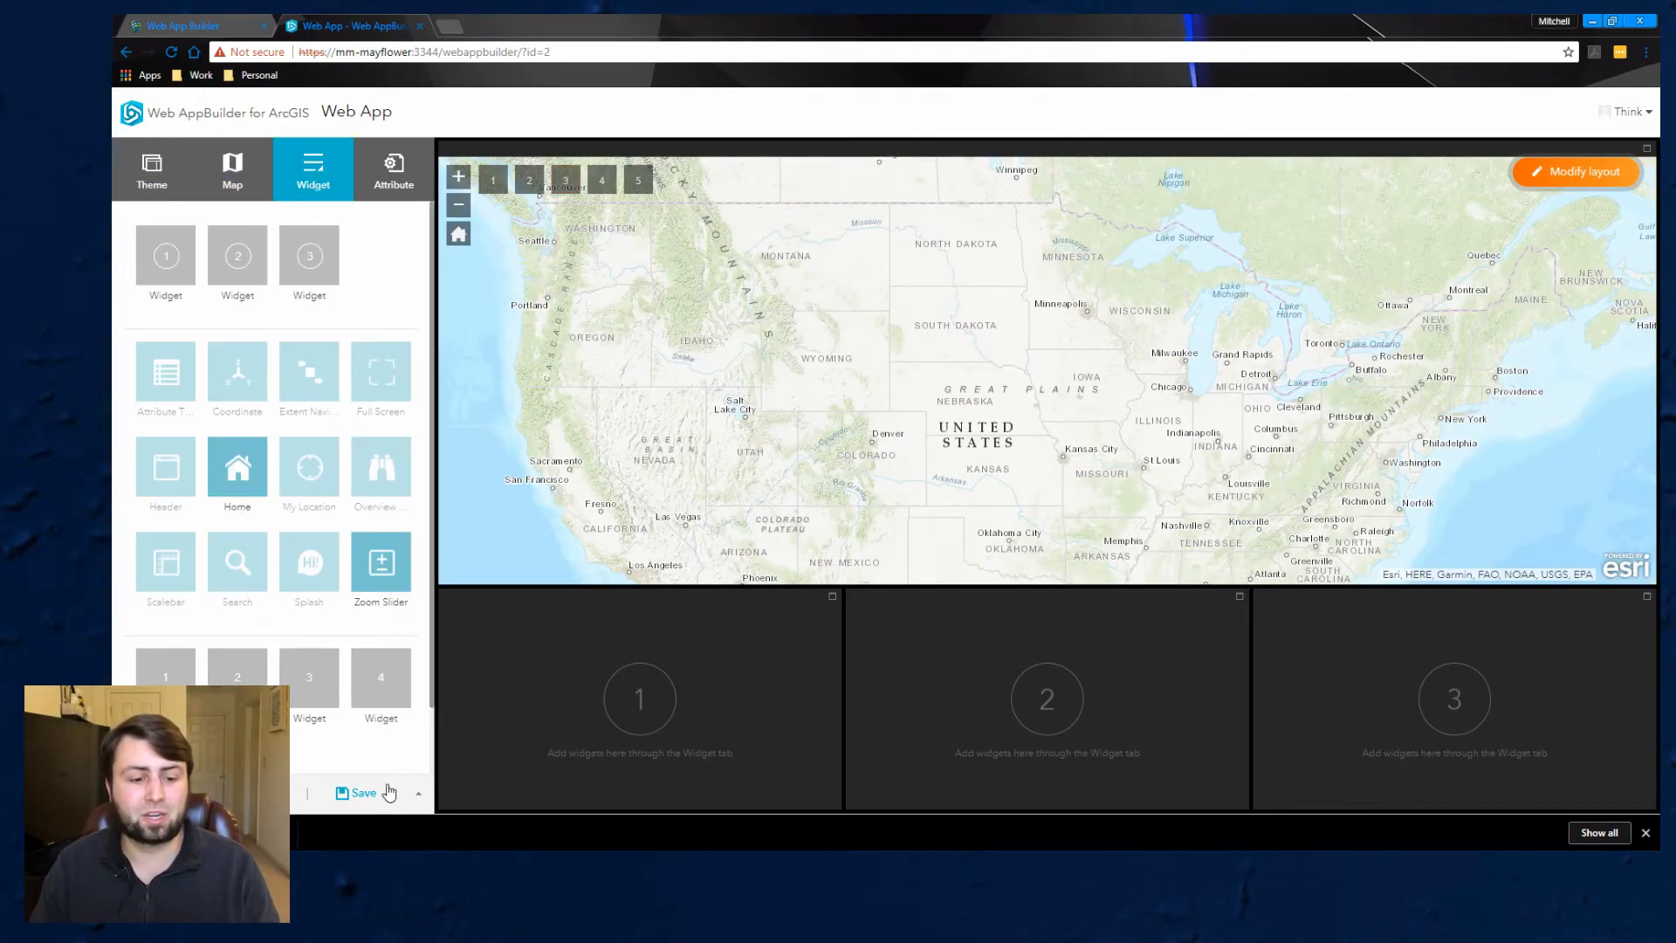
{"action": "left_click", "coordinate": [362, 792]}
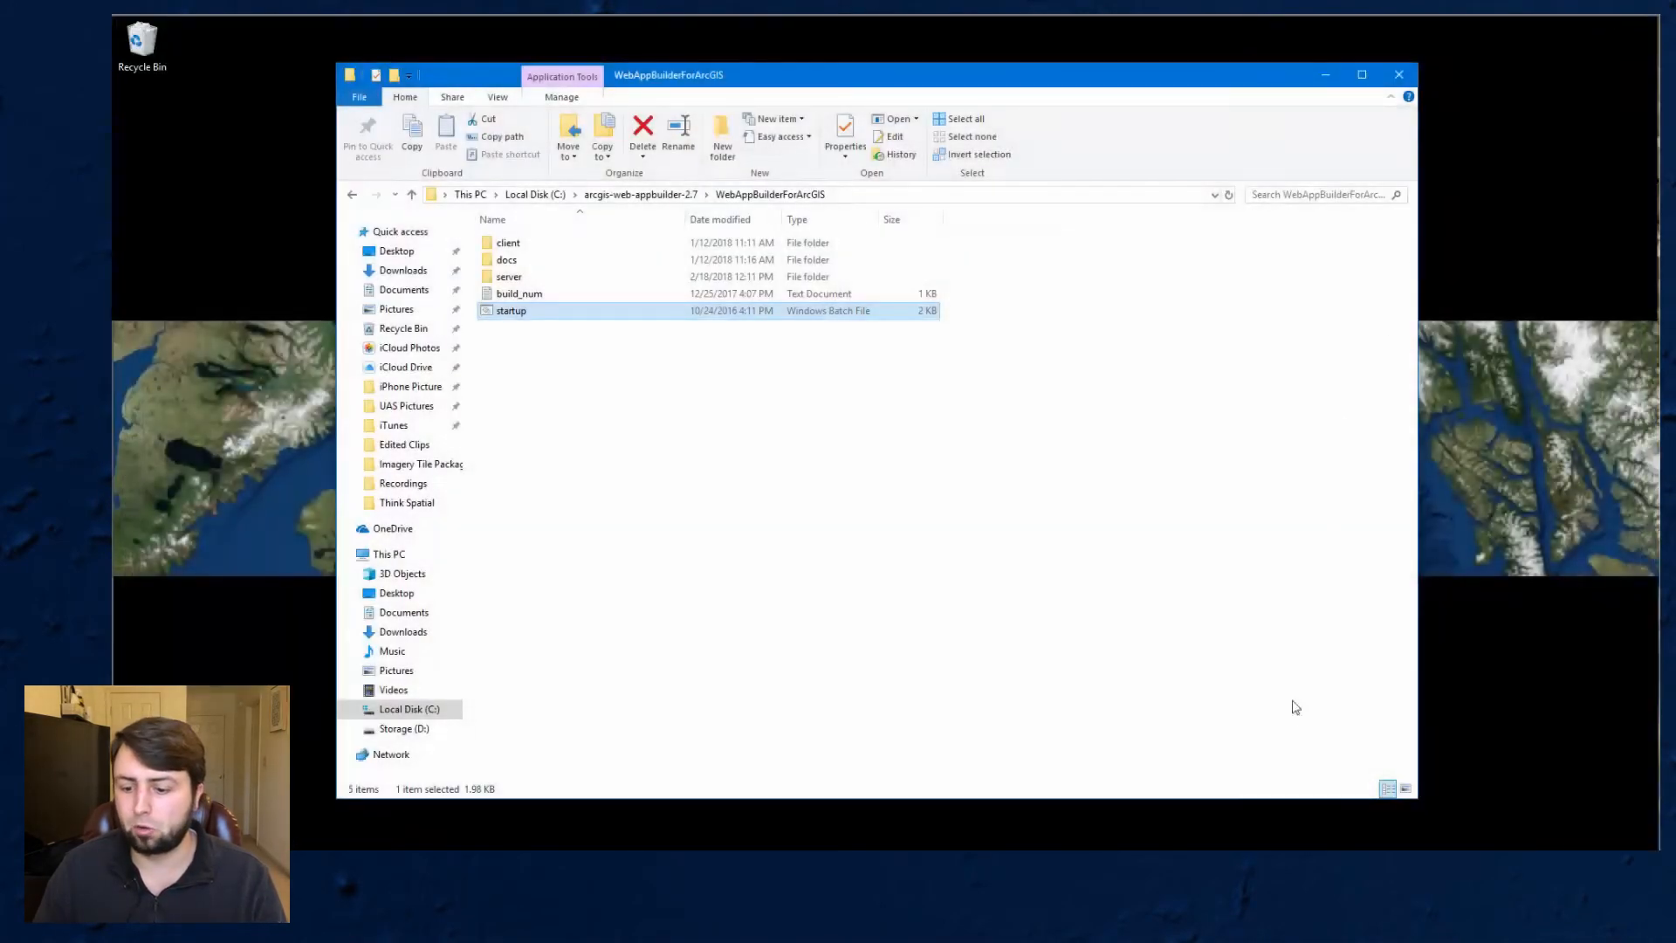
Close the Web AppBuilder server console and relaunch it from the startup file.
{"action": "double_click", "coordinate": [511, 310]}
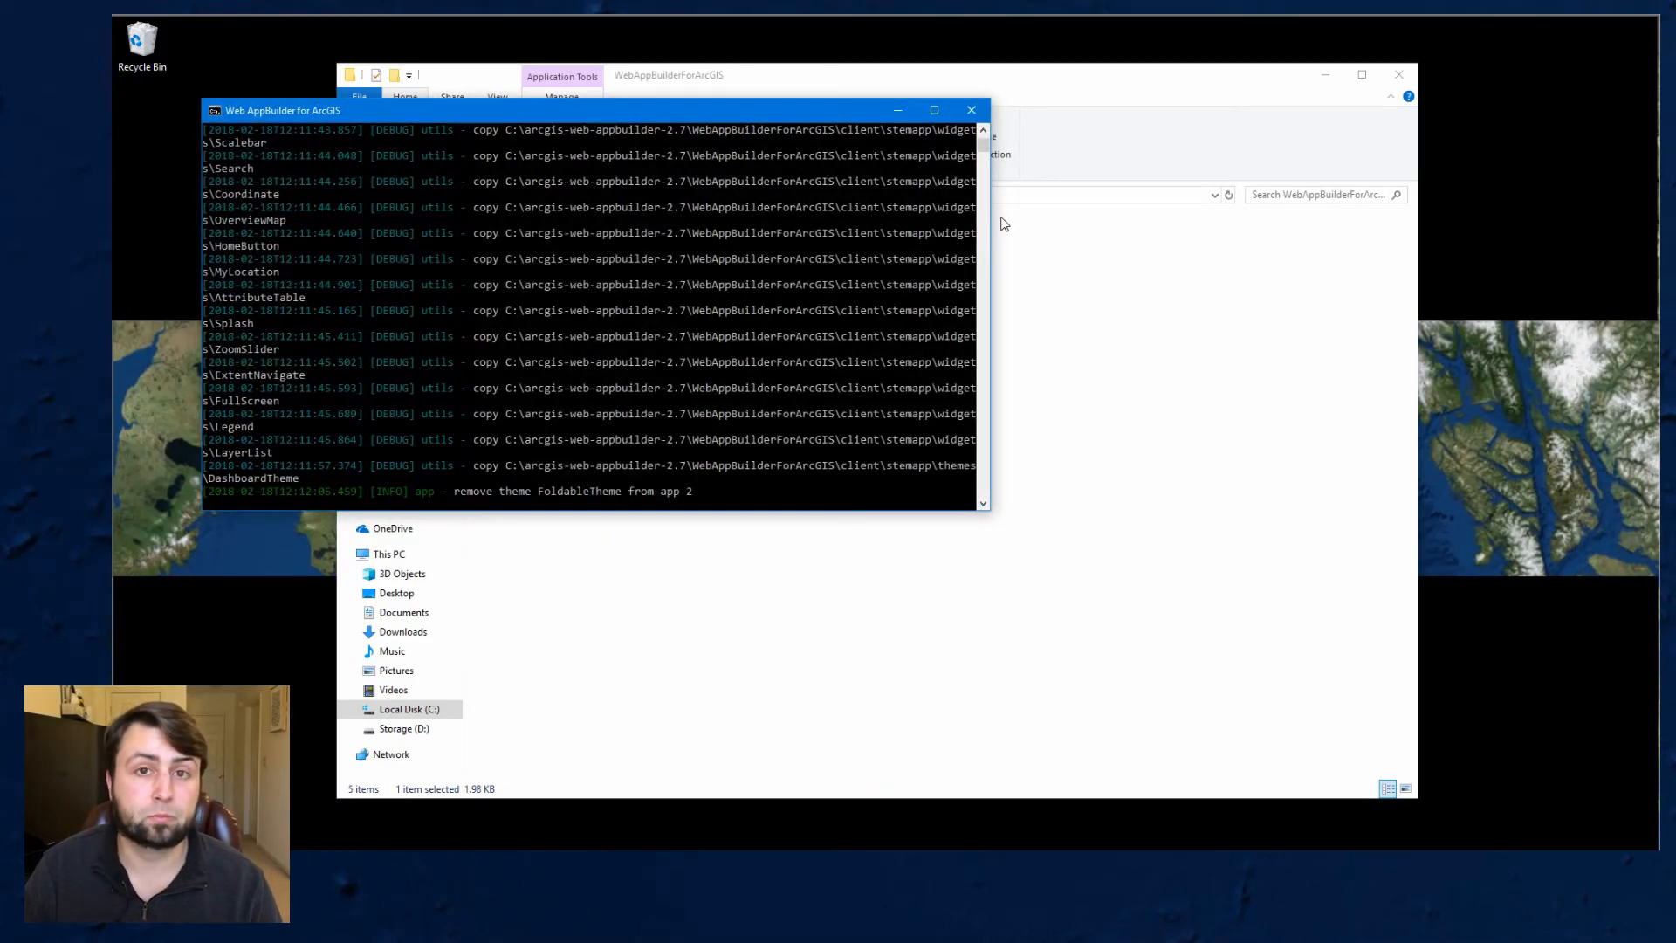
{"action": "mouse_move", "coordinate": [933, 104]}
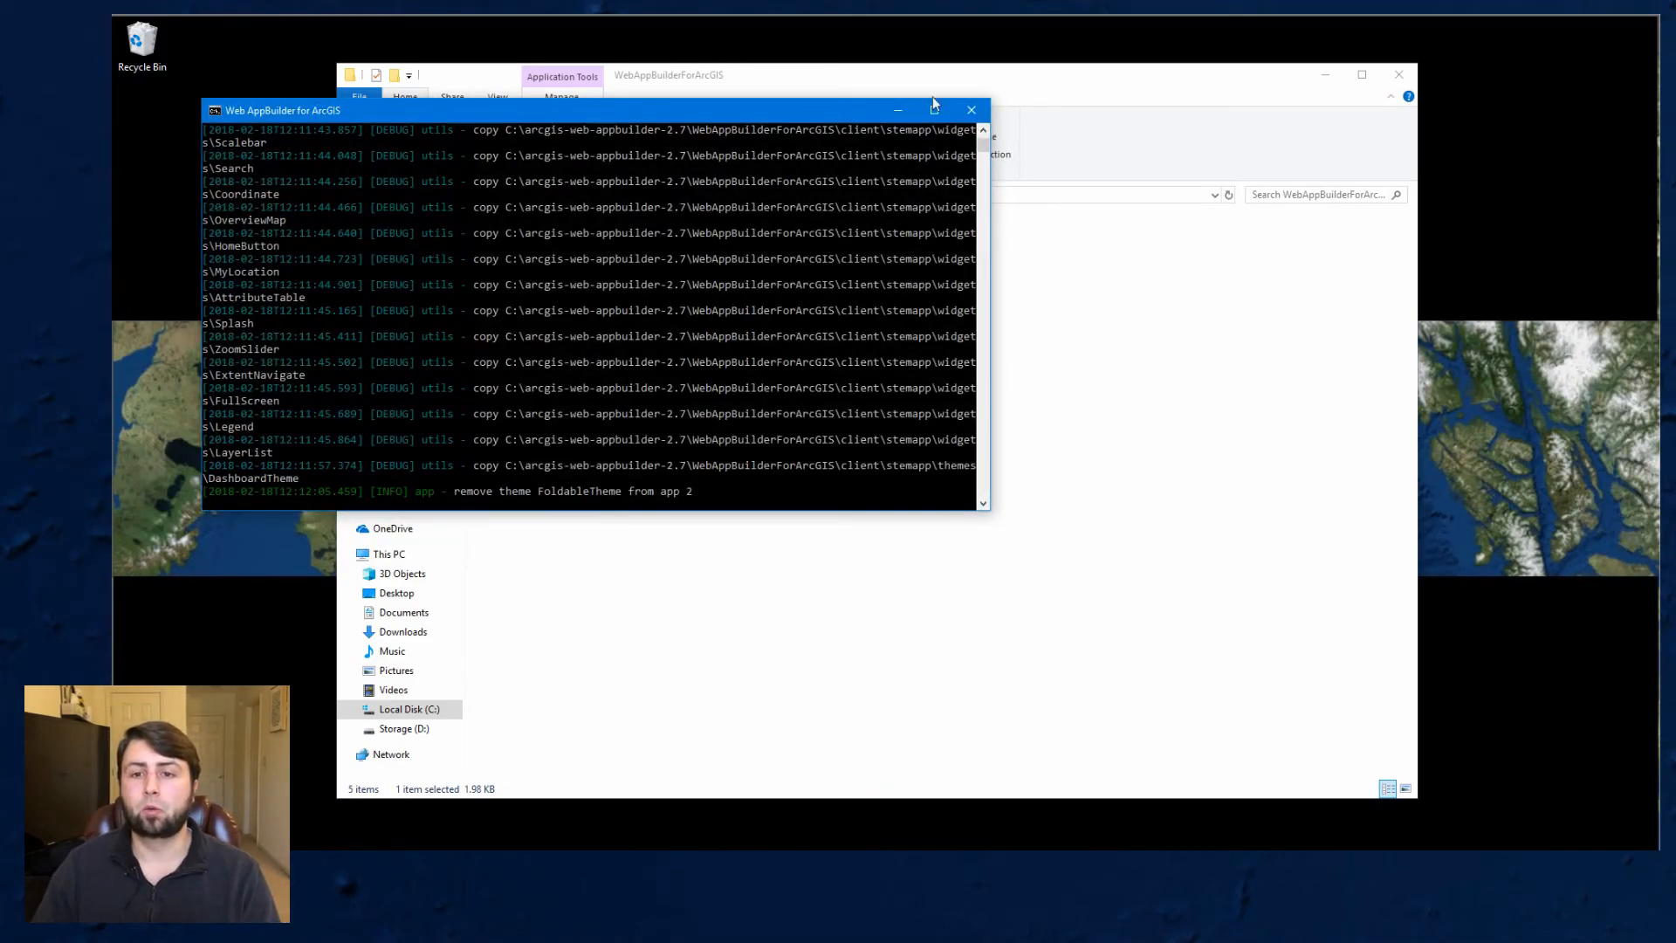
{"action": "left_click", "coordinate": [970, 109]}
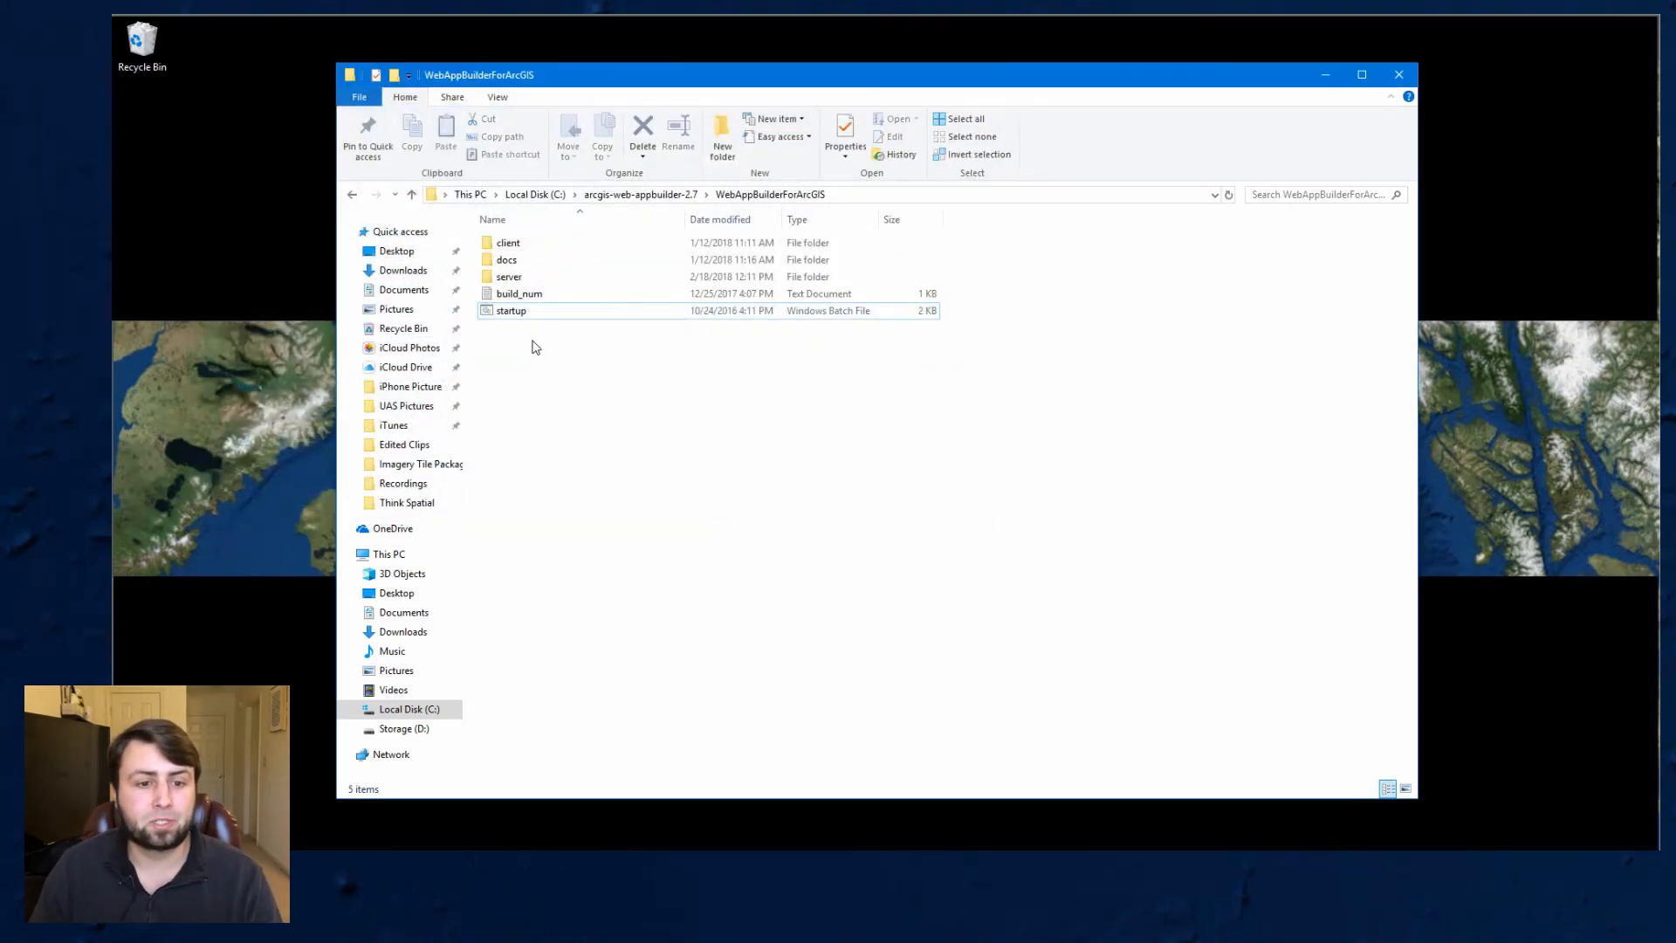
{"action": "double_click", "coordinate": [510, 309]}
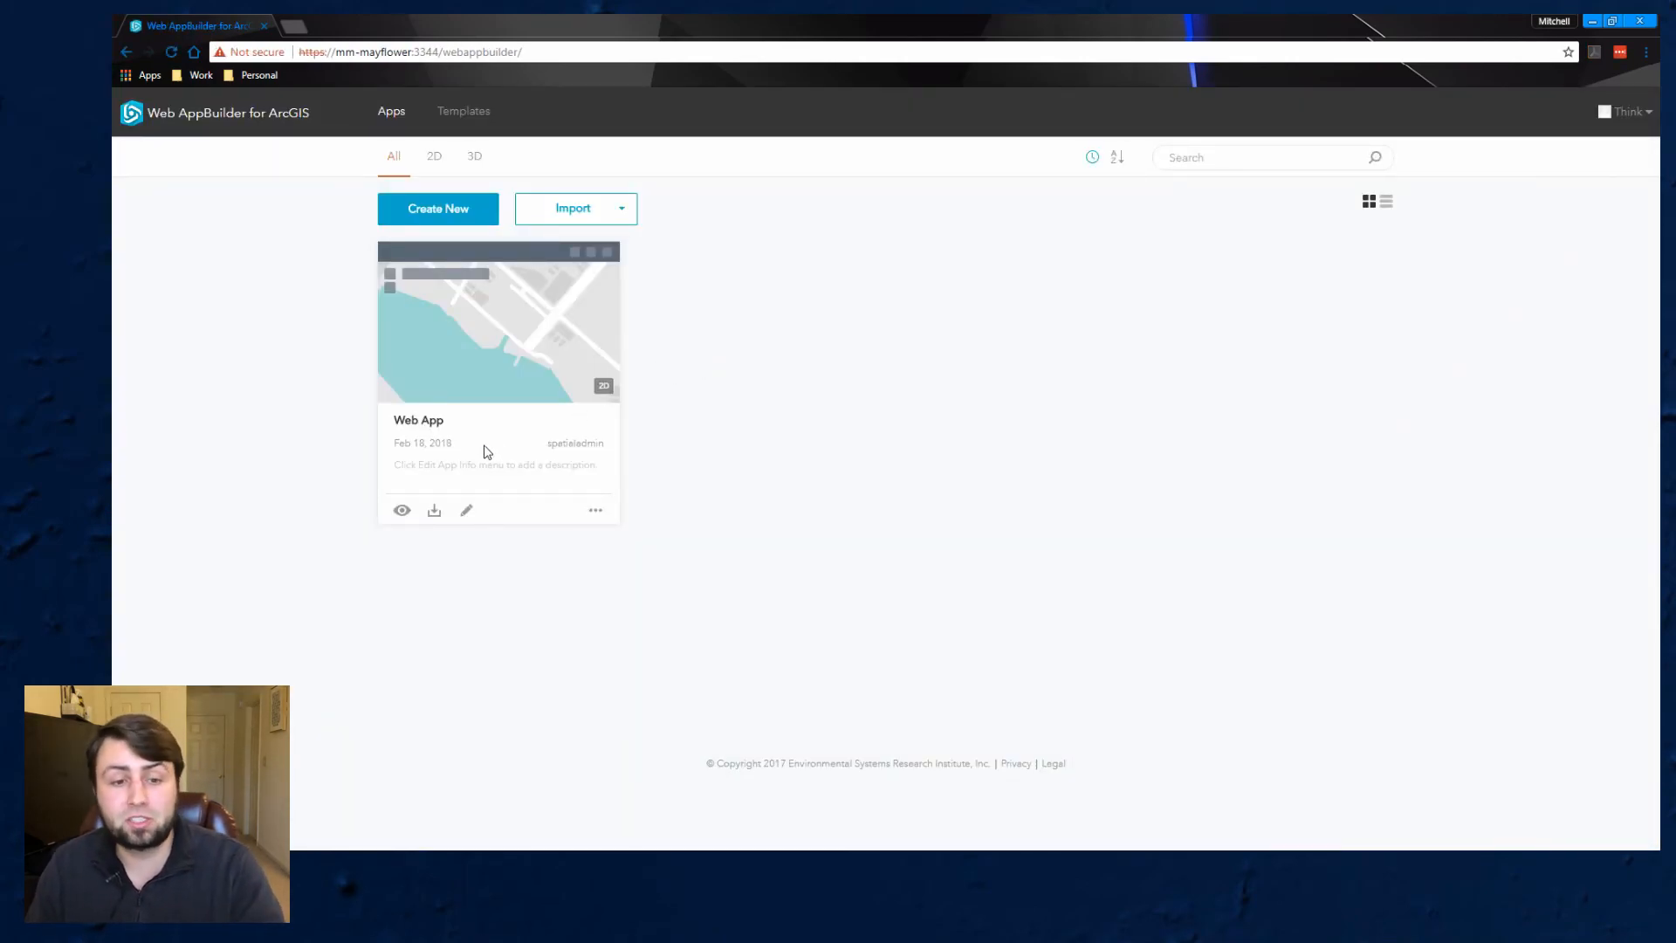
Edit the 'Web App' card on the Apps page to reopen the Dashboard-themed app.
{"action": "left_click", "coordinate": [400, 510]}
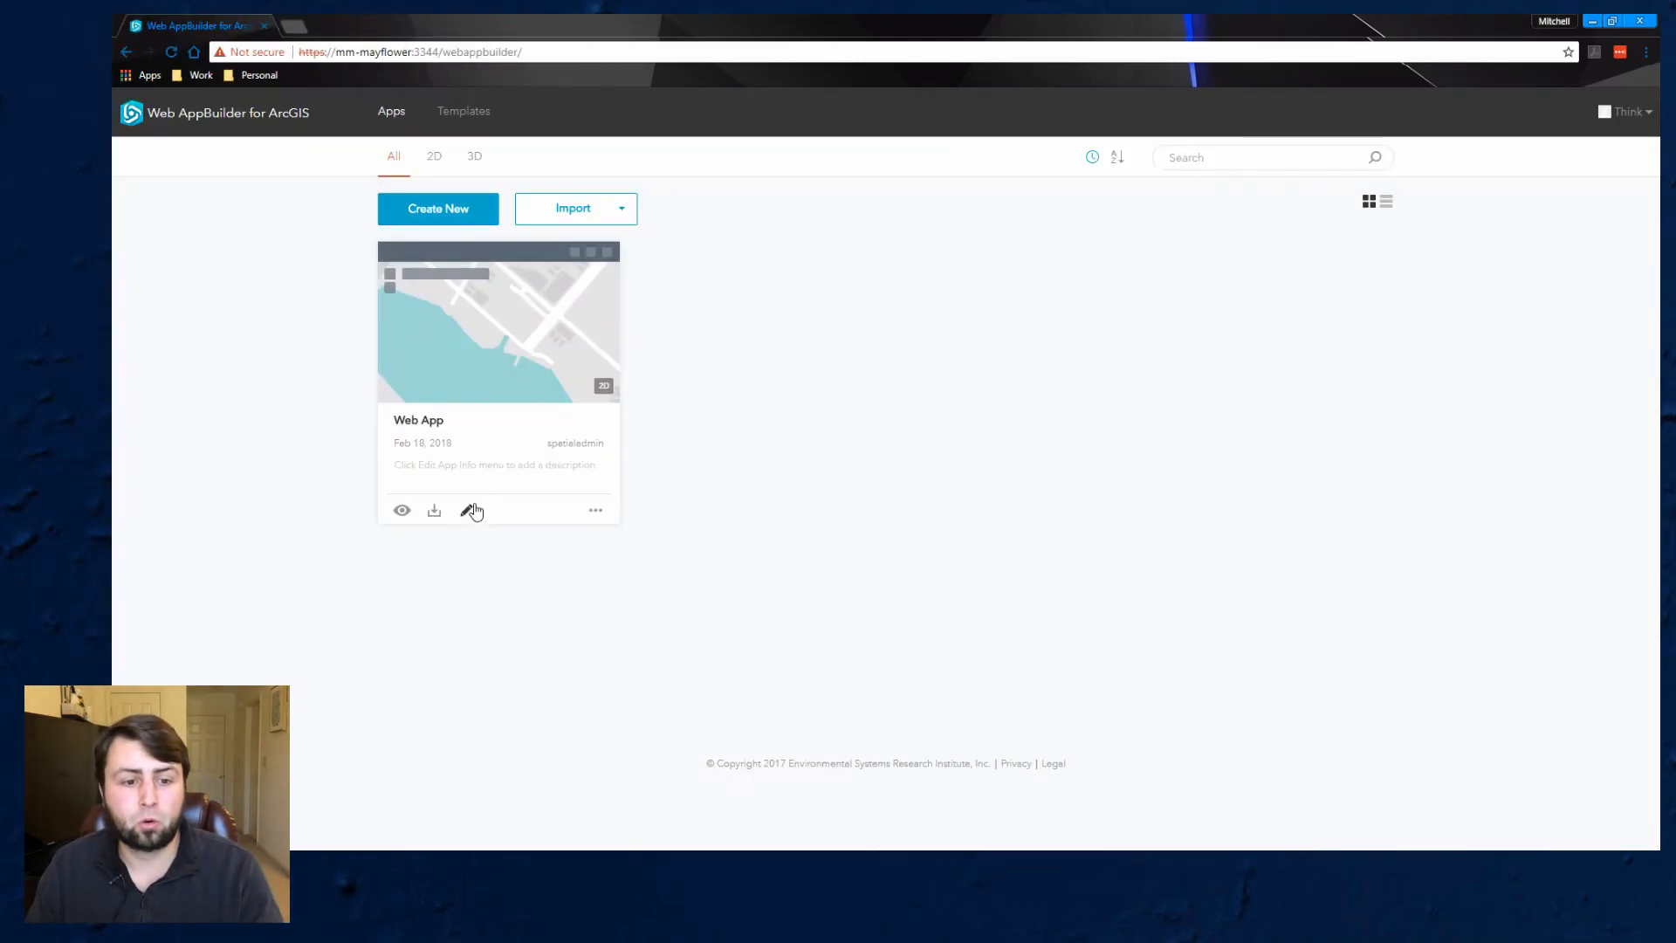
{"action": "left_click", "coordinate": [473, 509]}
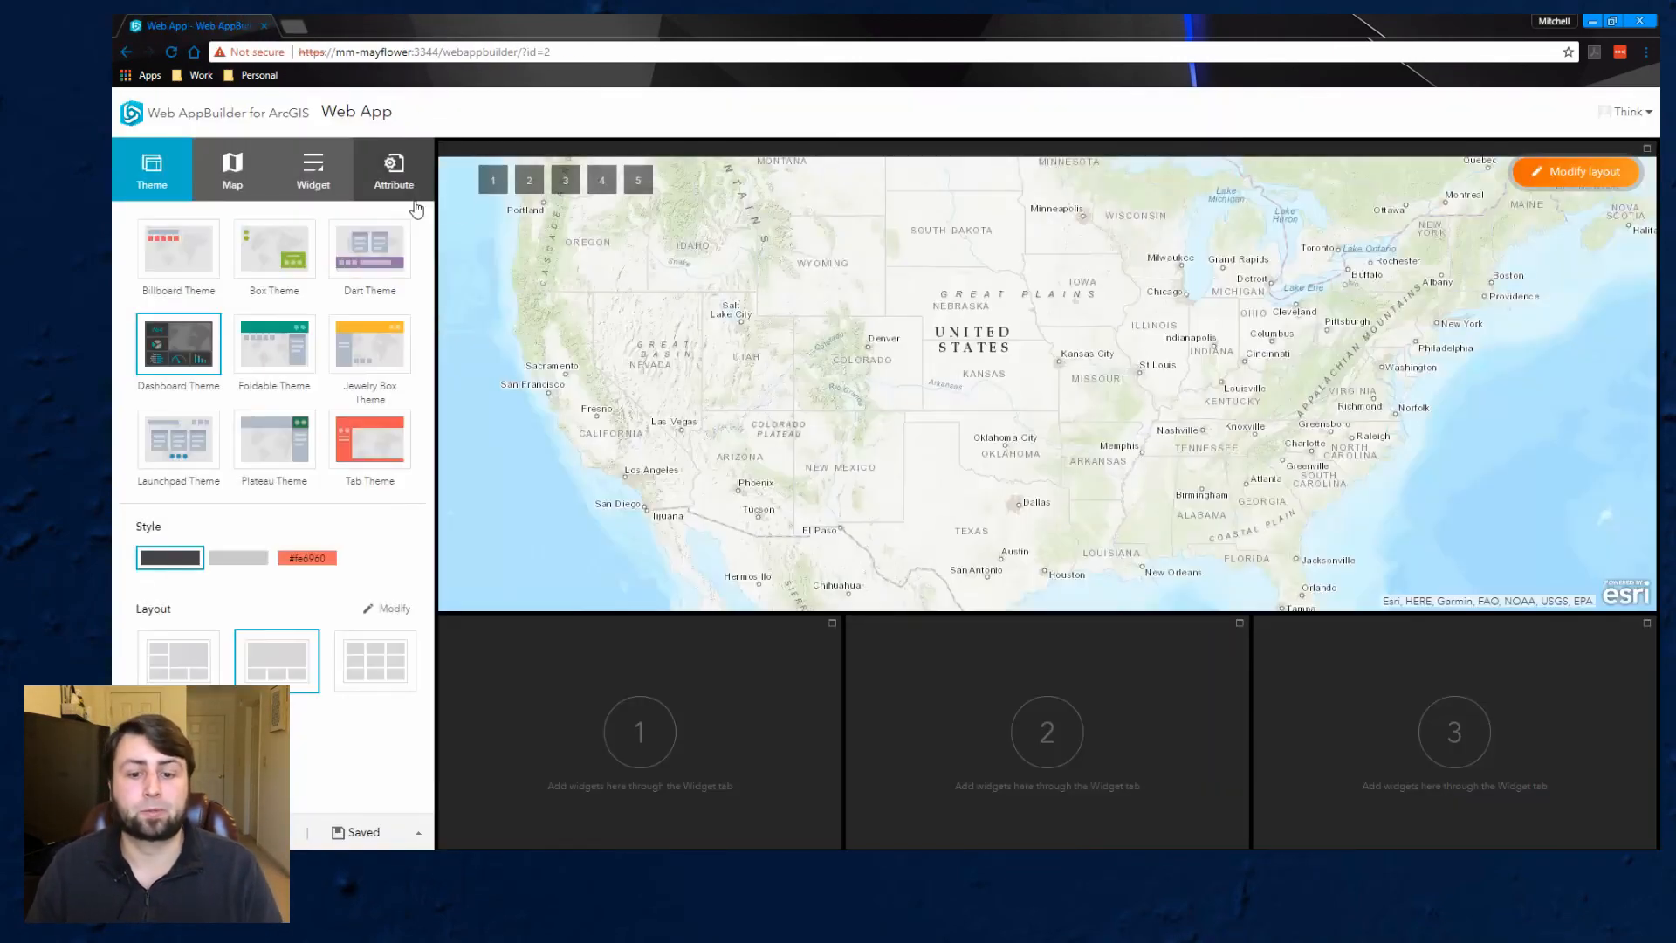